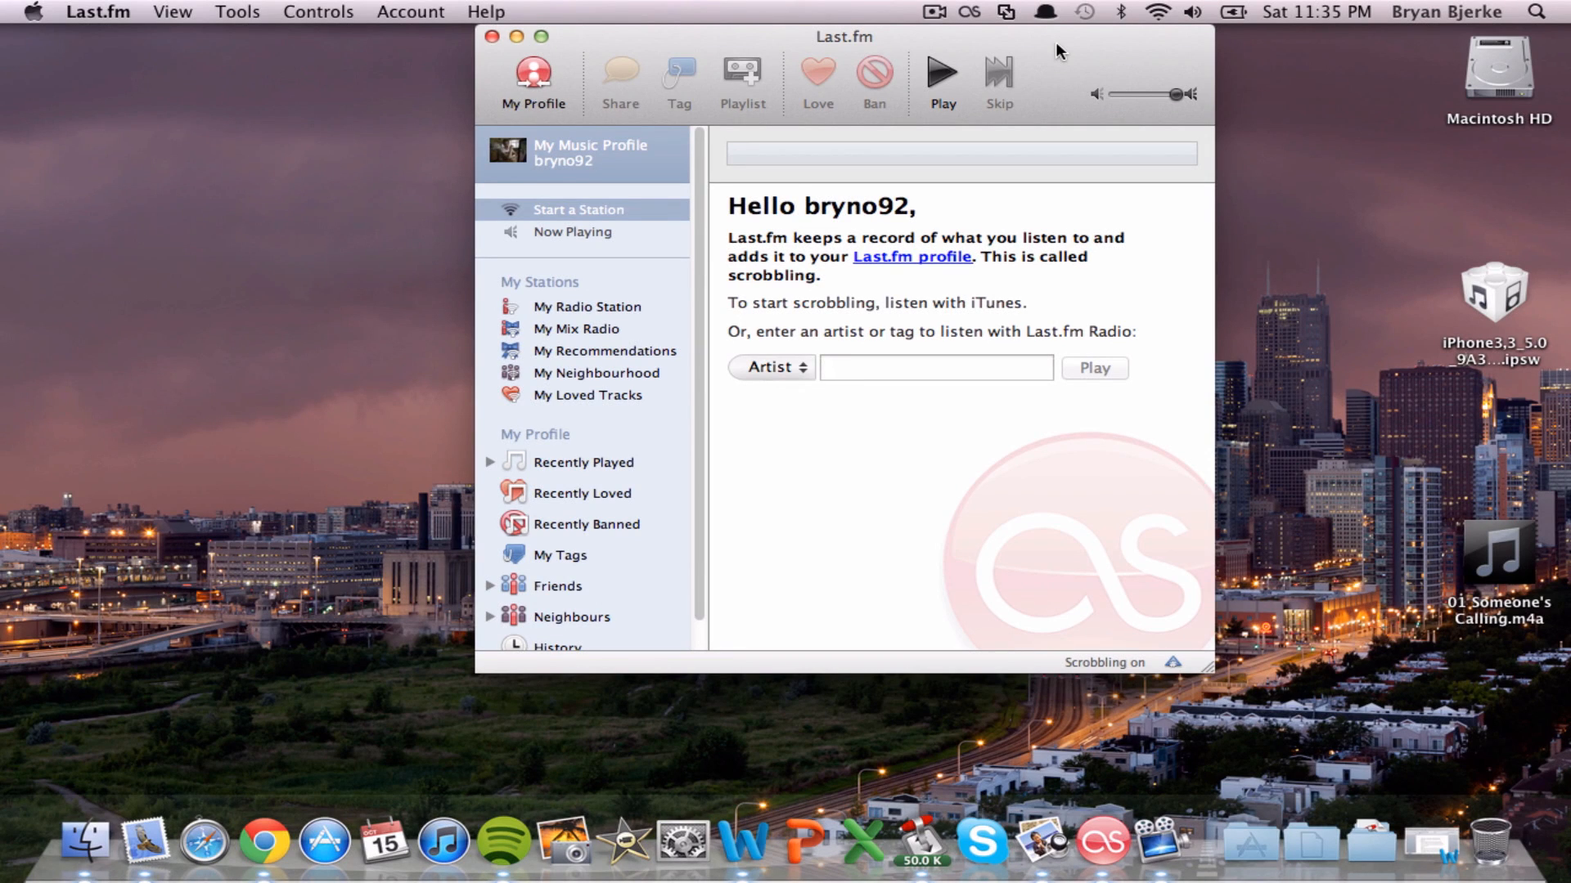
mouse_move(833, 21)
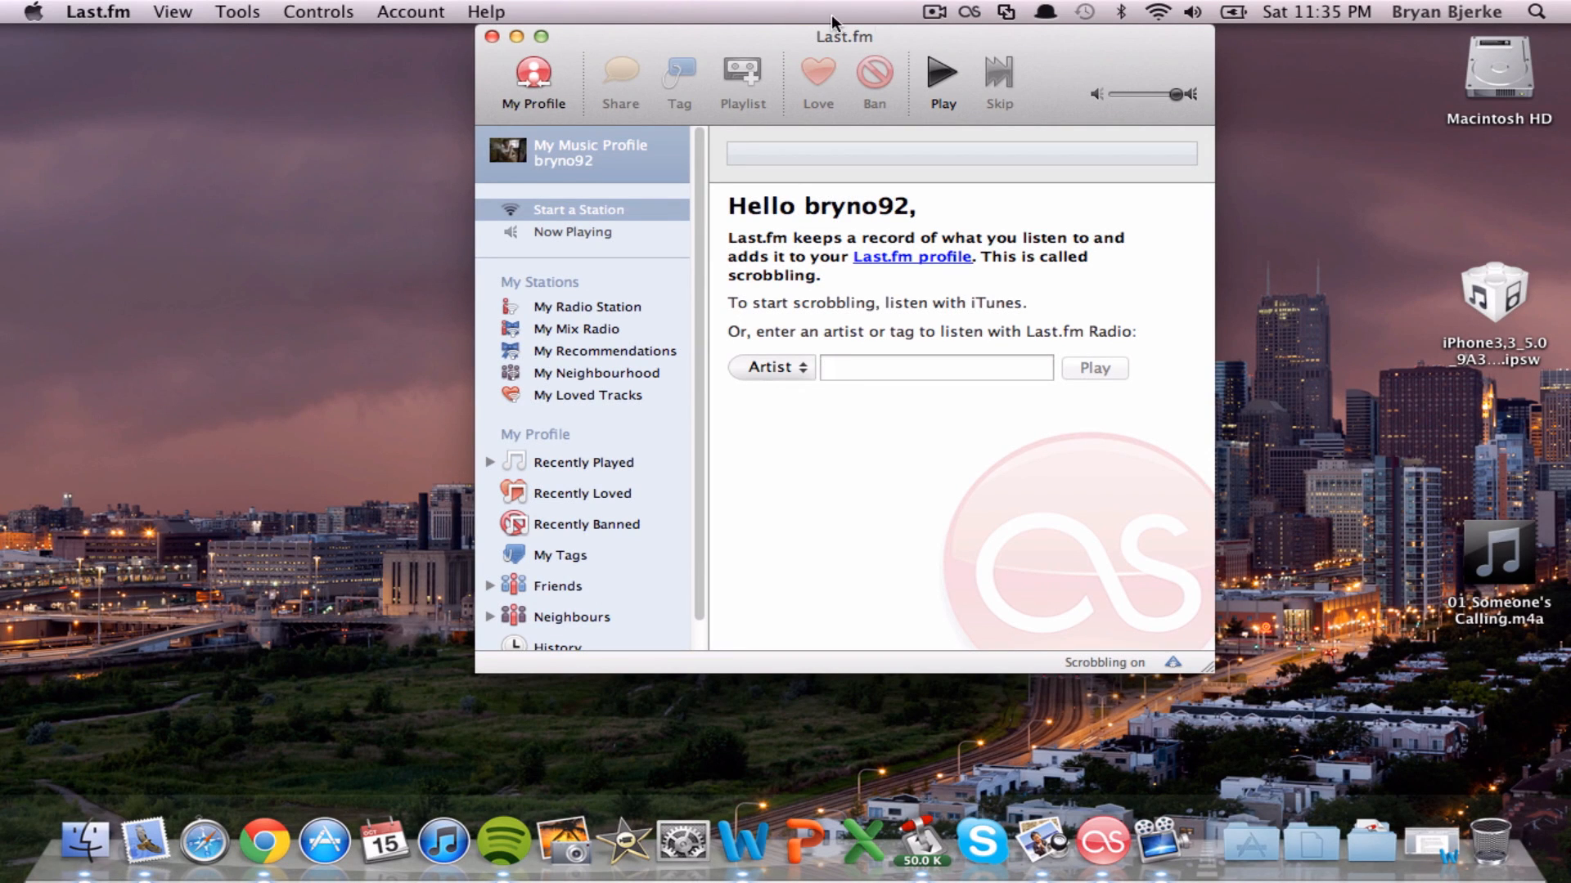
mouse_move(909, 46)
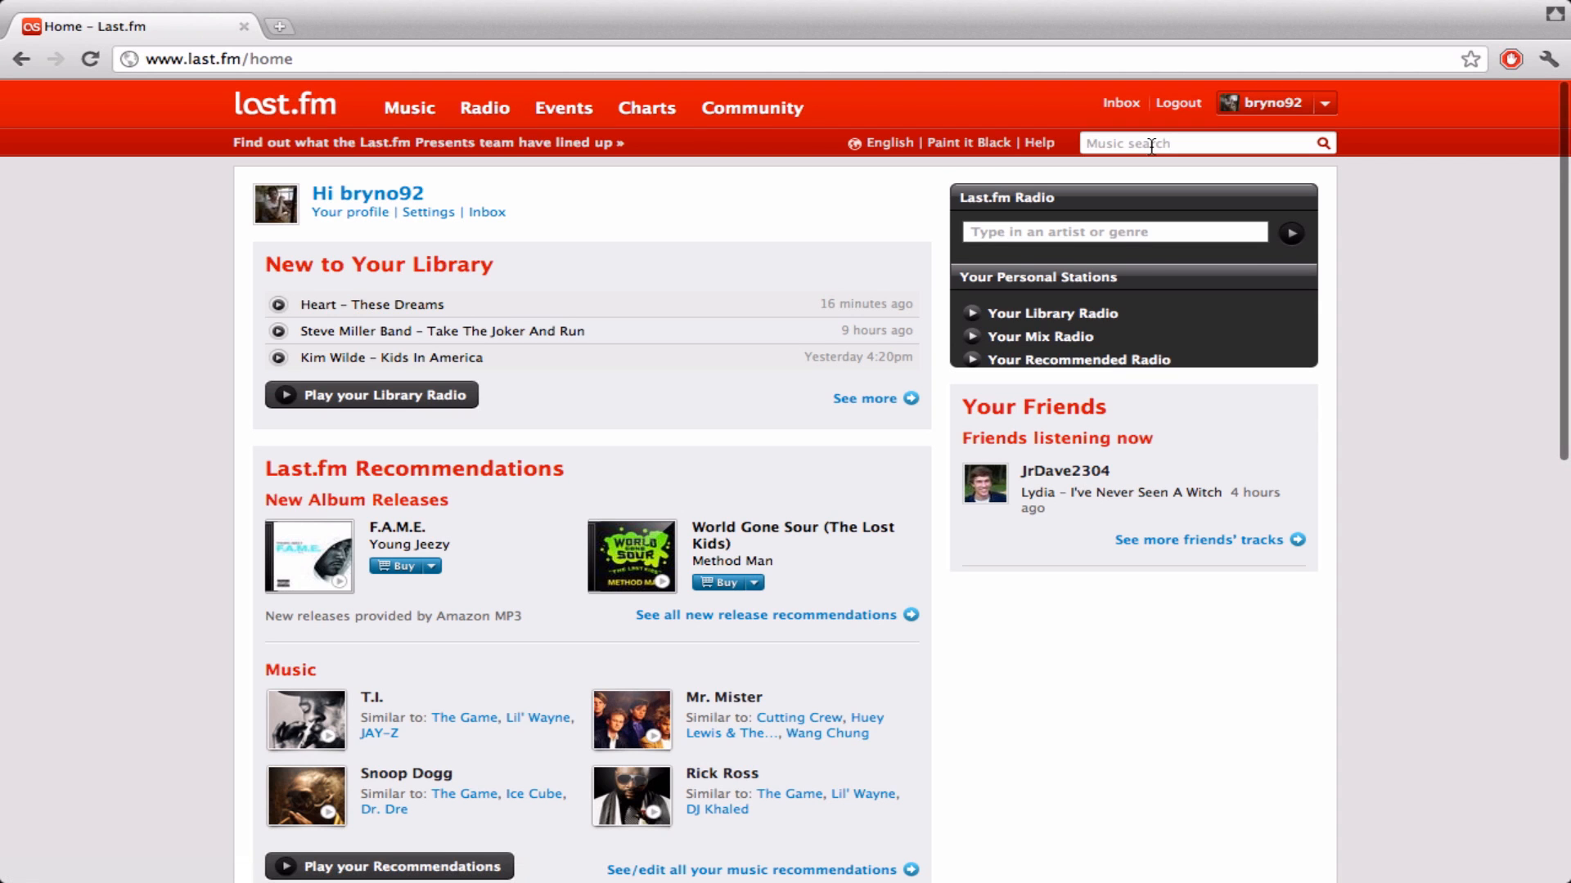
Search the music for 'the huma' and choose The Human League from the artist suggestions.
scroll(down, 3)
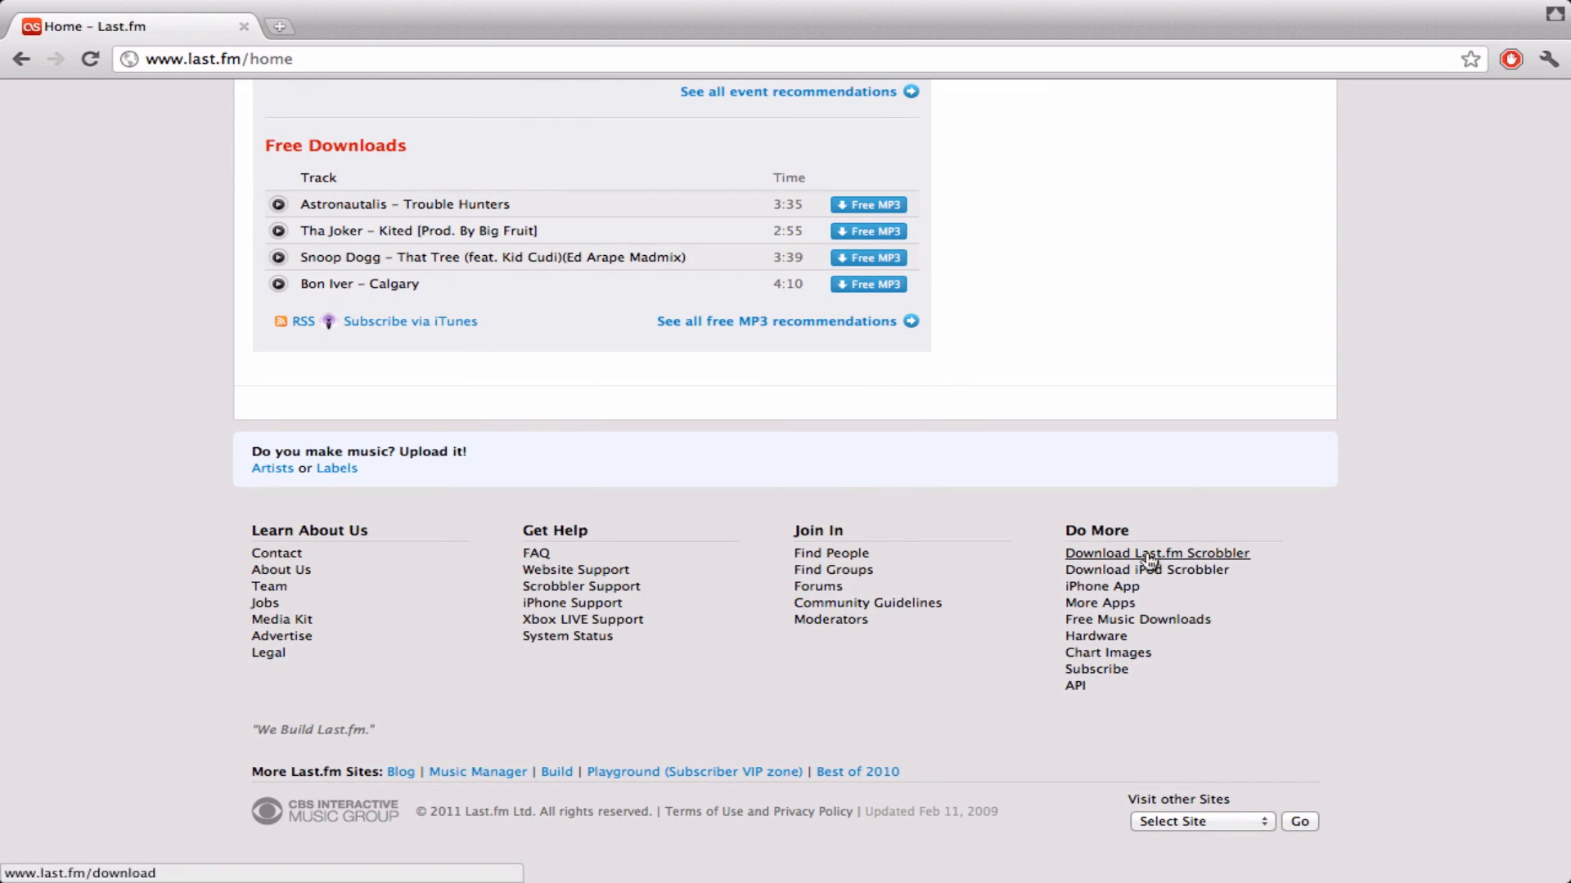
mouse_move(1220, 555)
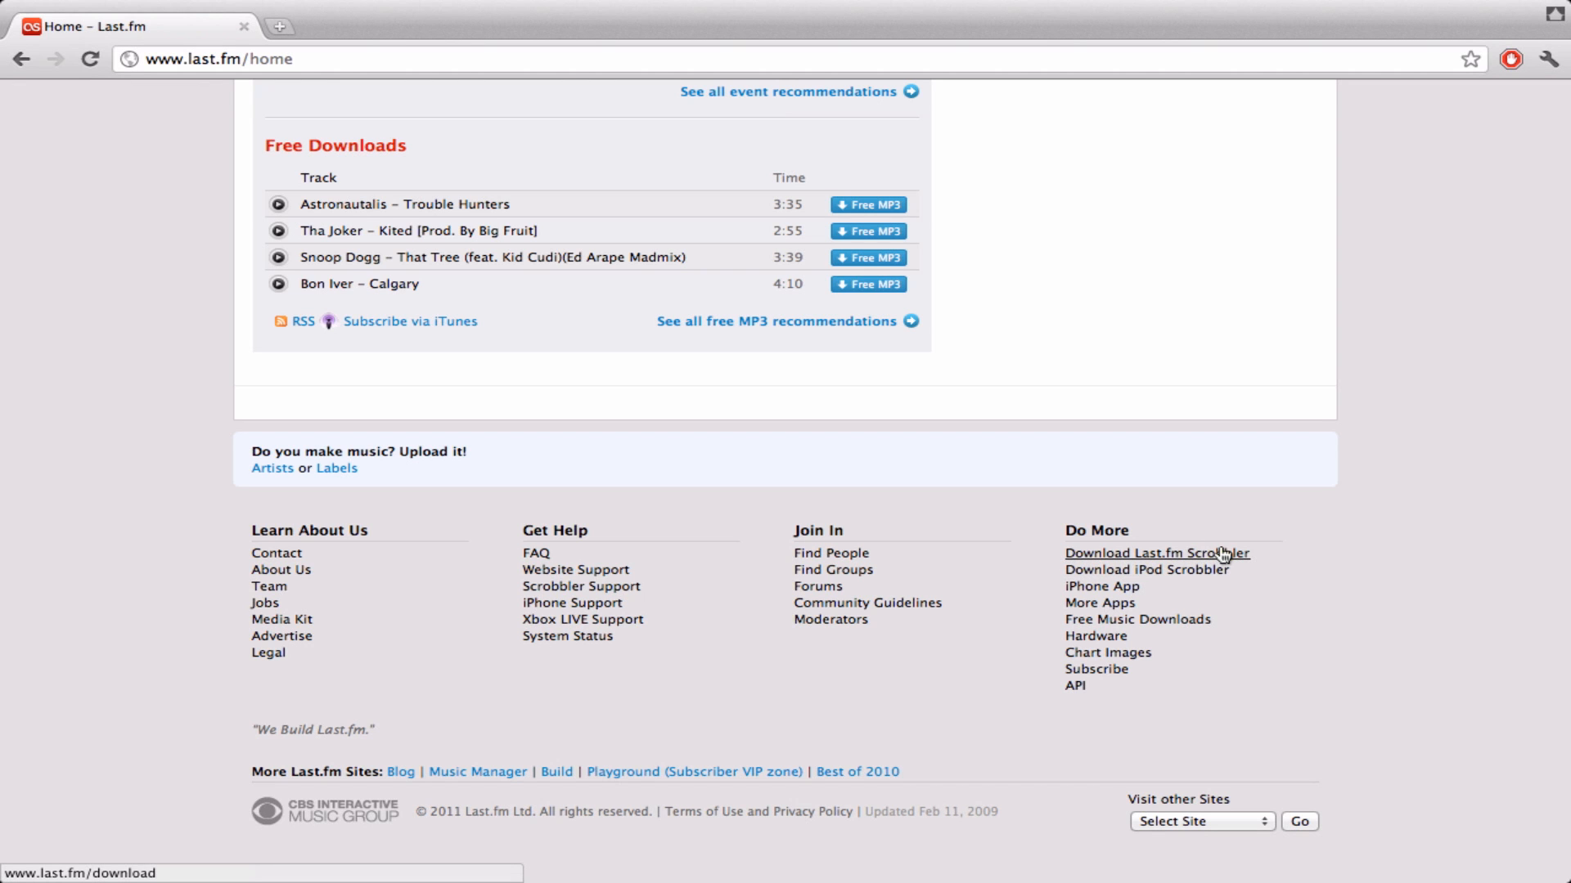
click(1157, 553)
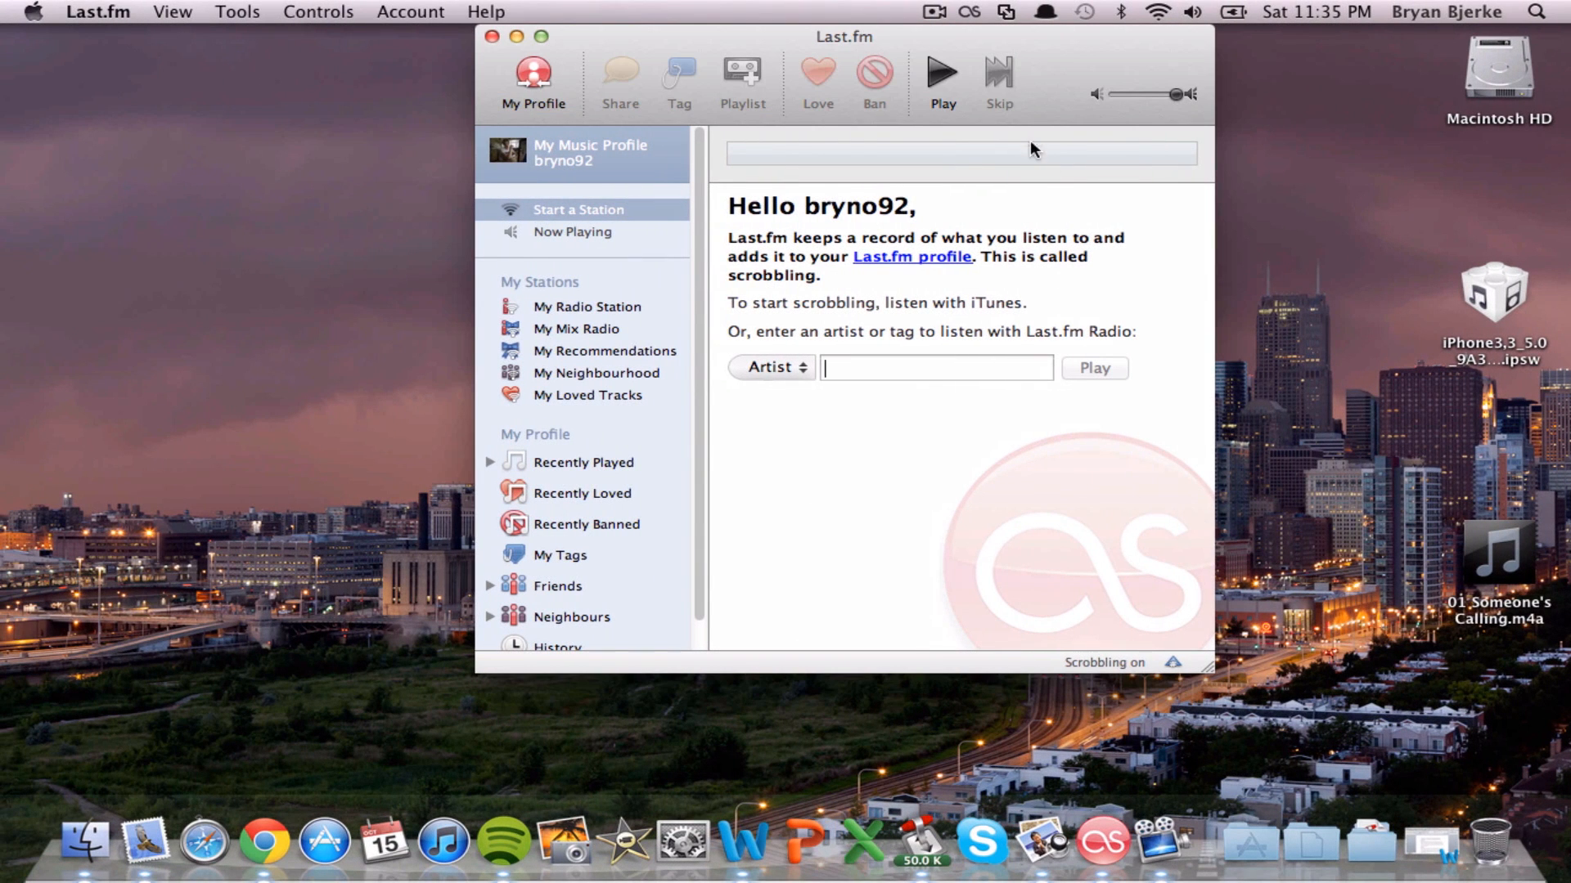
mouse_move(862, 208)
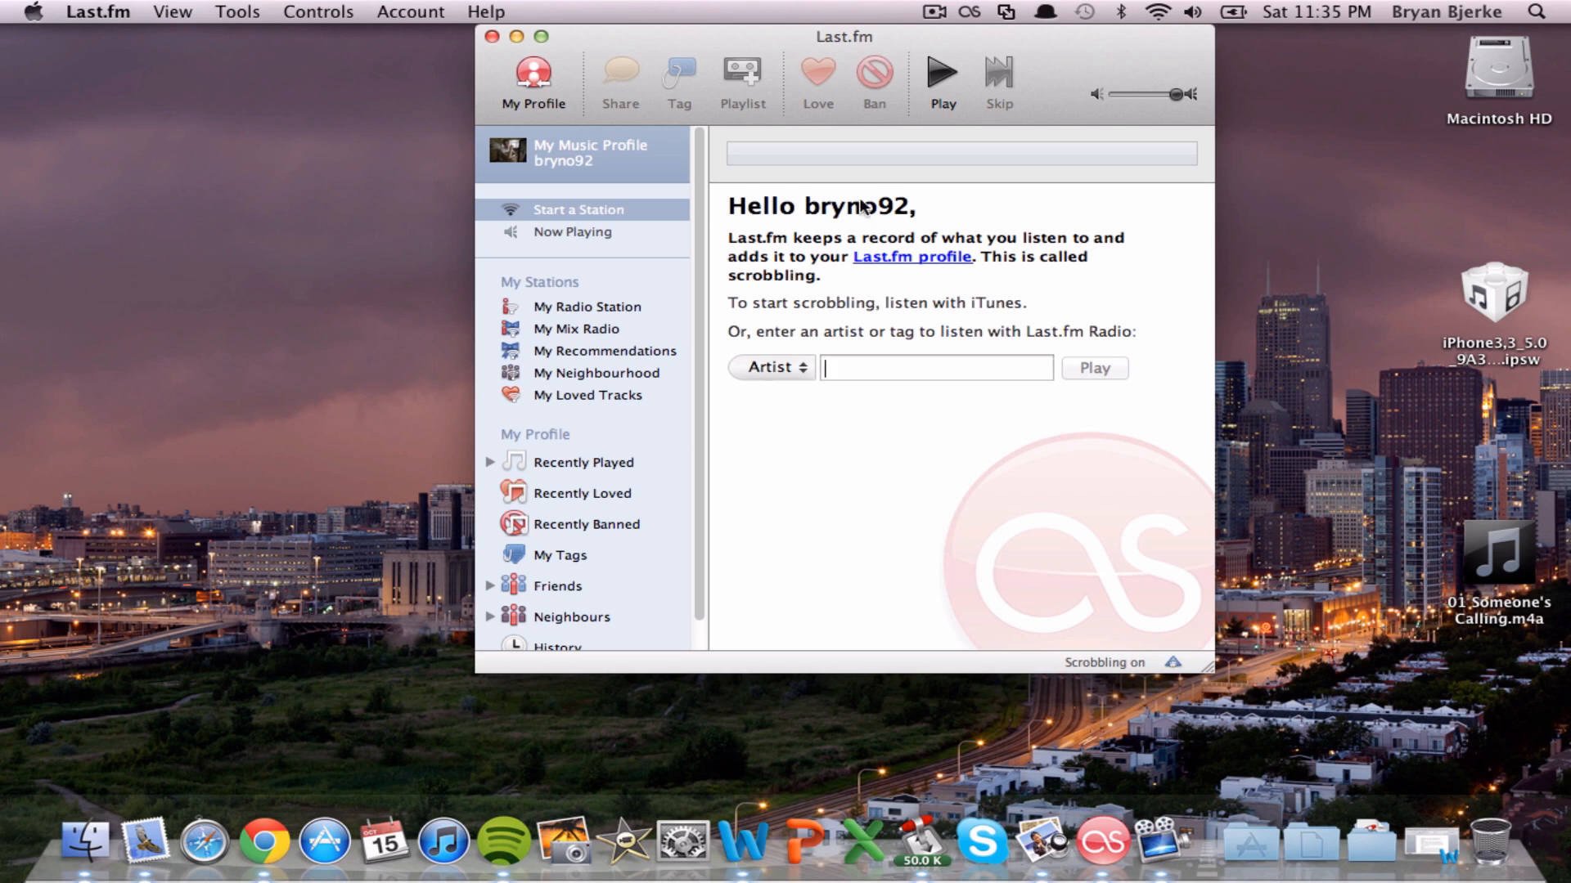
mouse_move(813, 211)
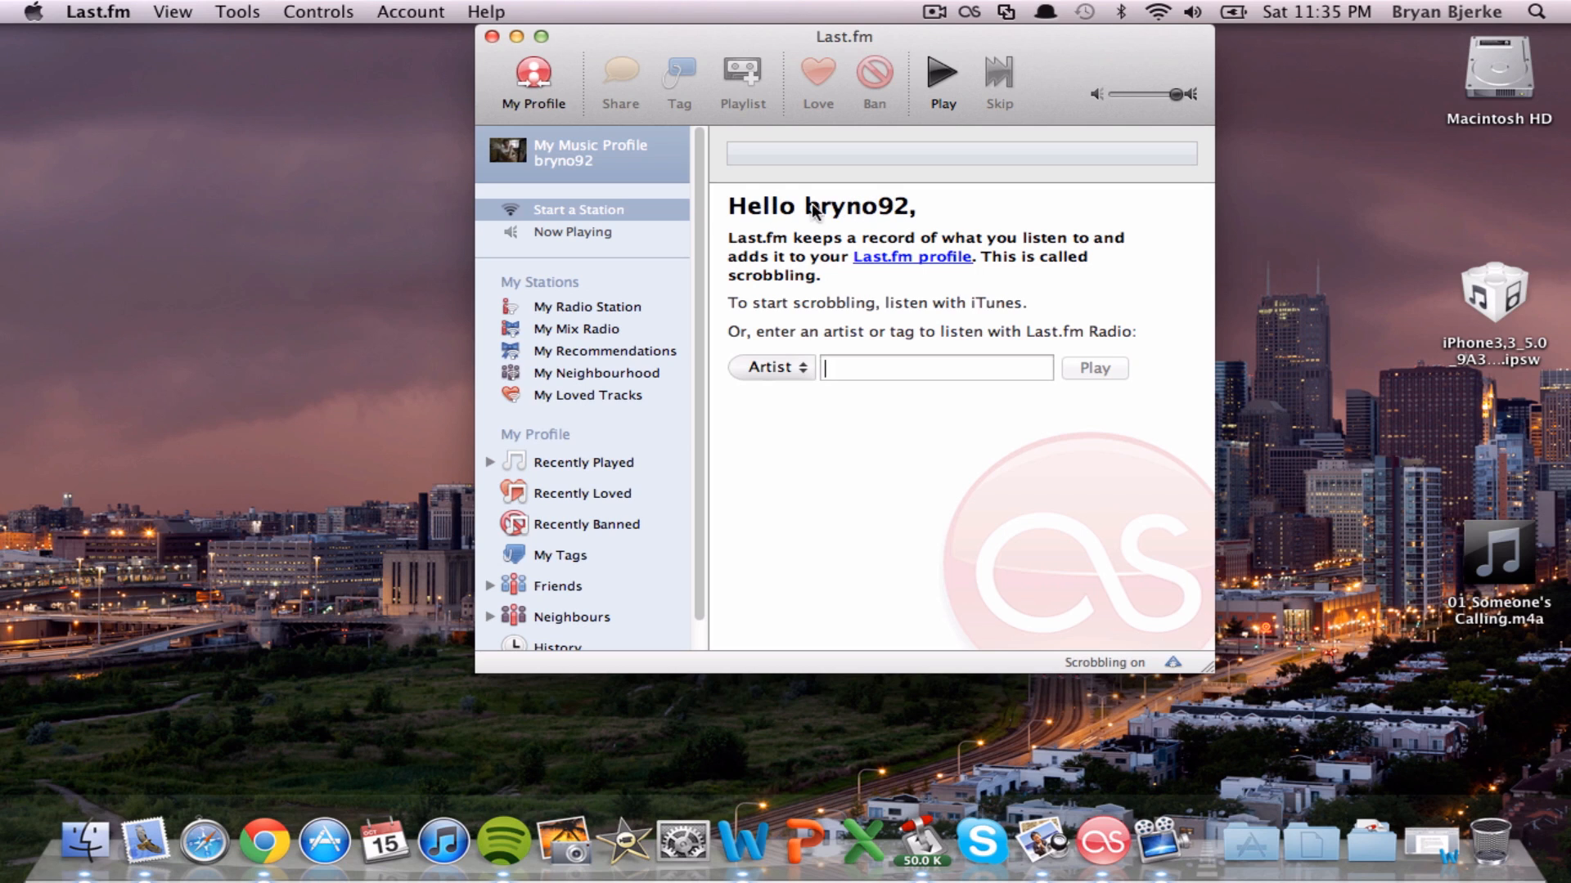
mouse_move(765, 206)
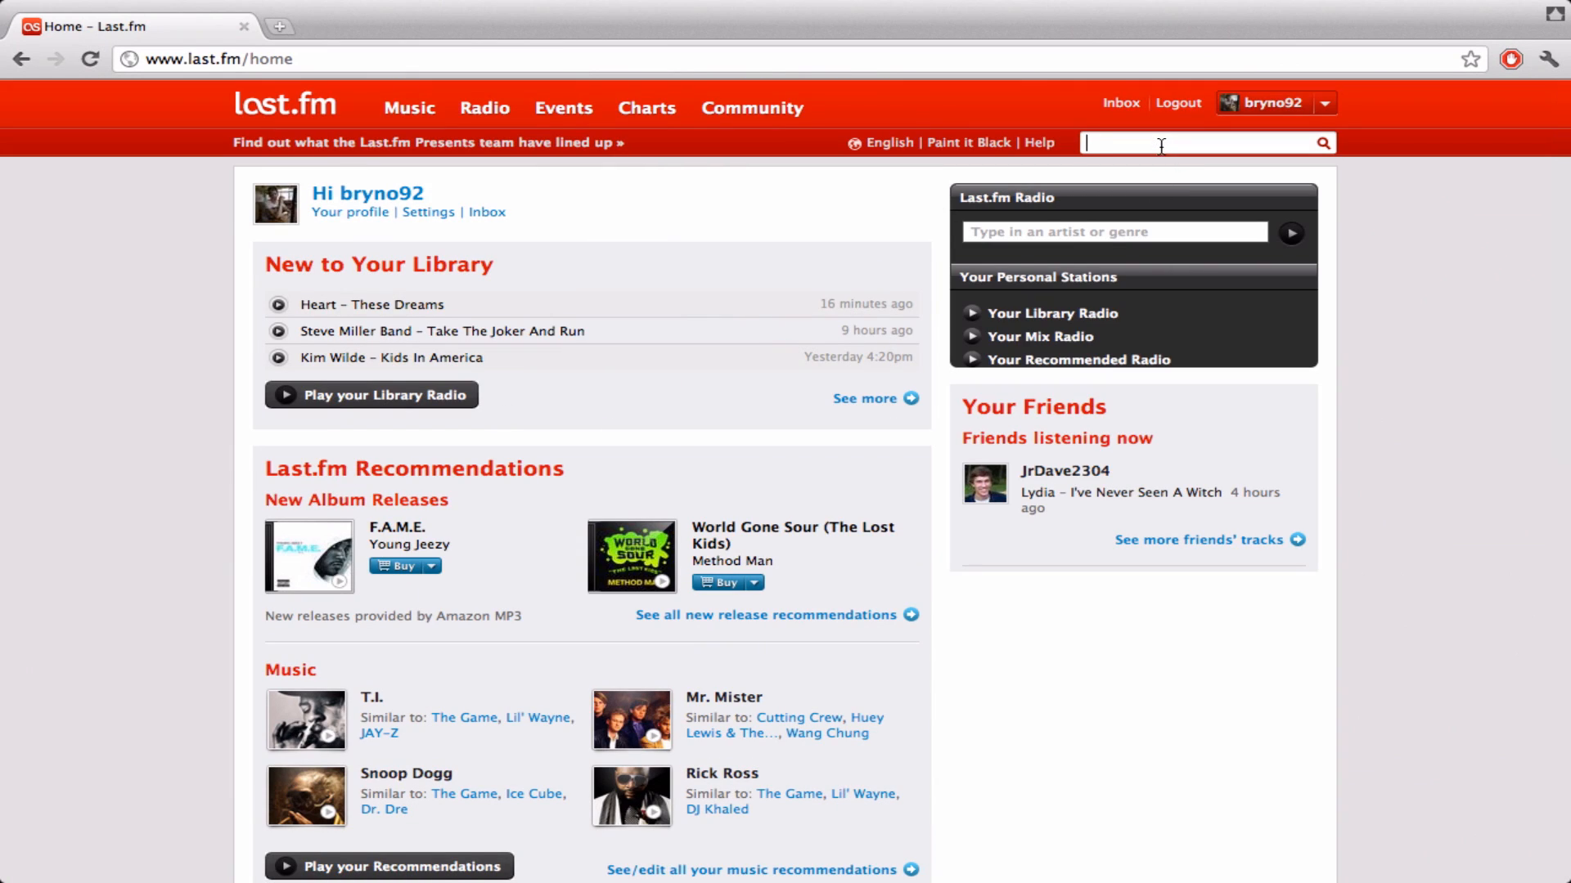
text(the)
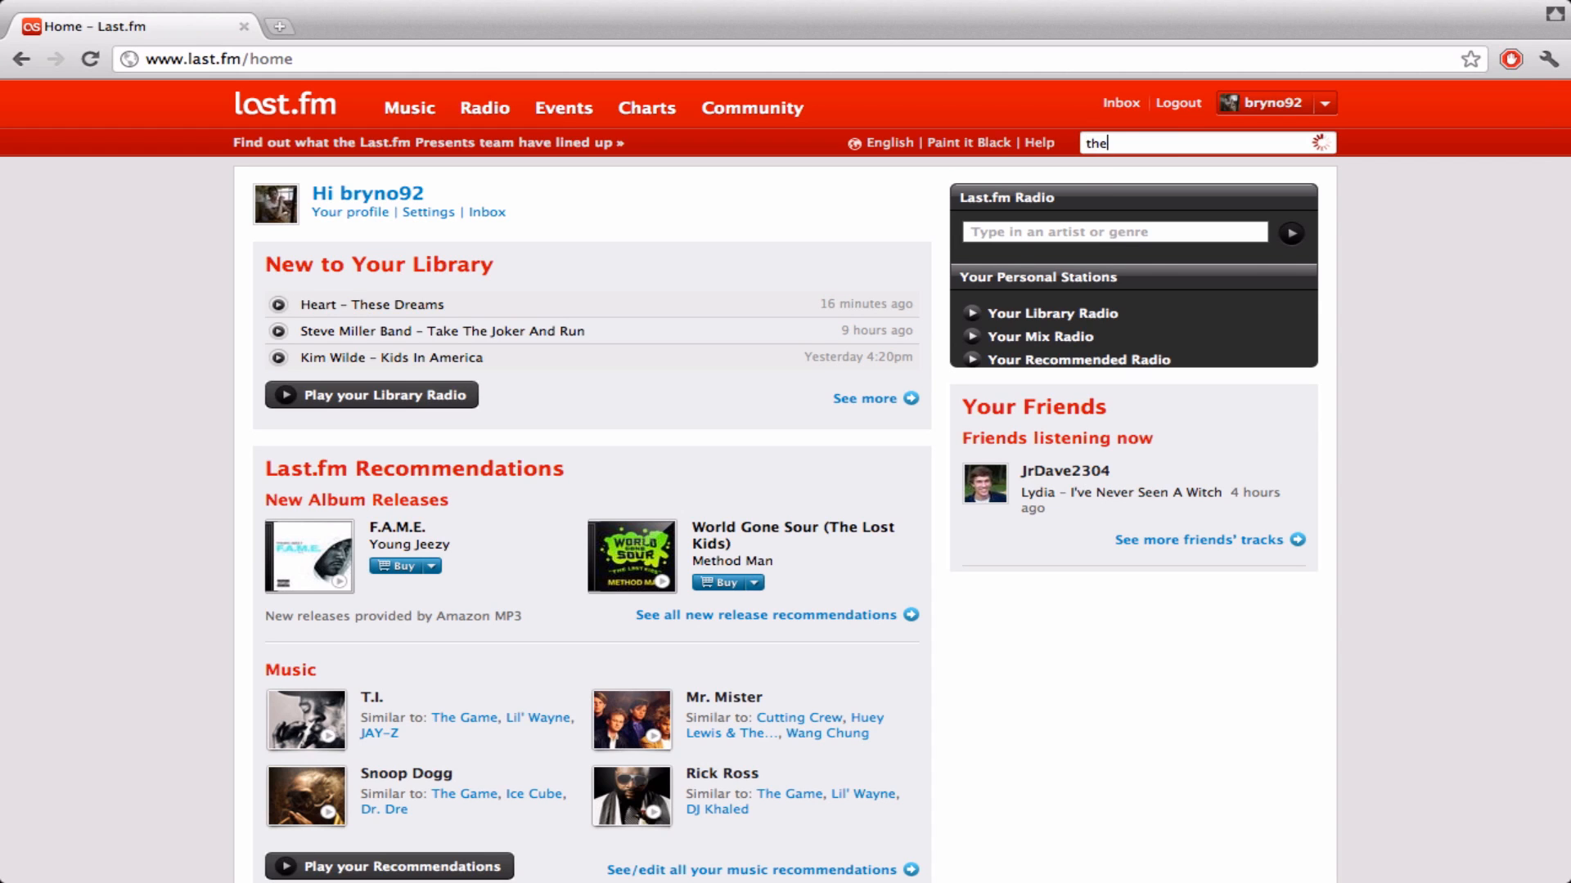
text(huma)
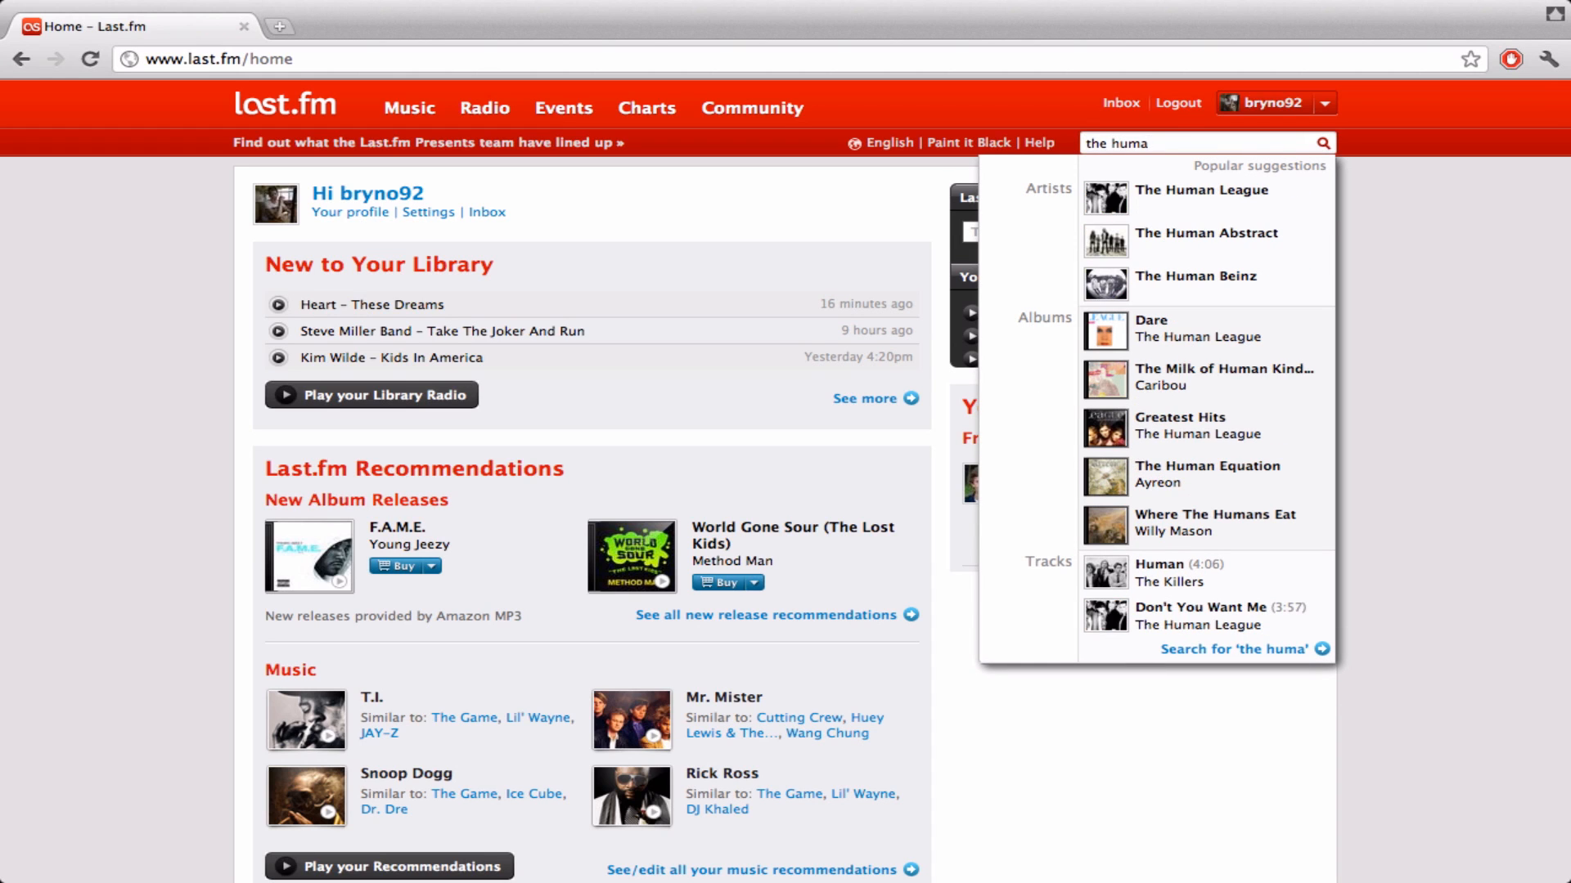
click(1206, 190)
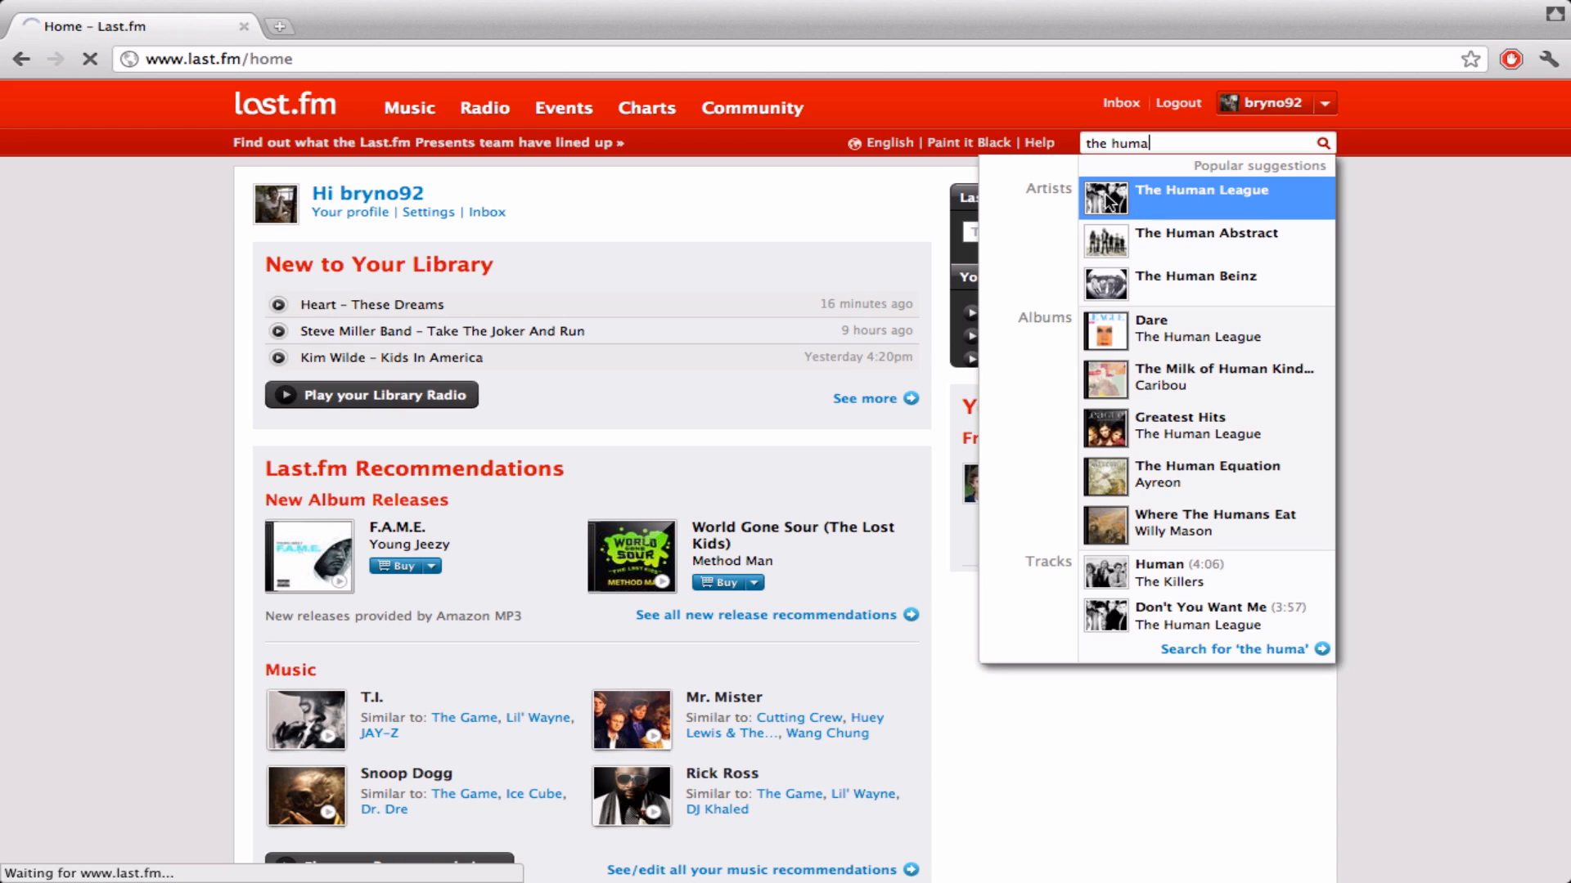
mouse_move(1165, 197)
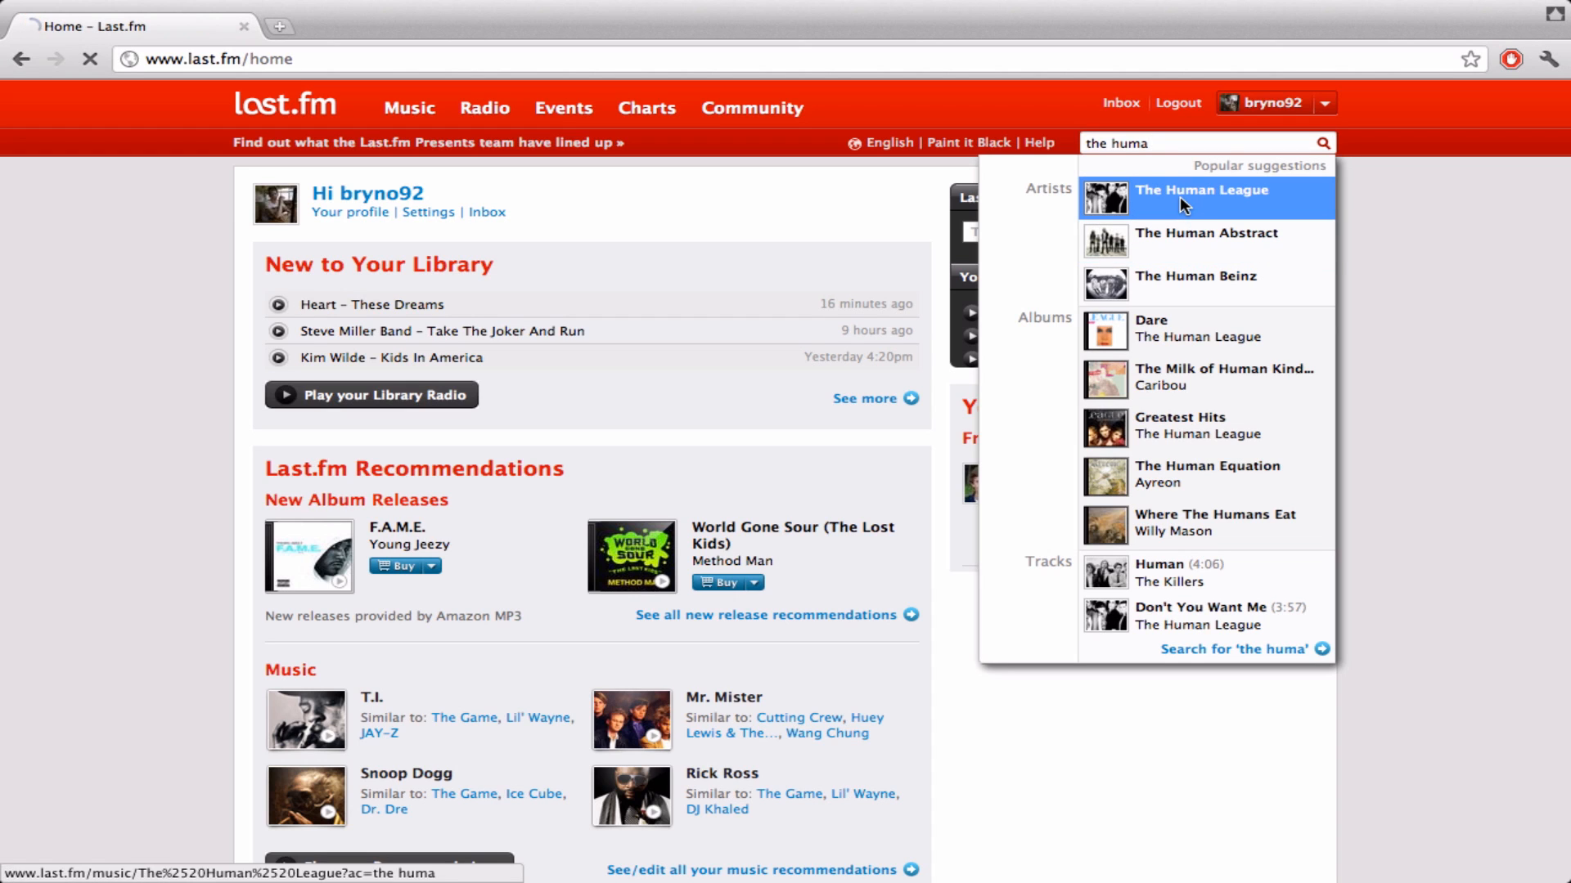
click(1203, 198)
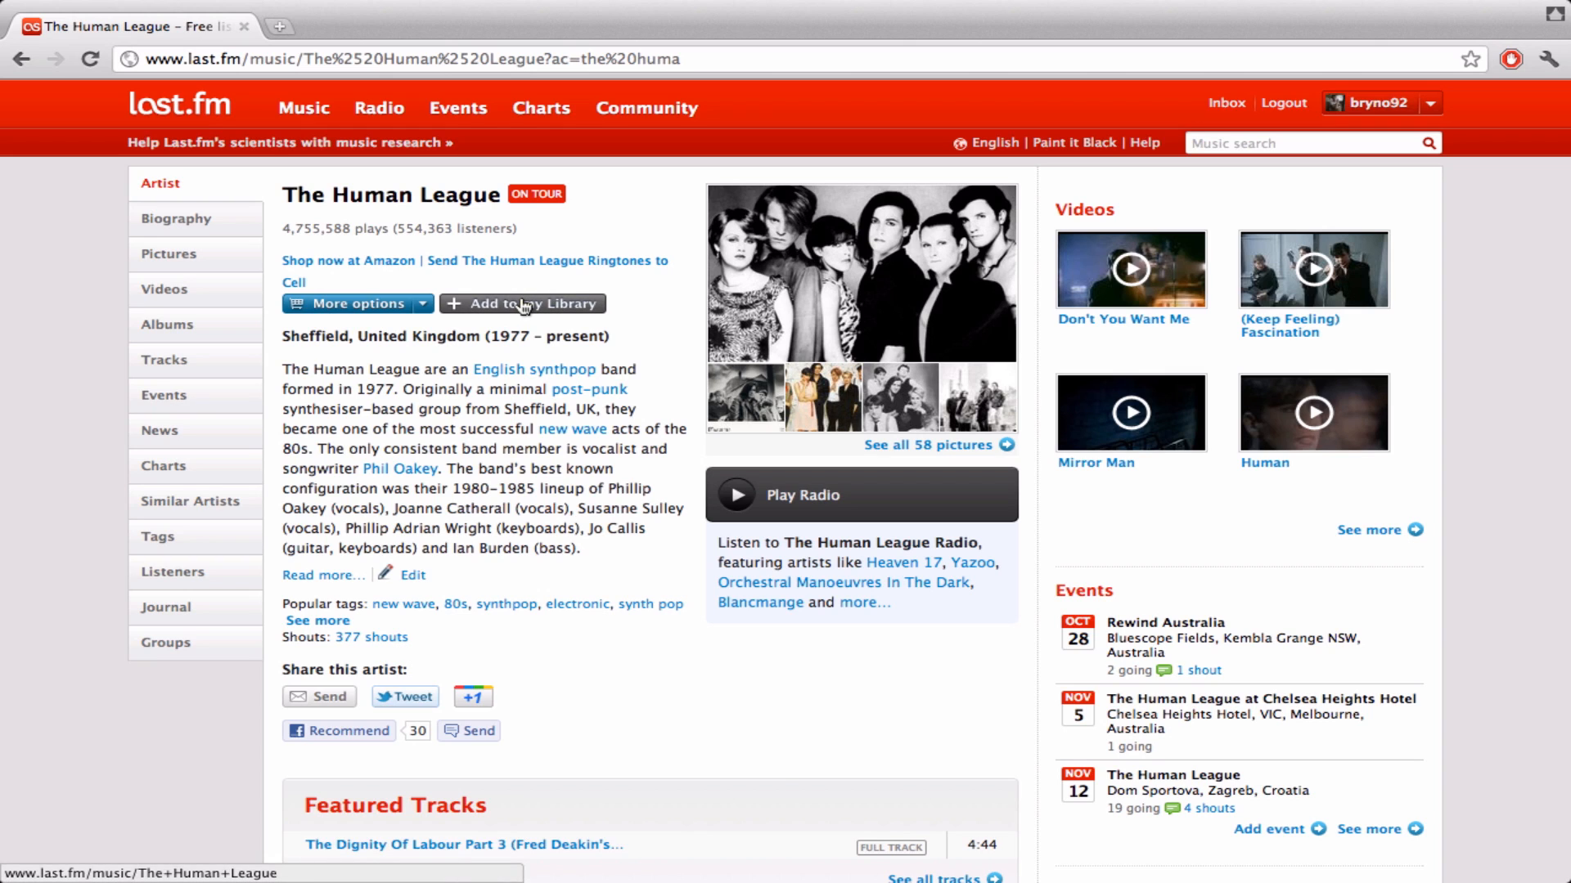
mouse_move(228, 206)
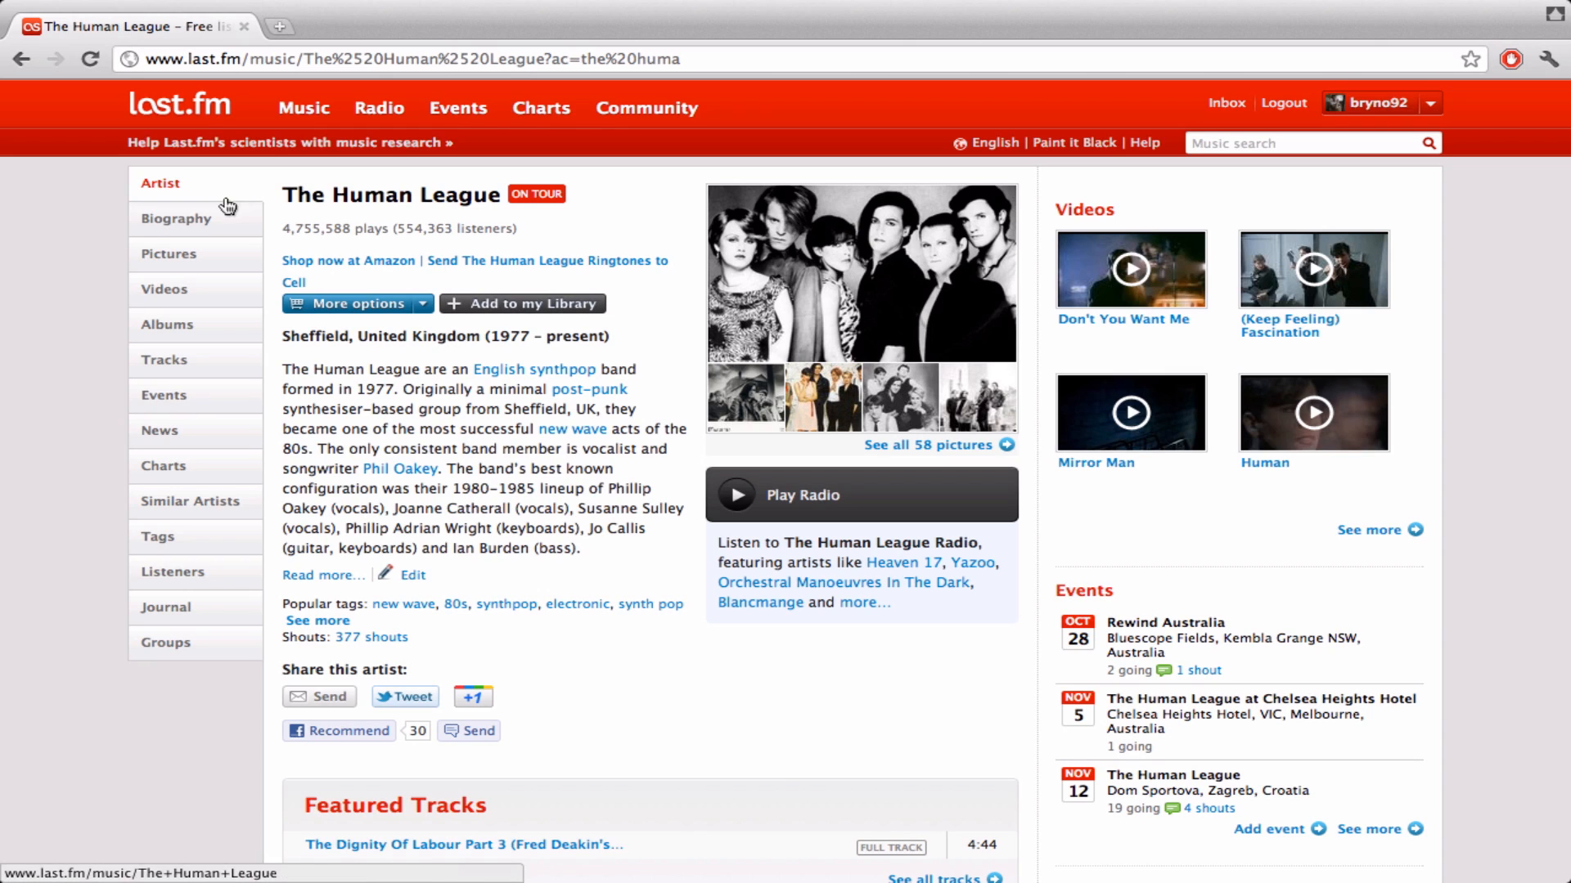
mouse_move(421, 182)
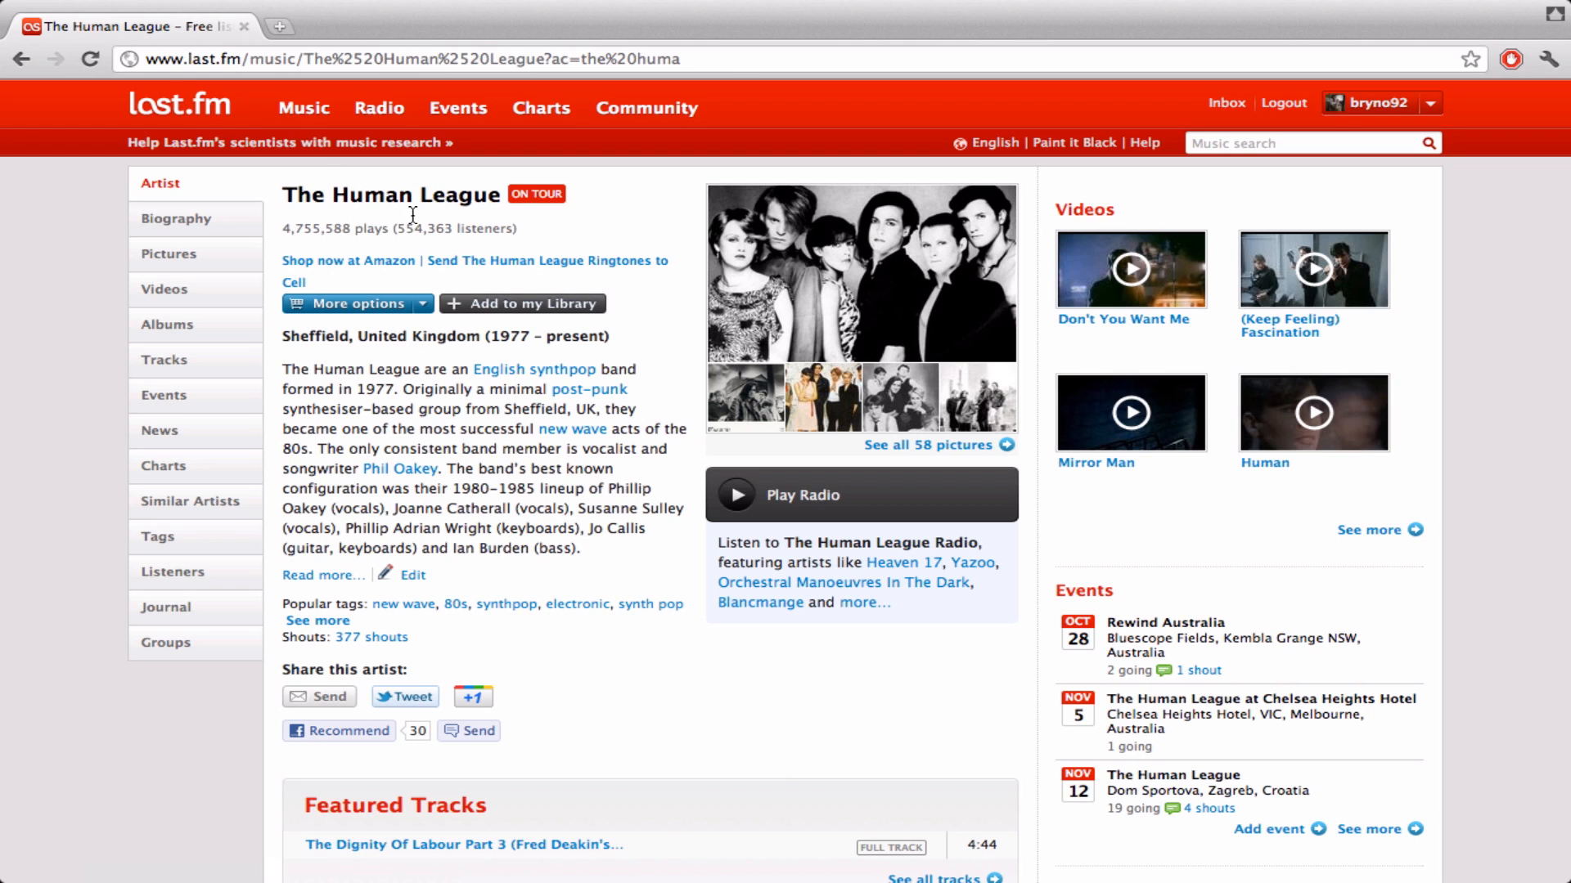
click(178, 106)
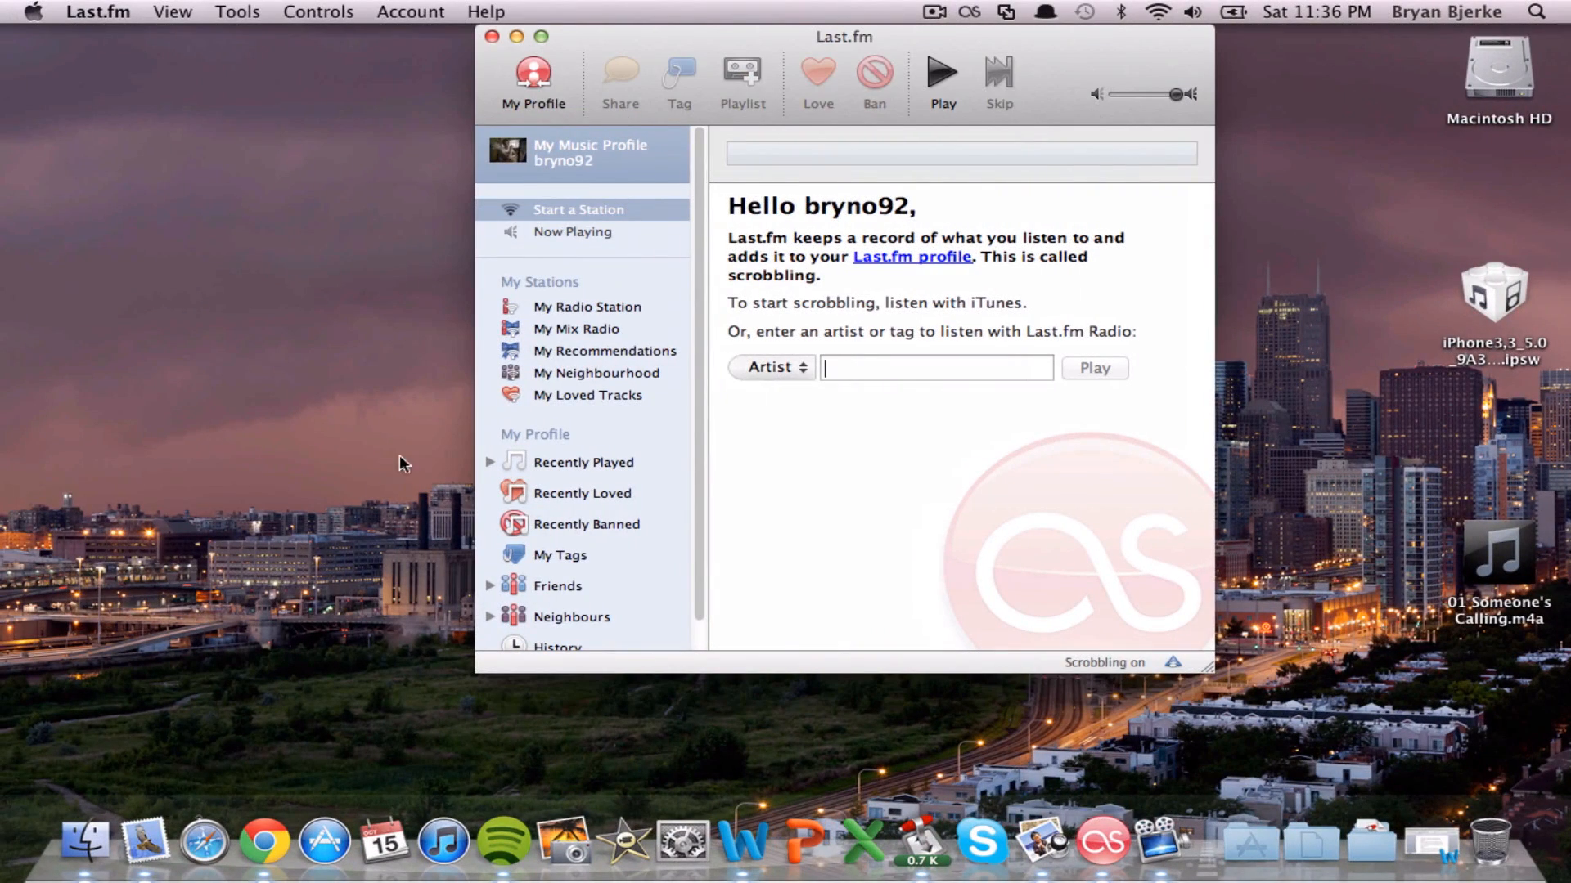
mouse_move(502, 841)
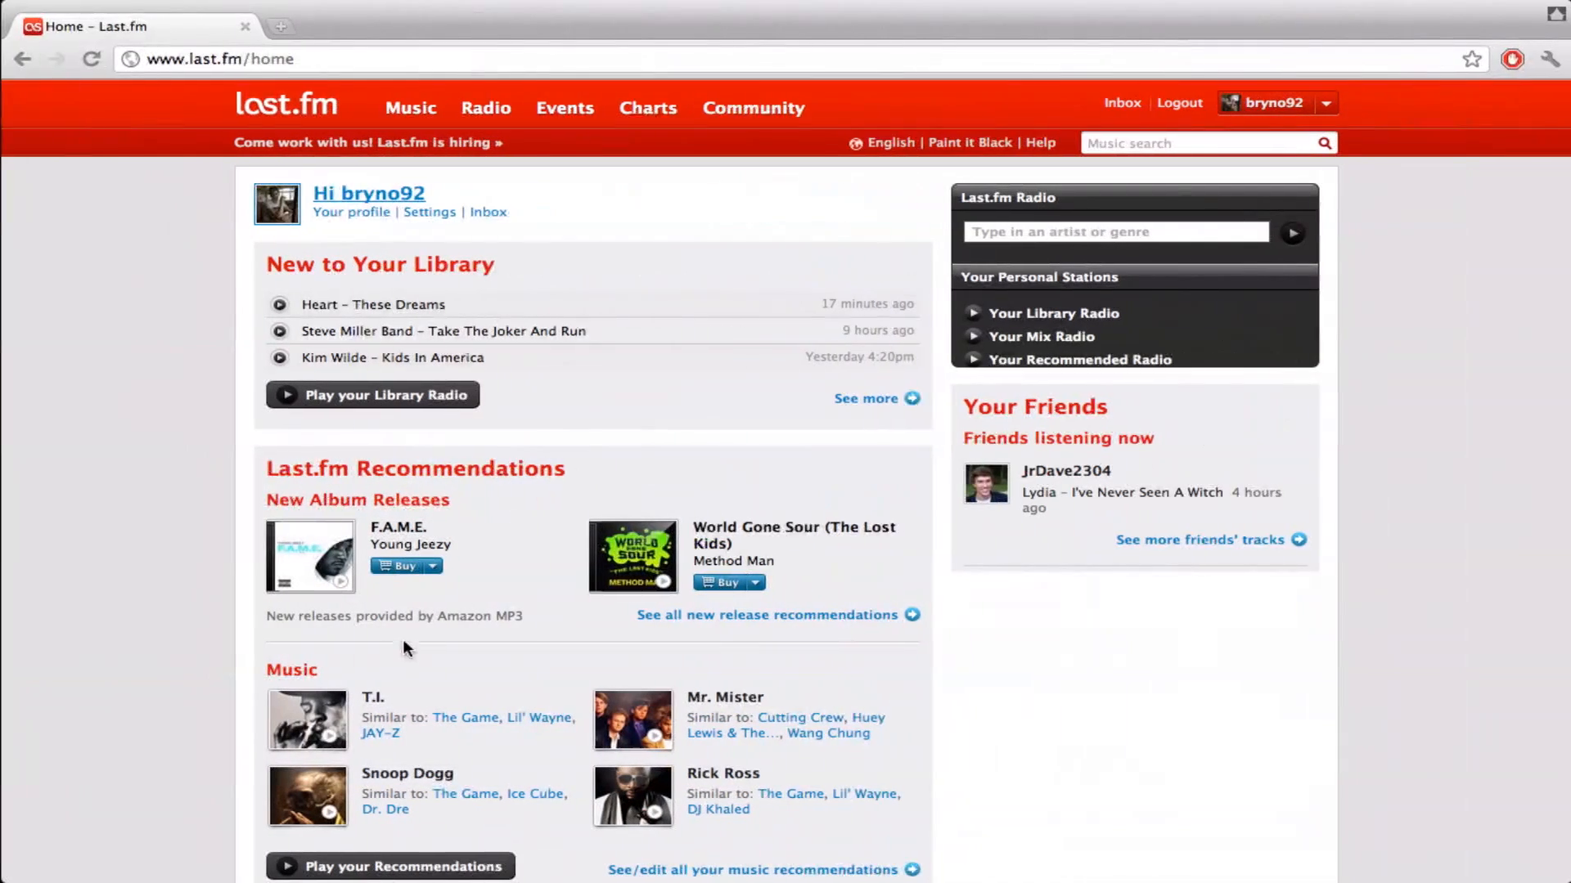
mouse_move(368, 193)
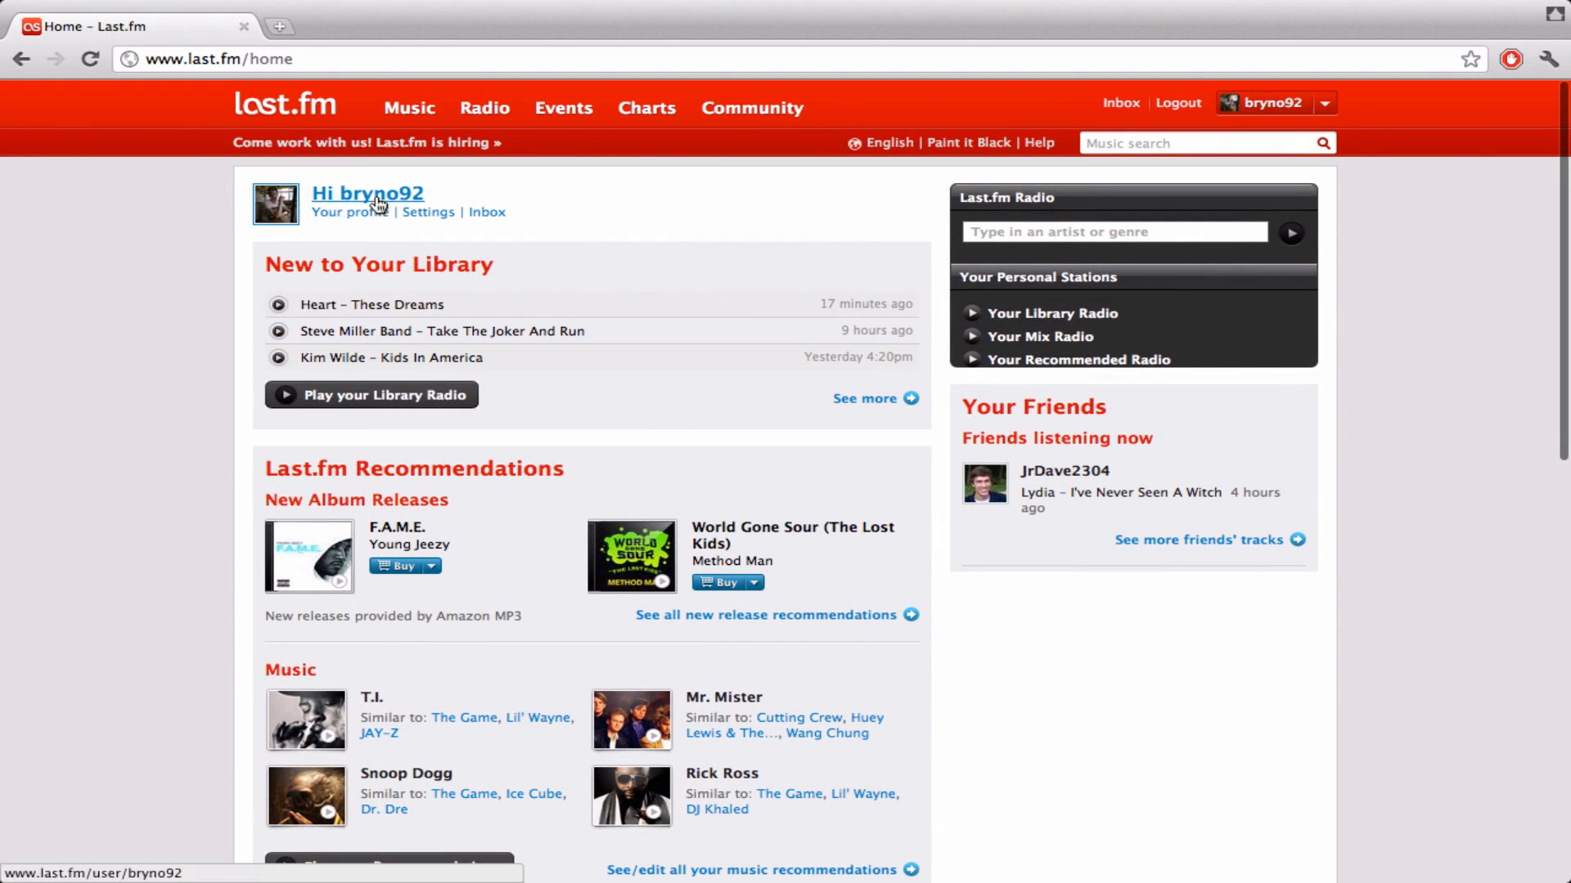
Show the library's full Recently Added track list via 'See more' under New to Your Library.
click(864, 399)
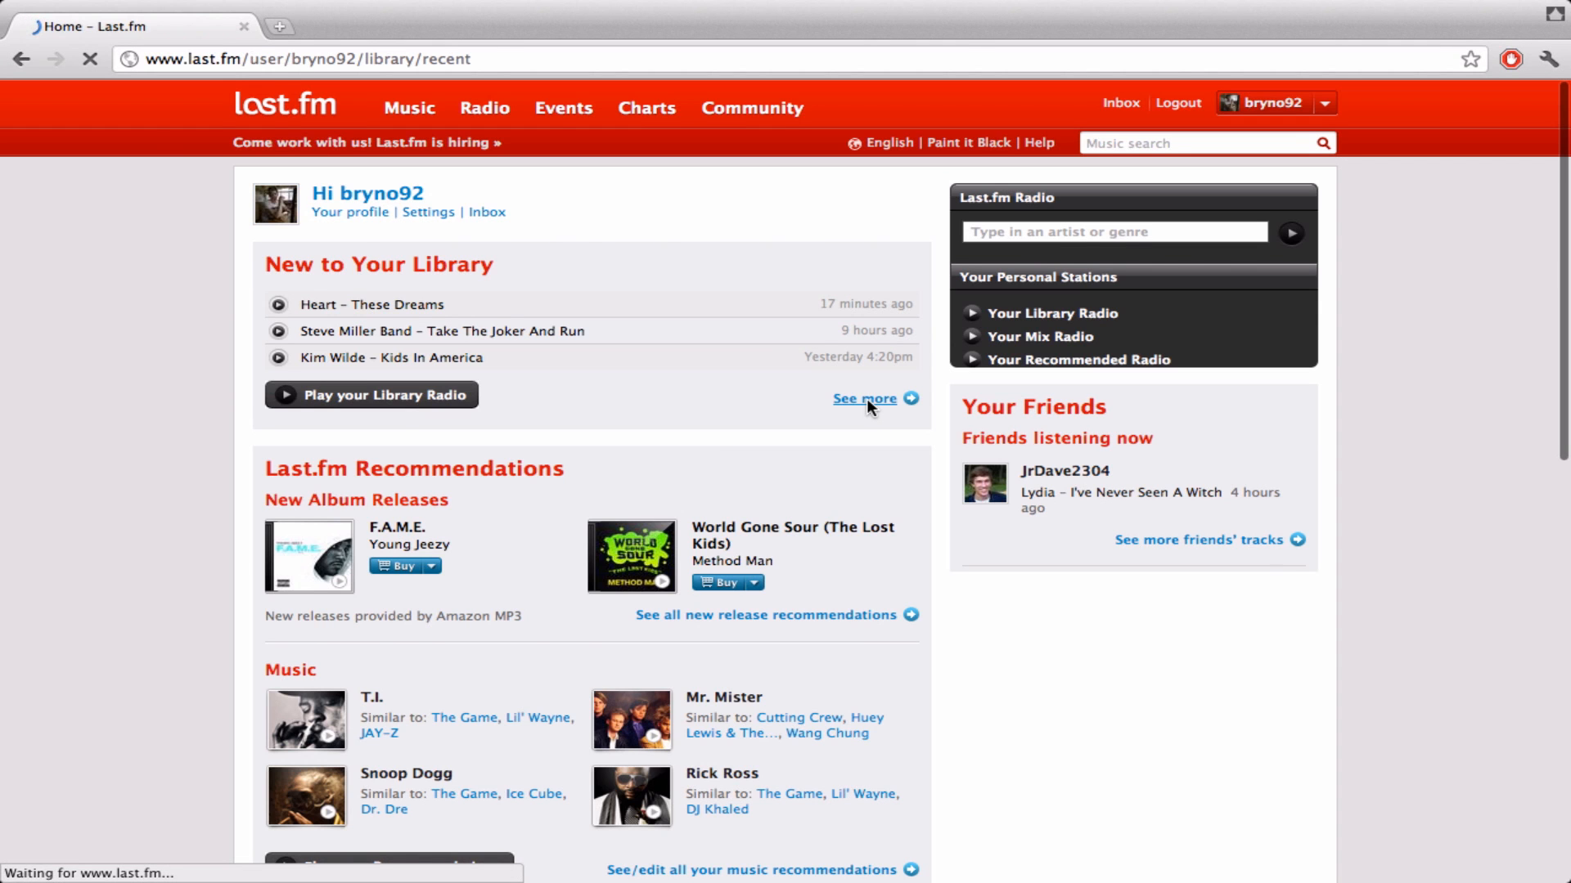
click(864, 399)
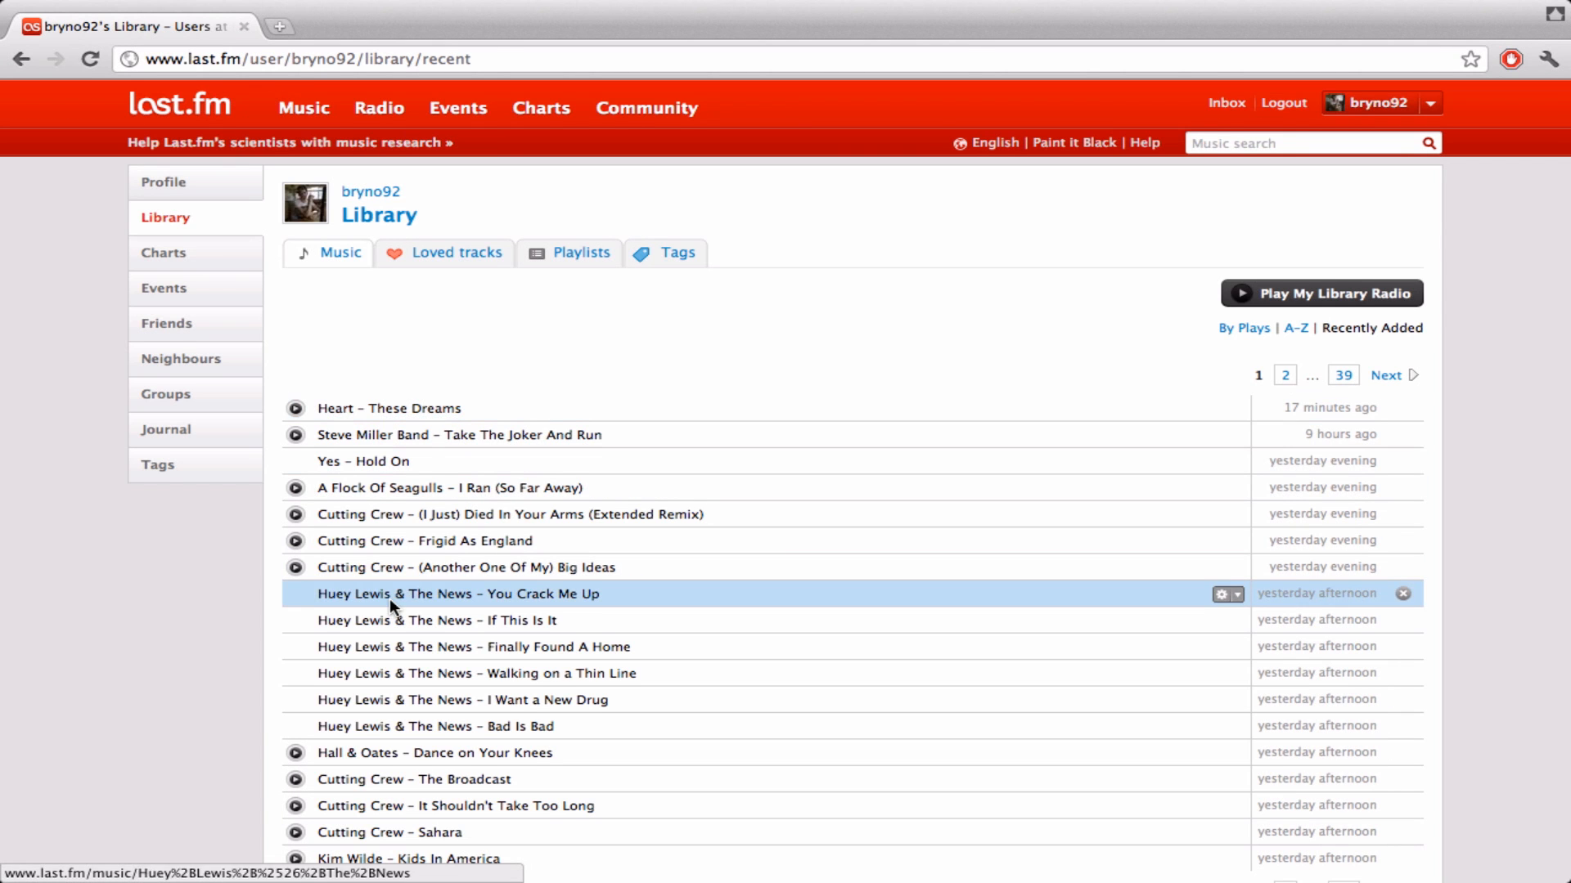
mouse_move(383, 567)
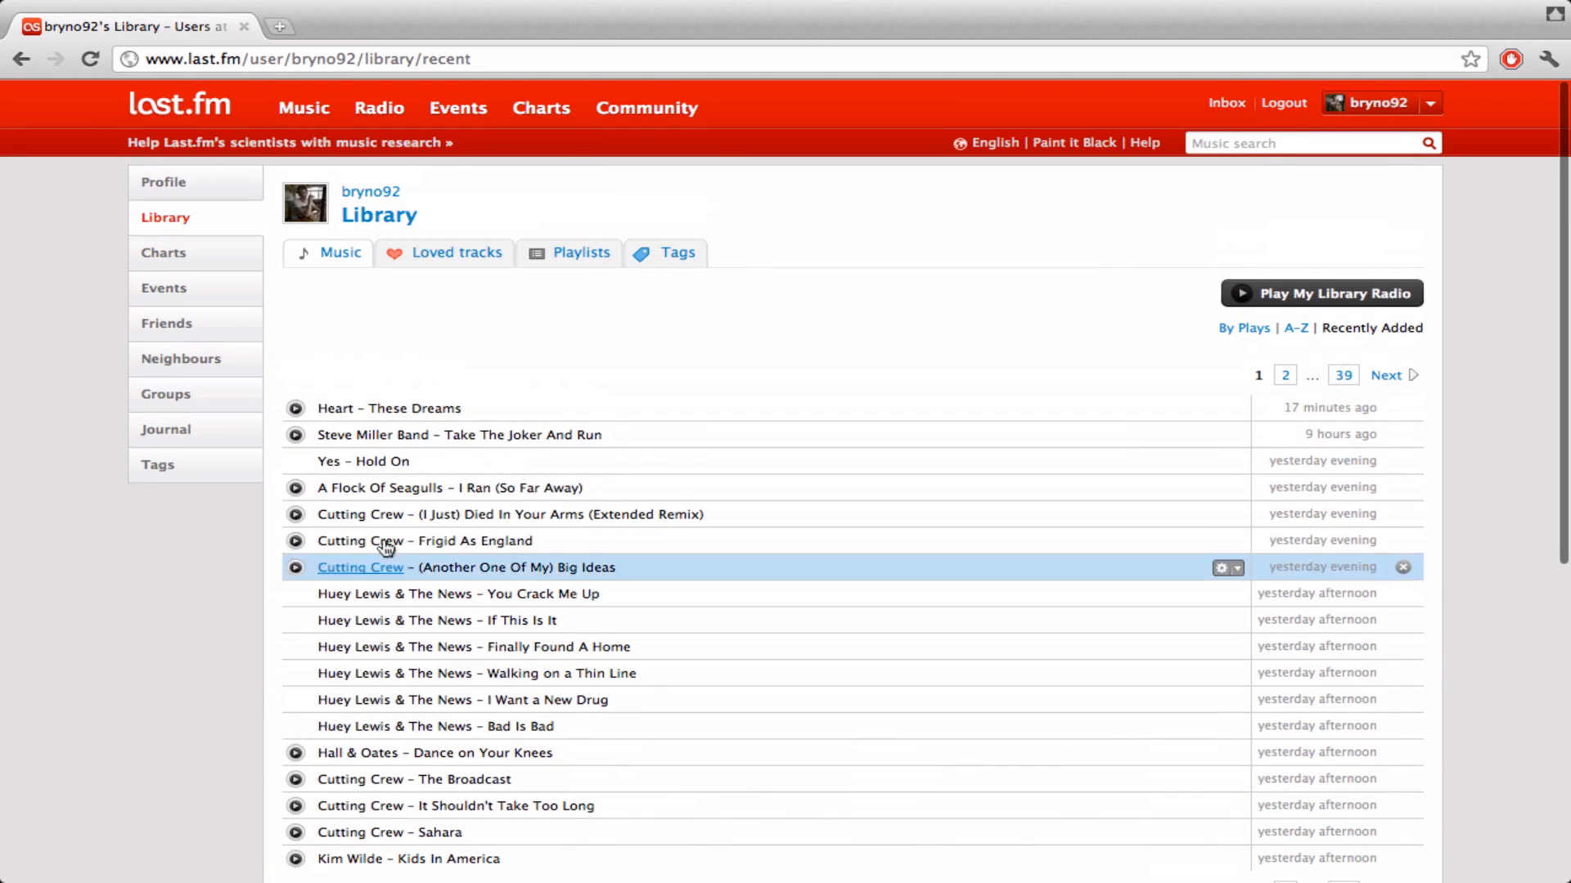
mouse_move(700, 710)
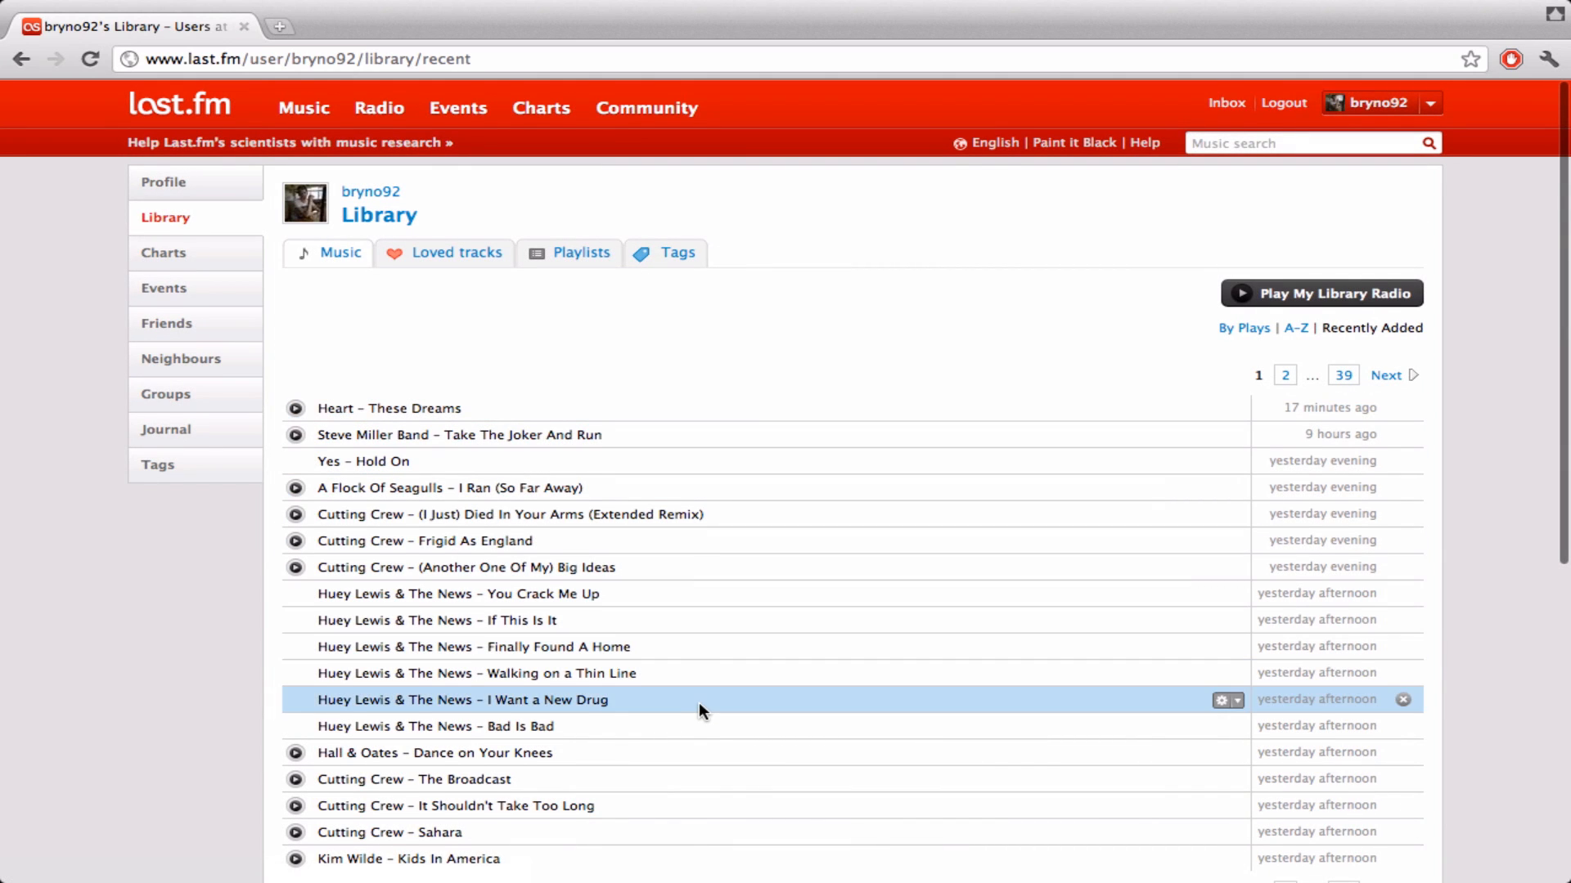
mouse_move(825, 605)
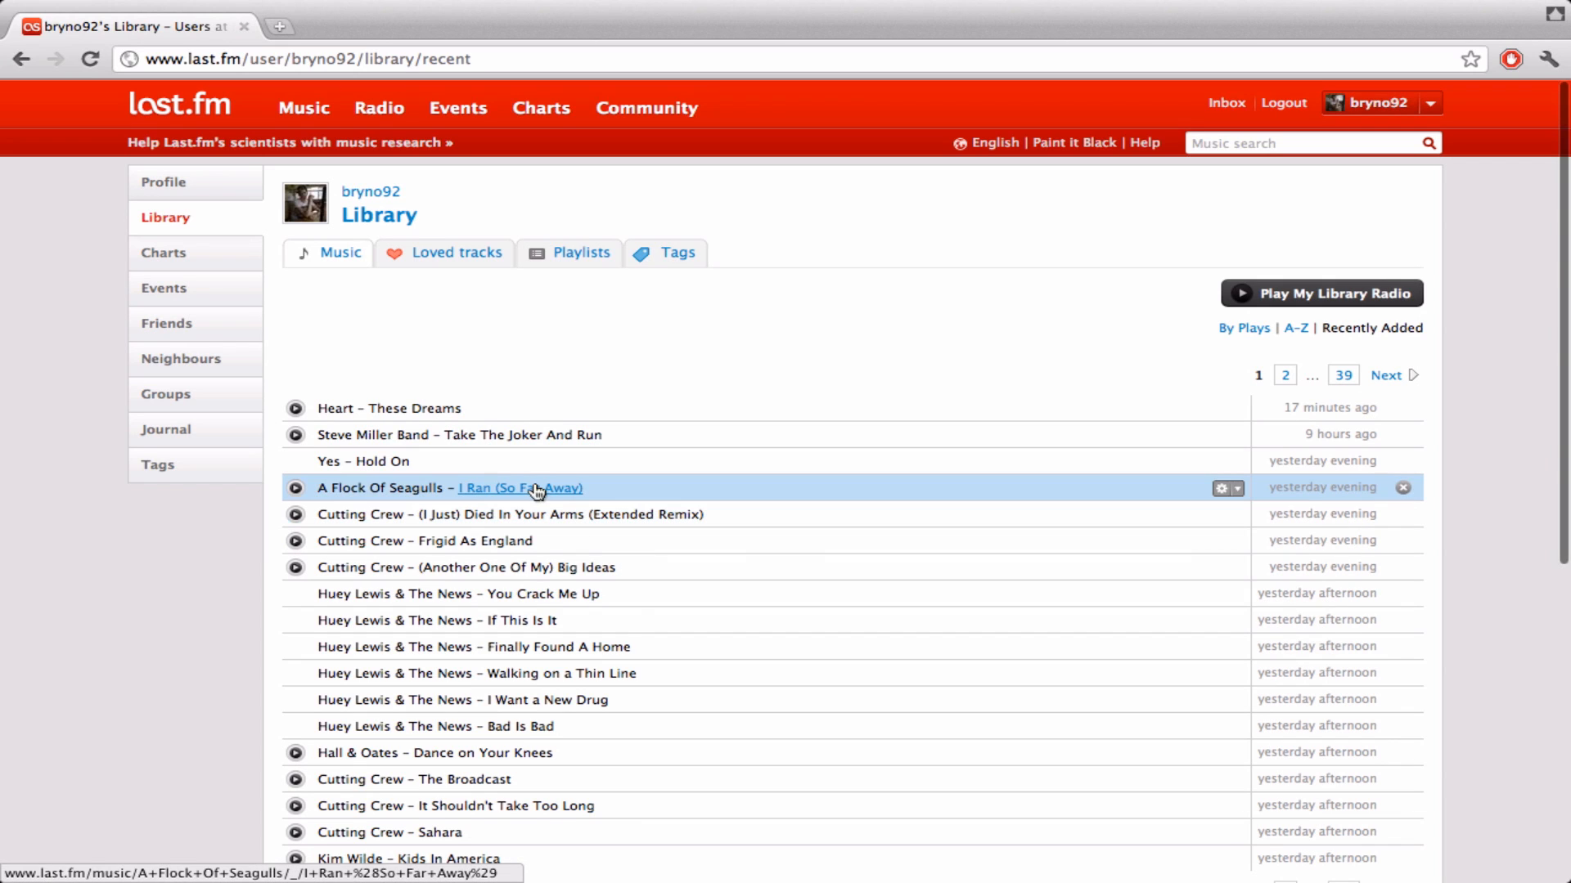
mouse_move(510, 435)
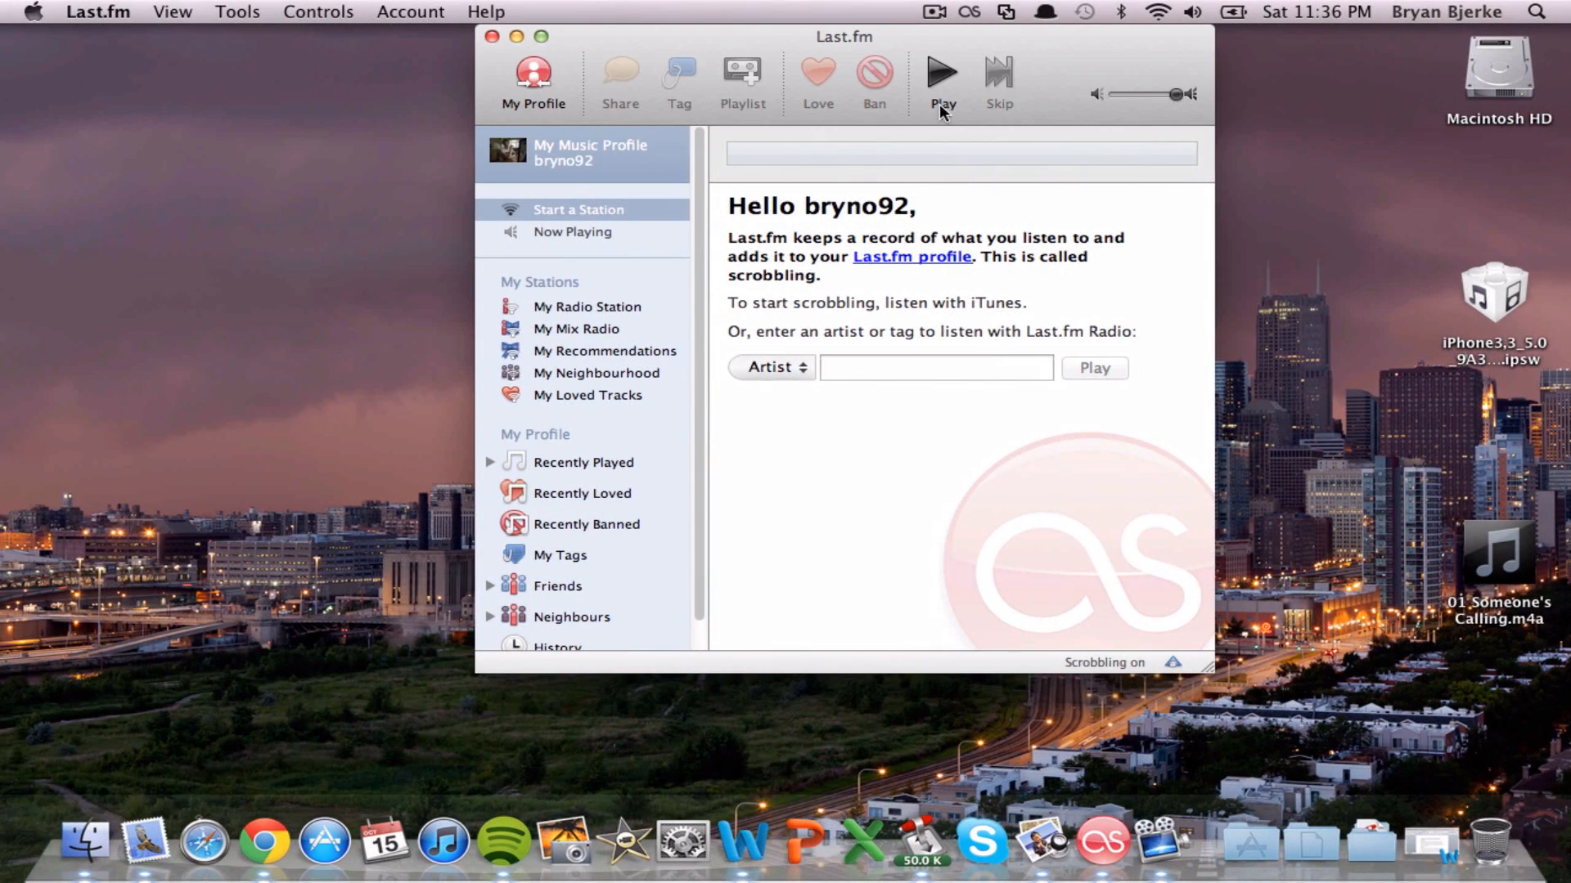
In Scrobbler preferences, move the Scrobble at slider to 63% and back to 50% of track length.
click(967, 11)
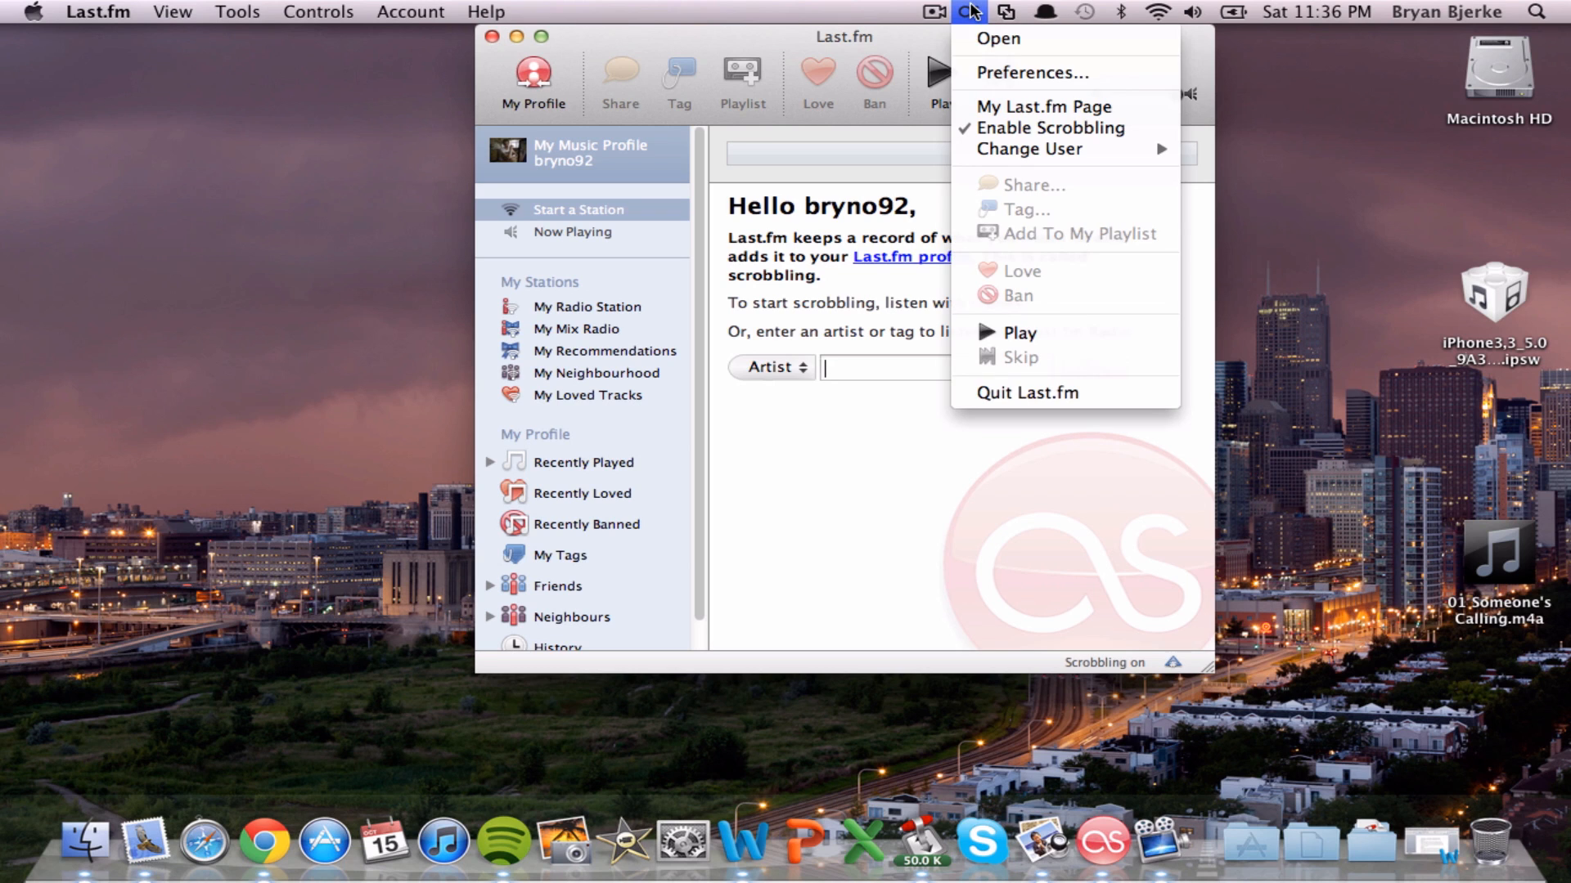
click(1030, 72)
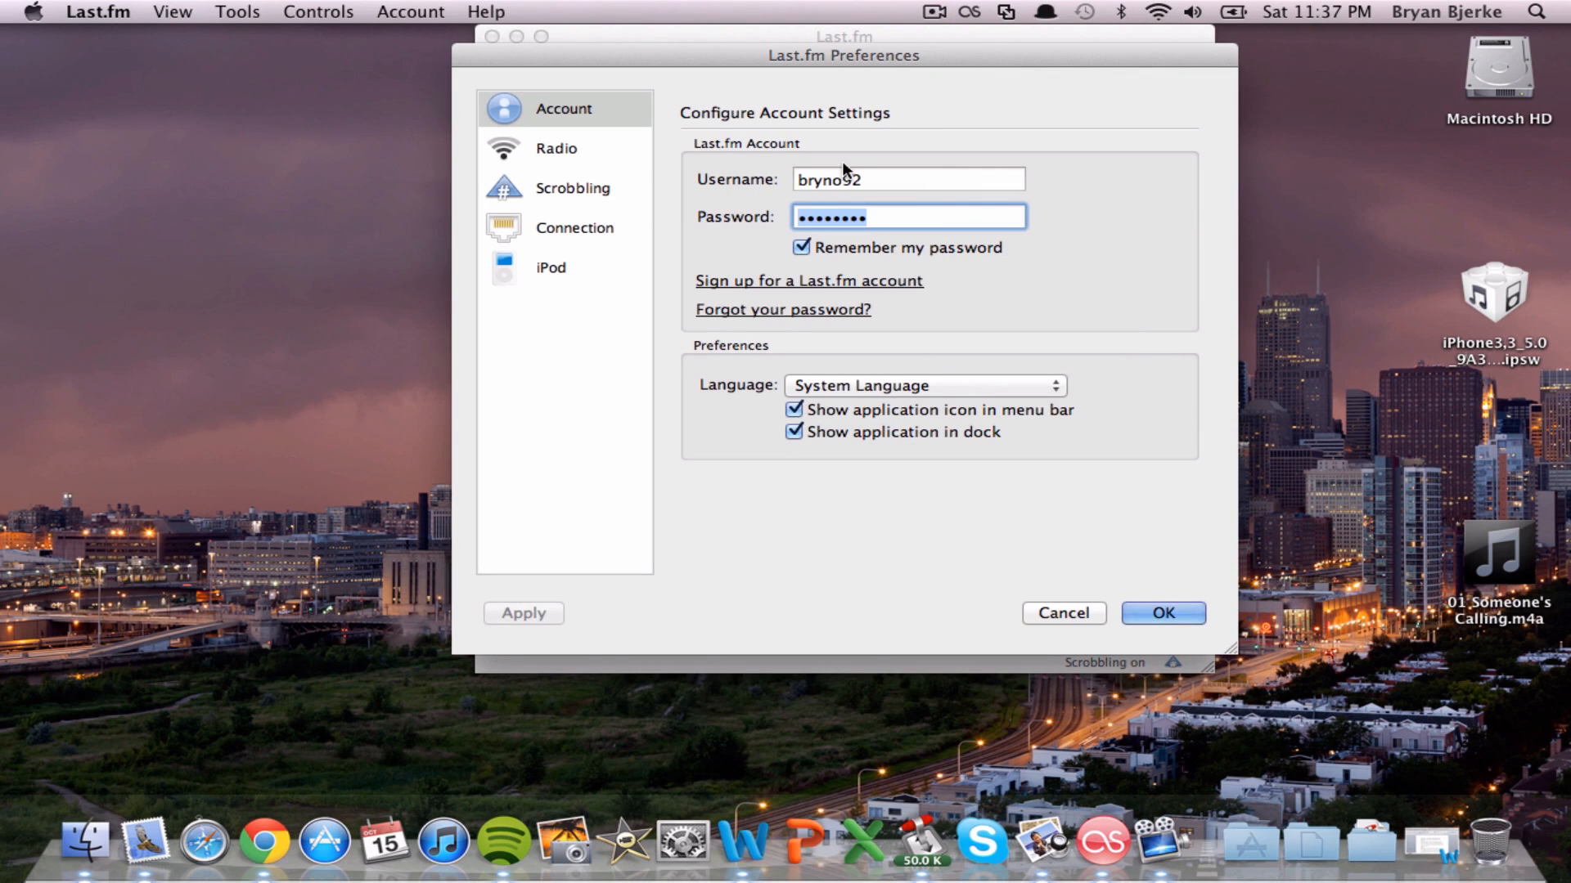
click(573, 188)
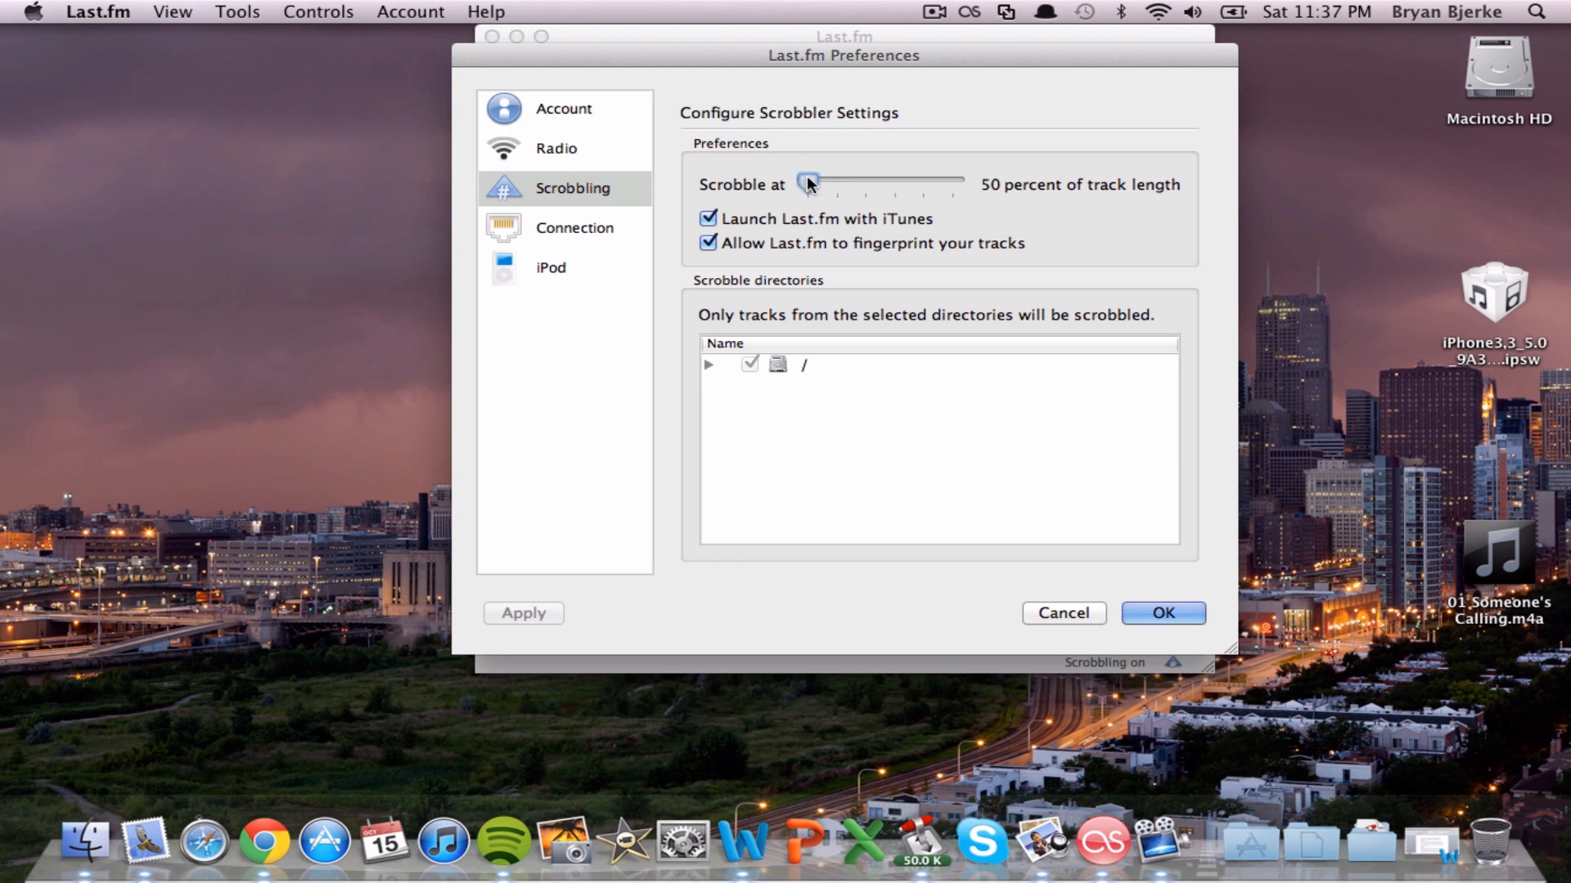
drag(811, 182, 845, 182)
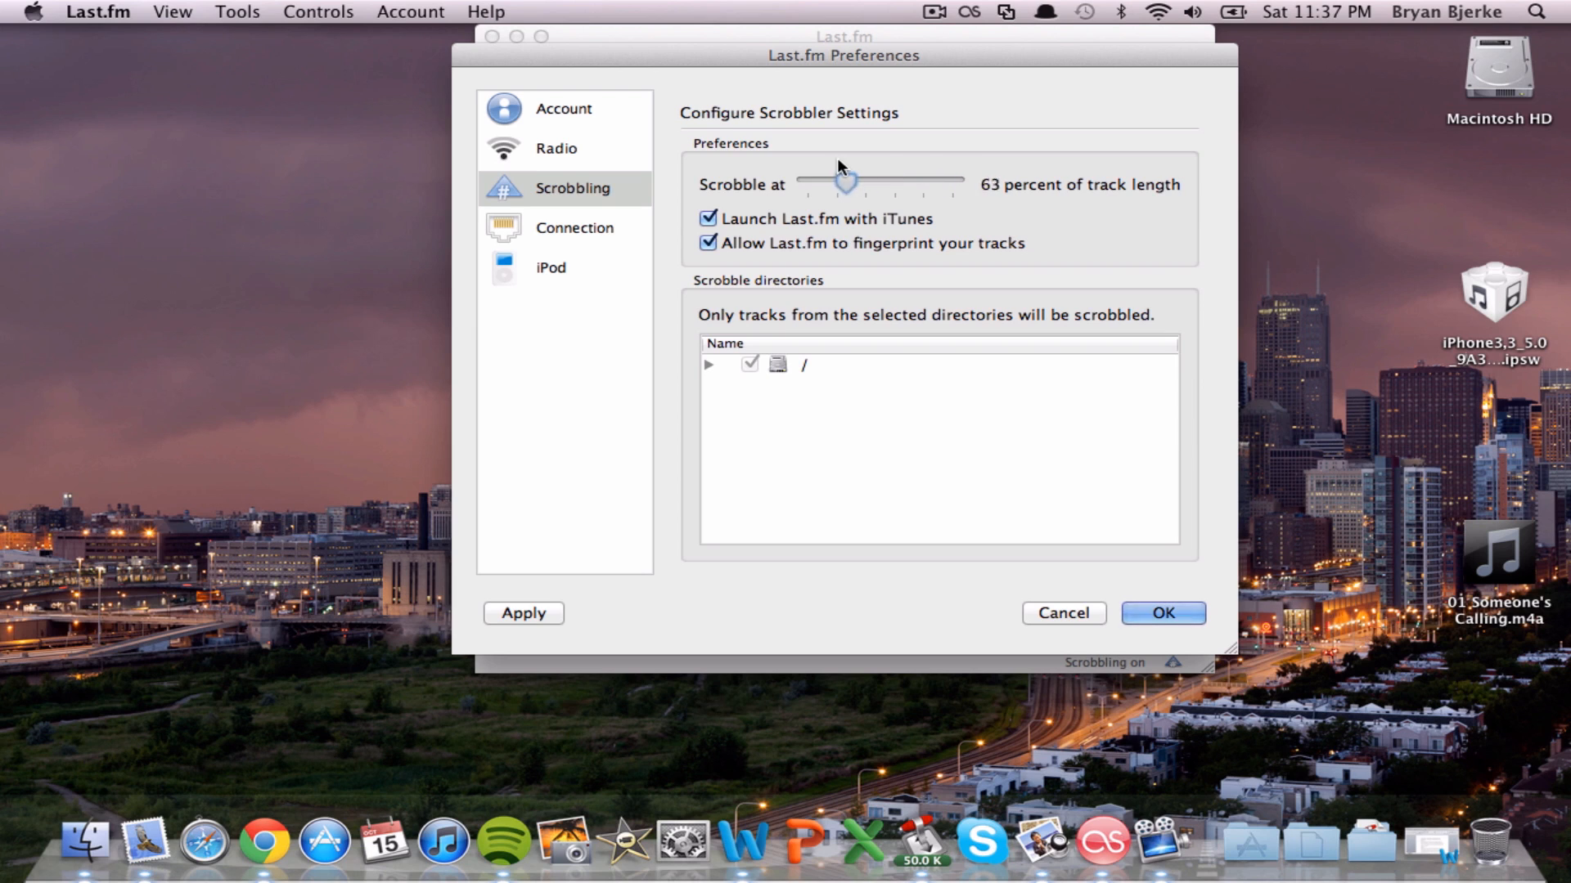
drag(844, 180, 806, 185)
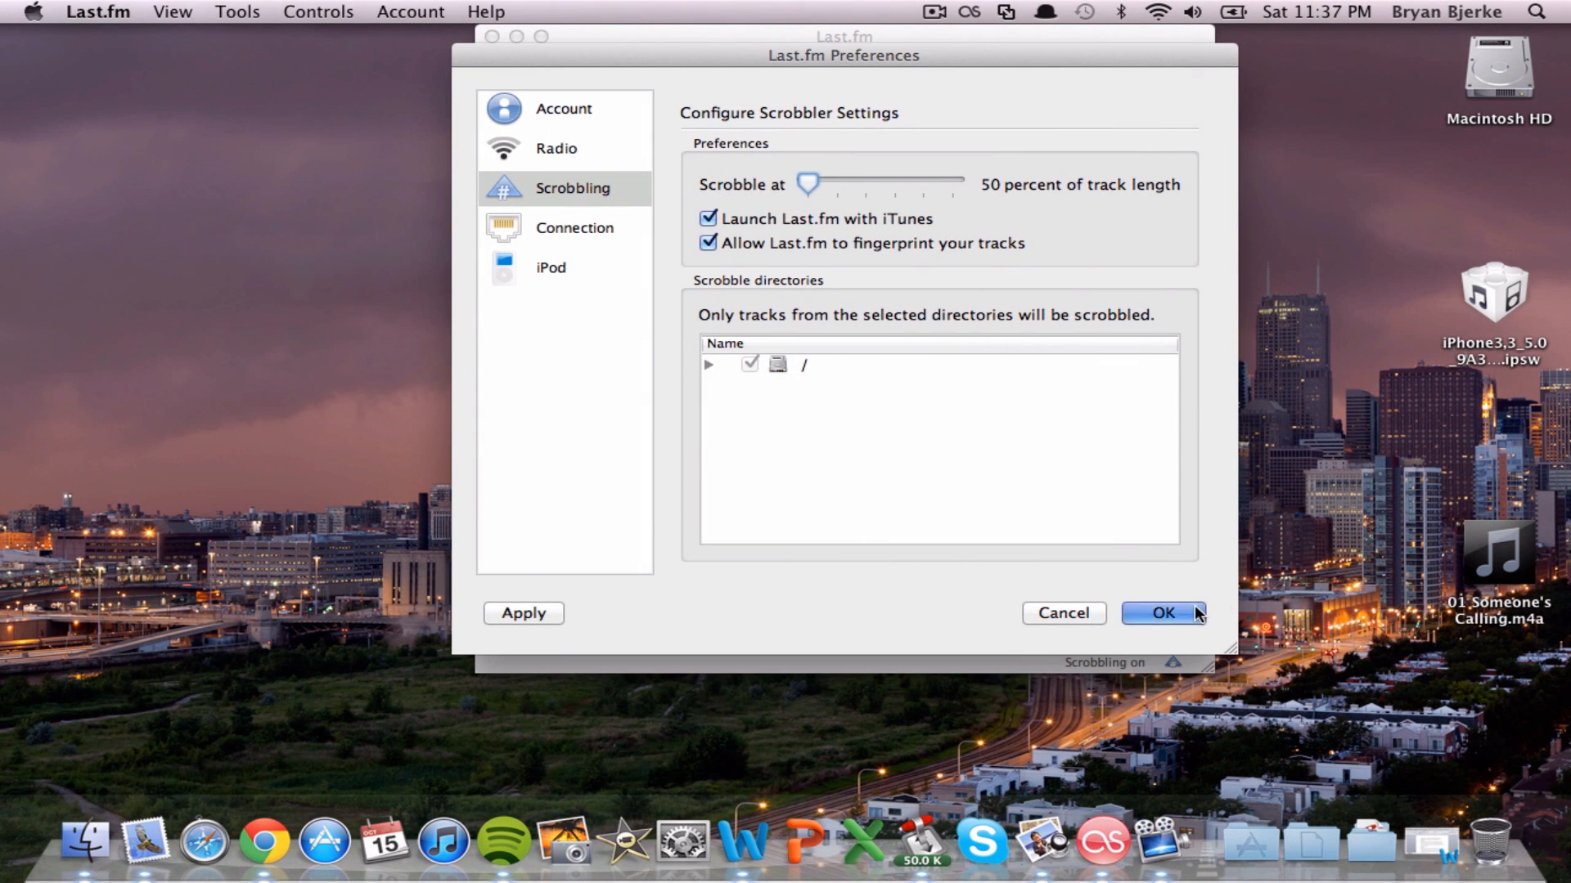
Confirm 'Scrobble to Last.fm' is checked in Spotify preferences, then play Rolling In The Deep from Top Lists.
click(1161, 613)
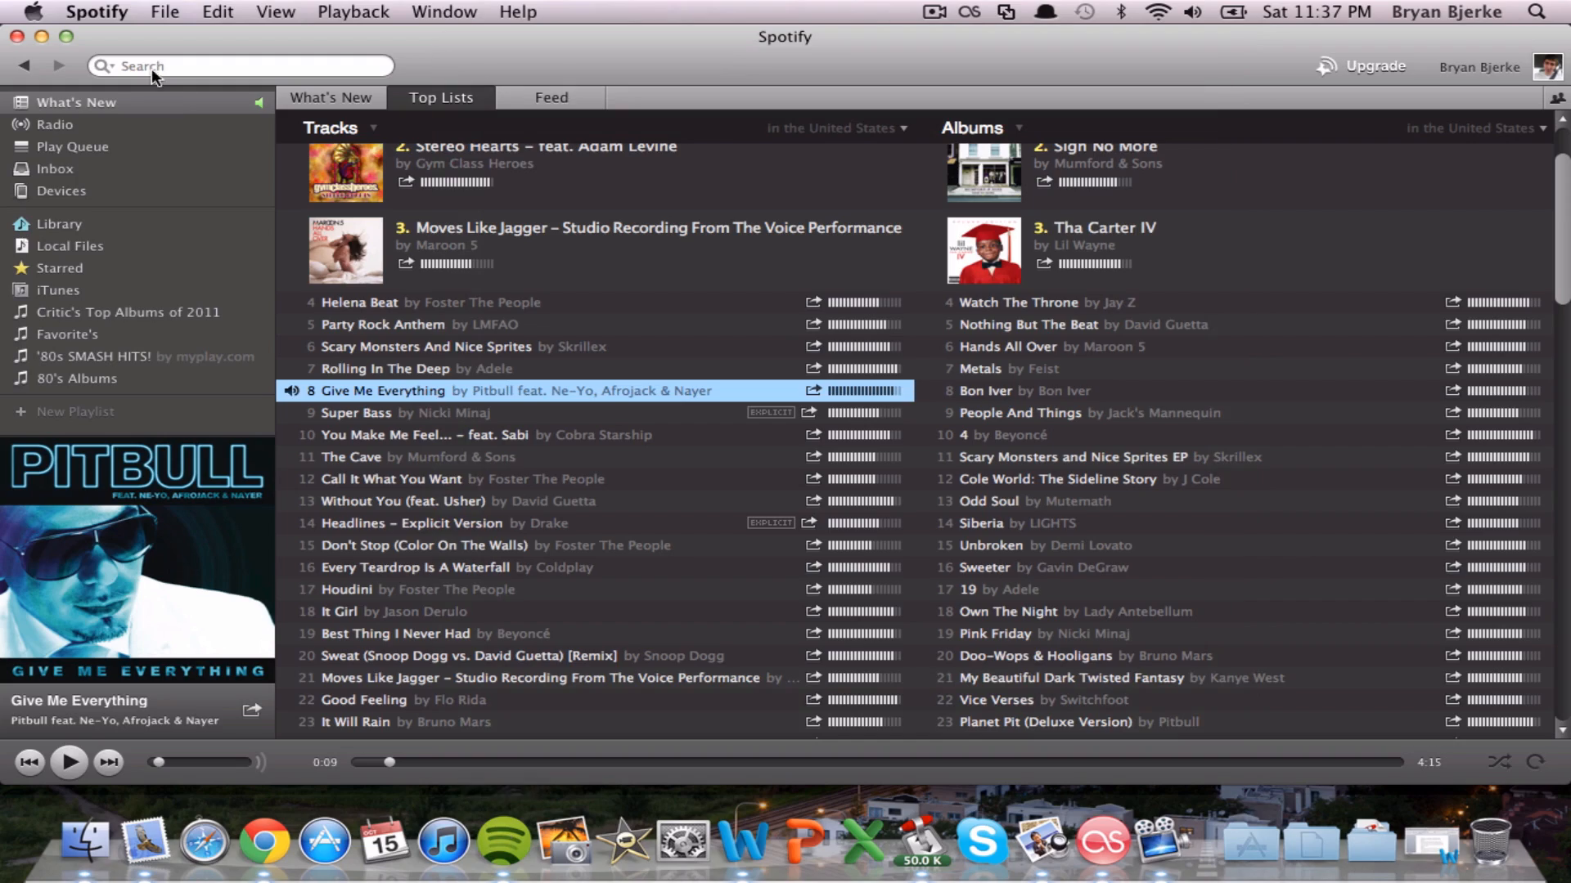
click(96, 12)
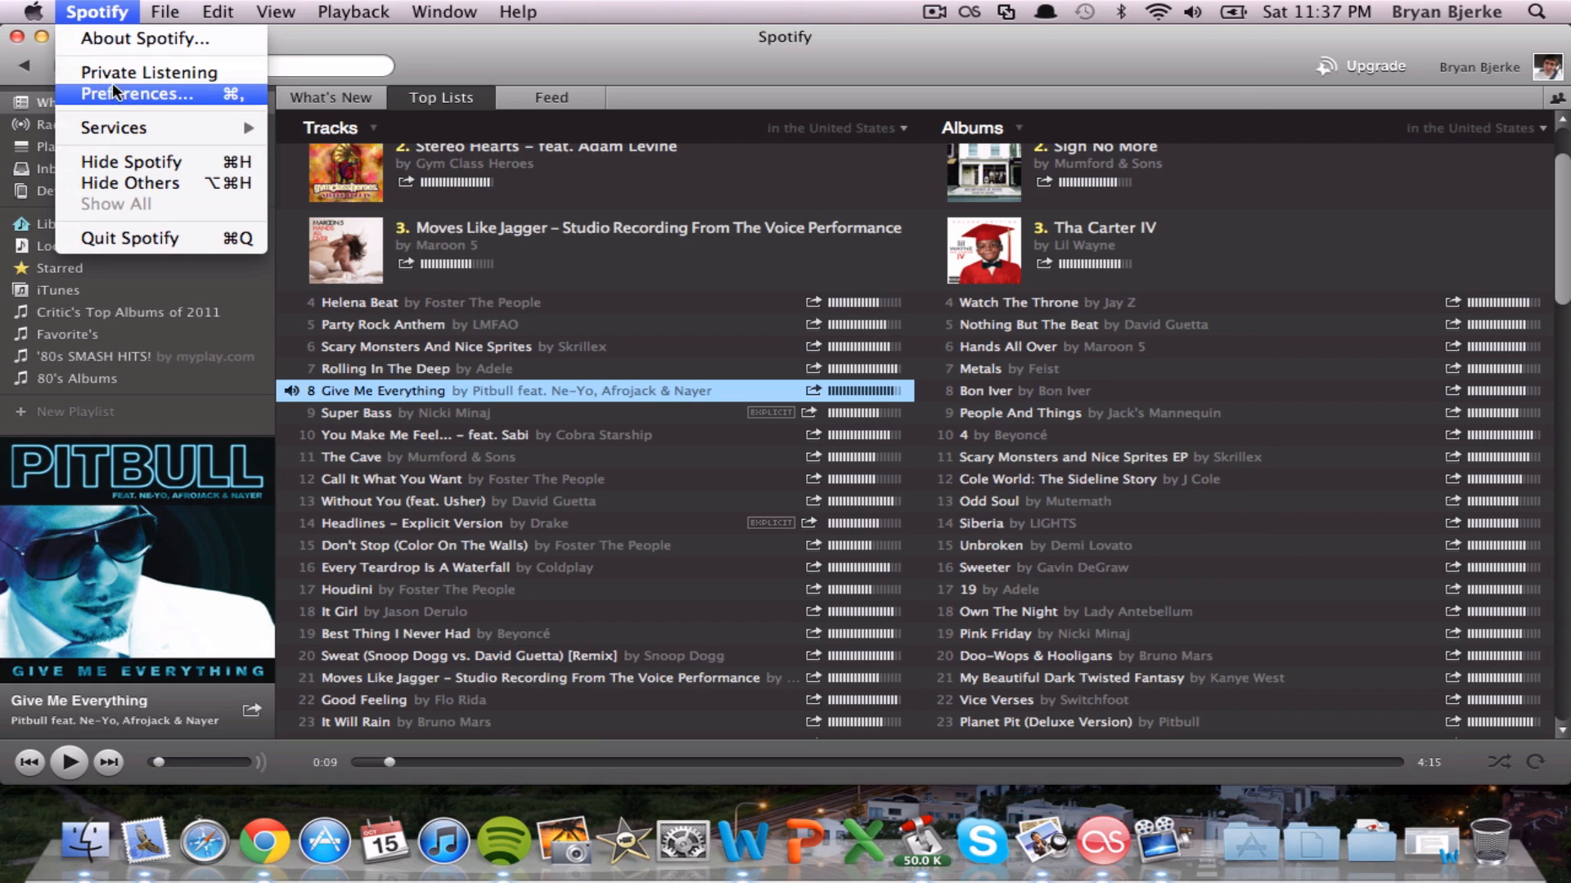
click(138, 94)
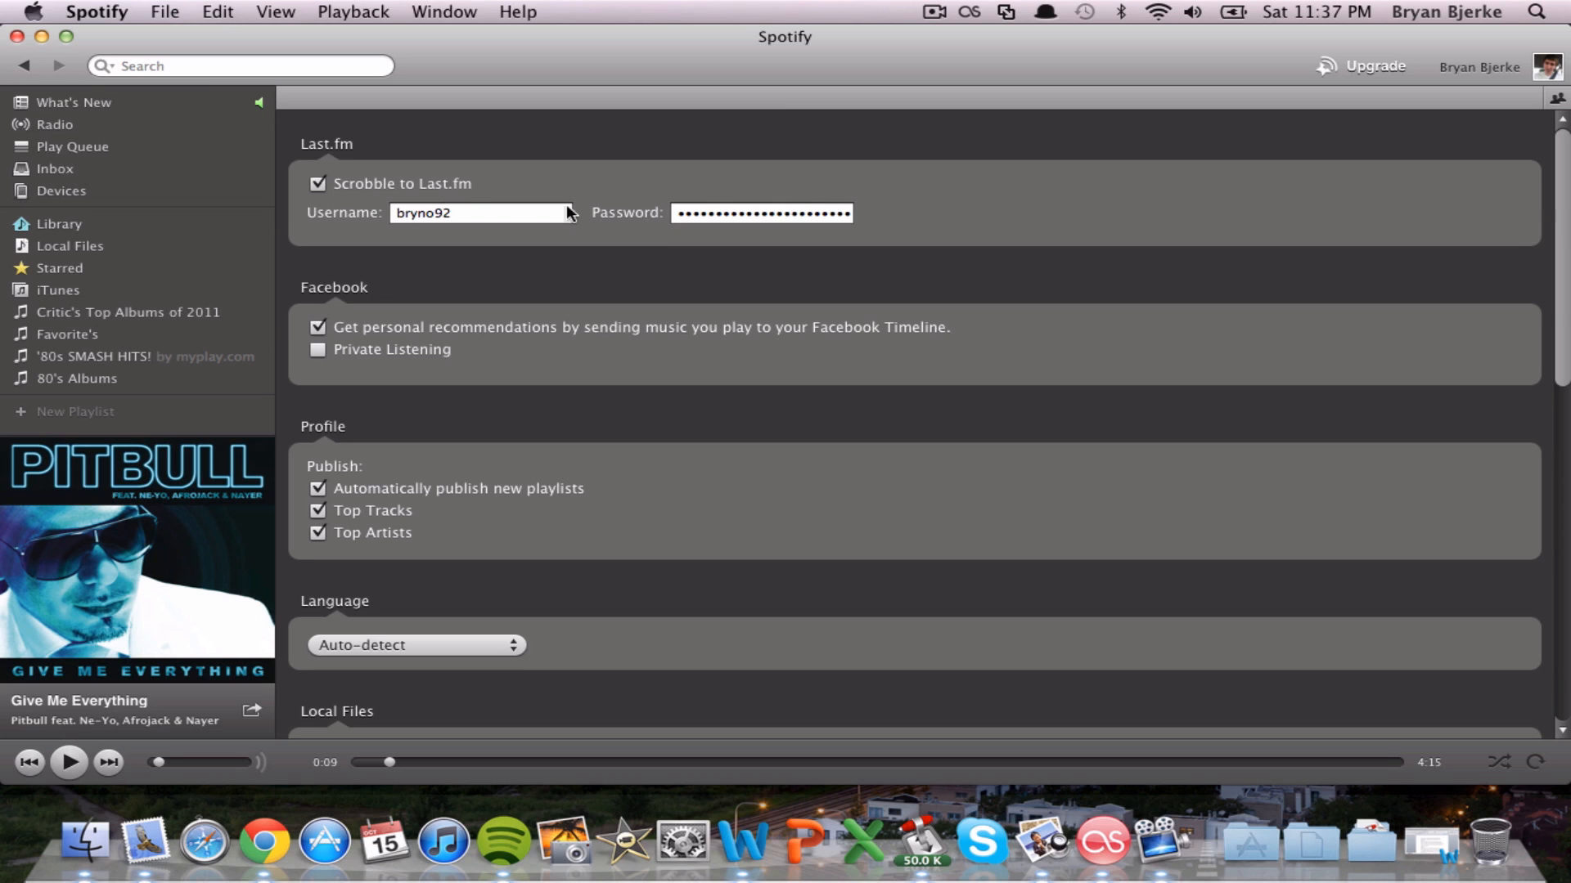
click(73, 102)
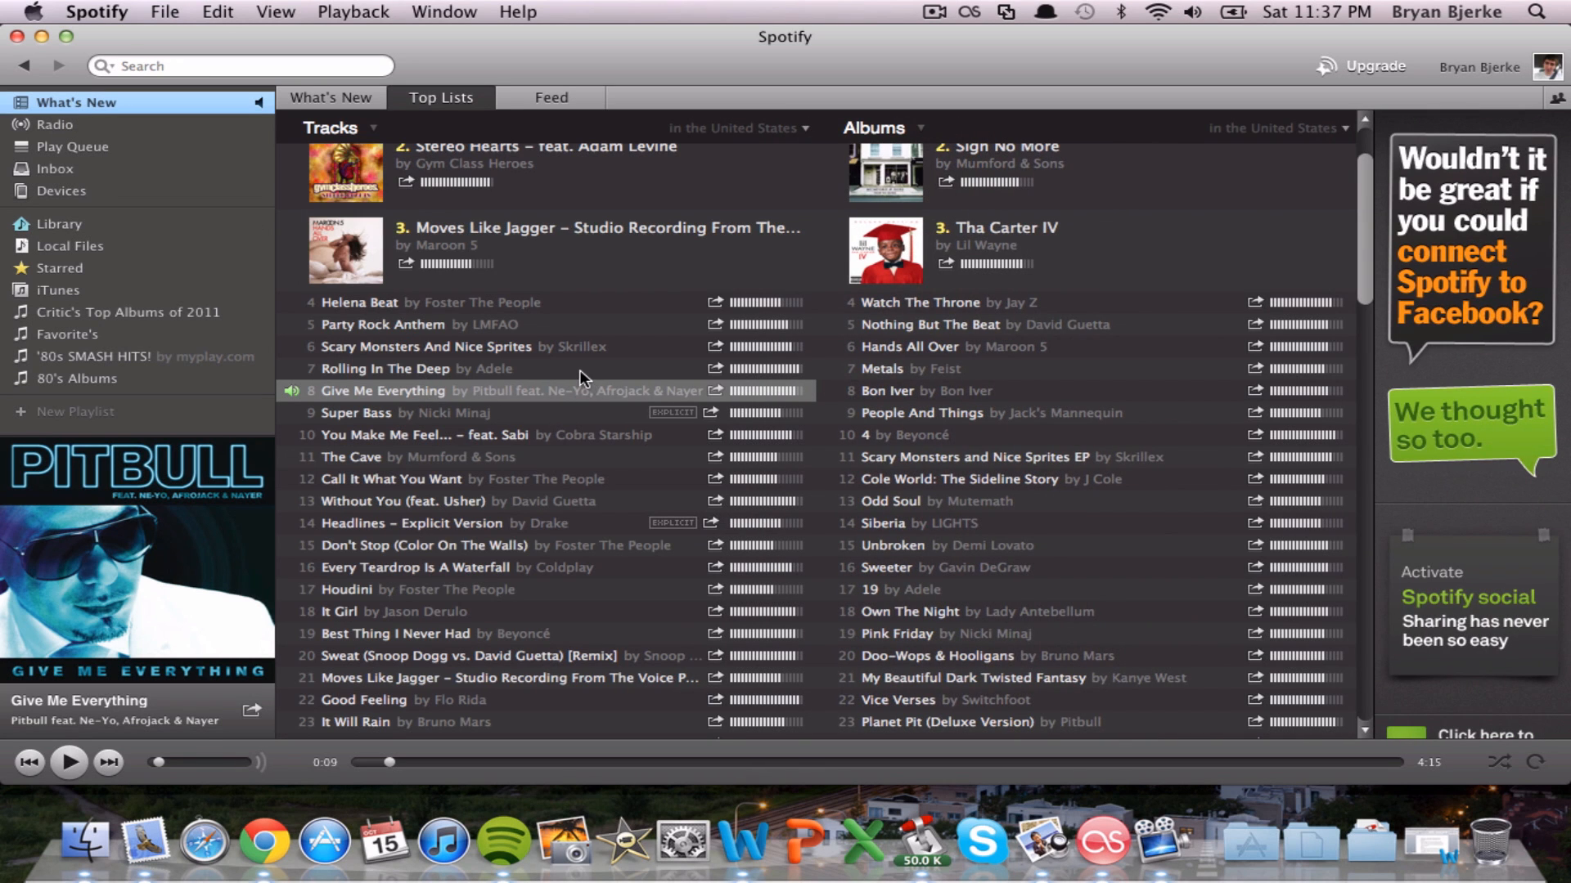
double_click(390, 368)
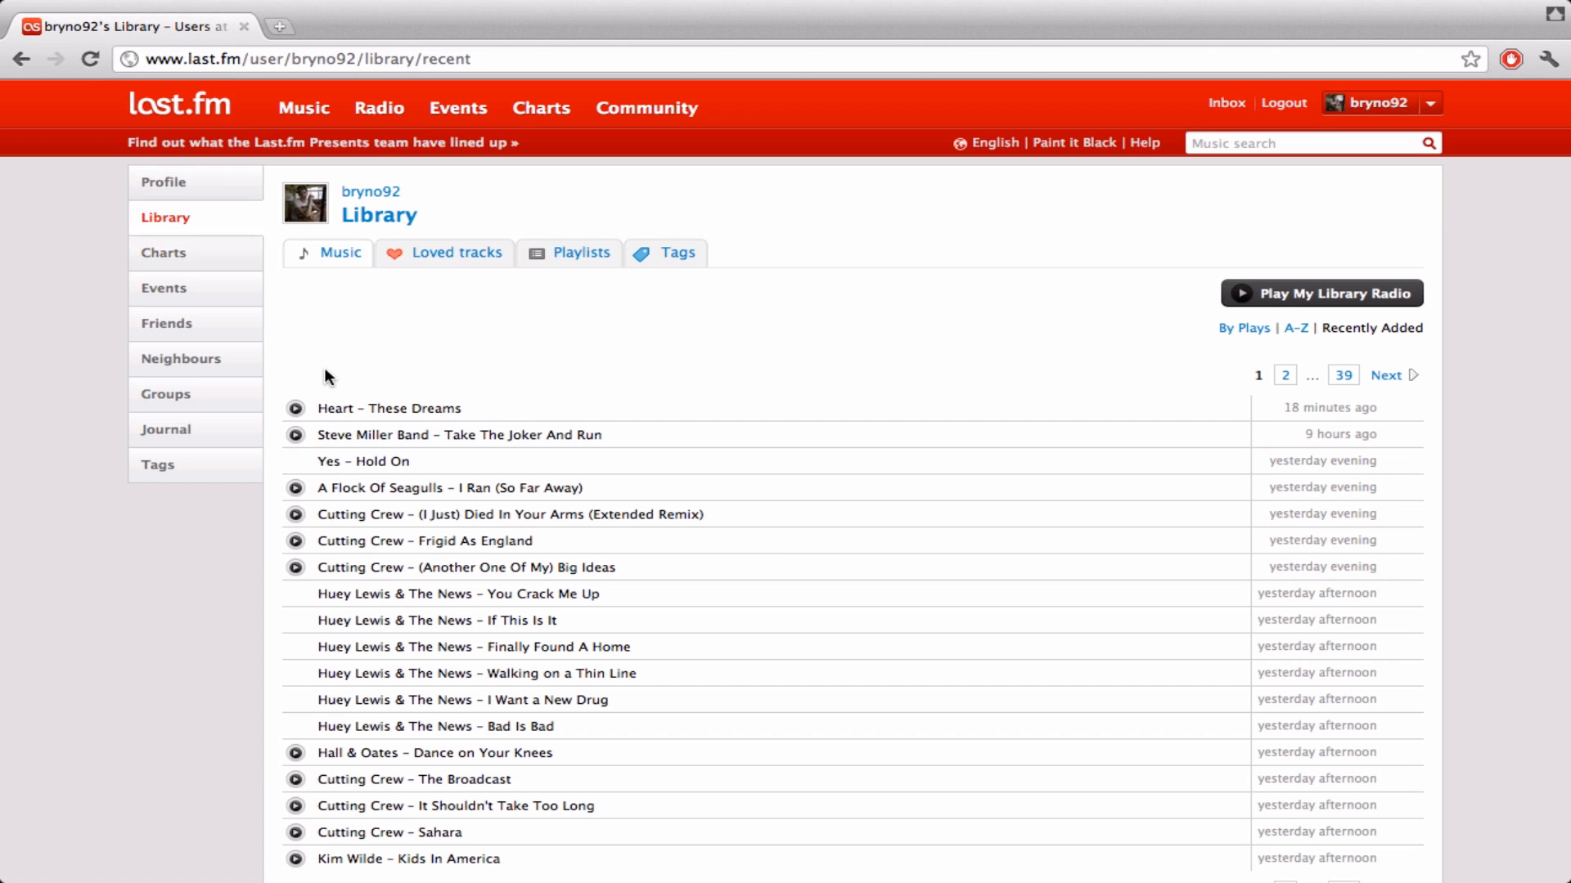
Go to the bryno92 profile, visit the Library, and return to the profile page.
click(340, 252)
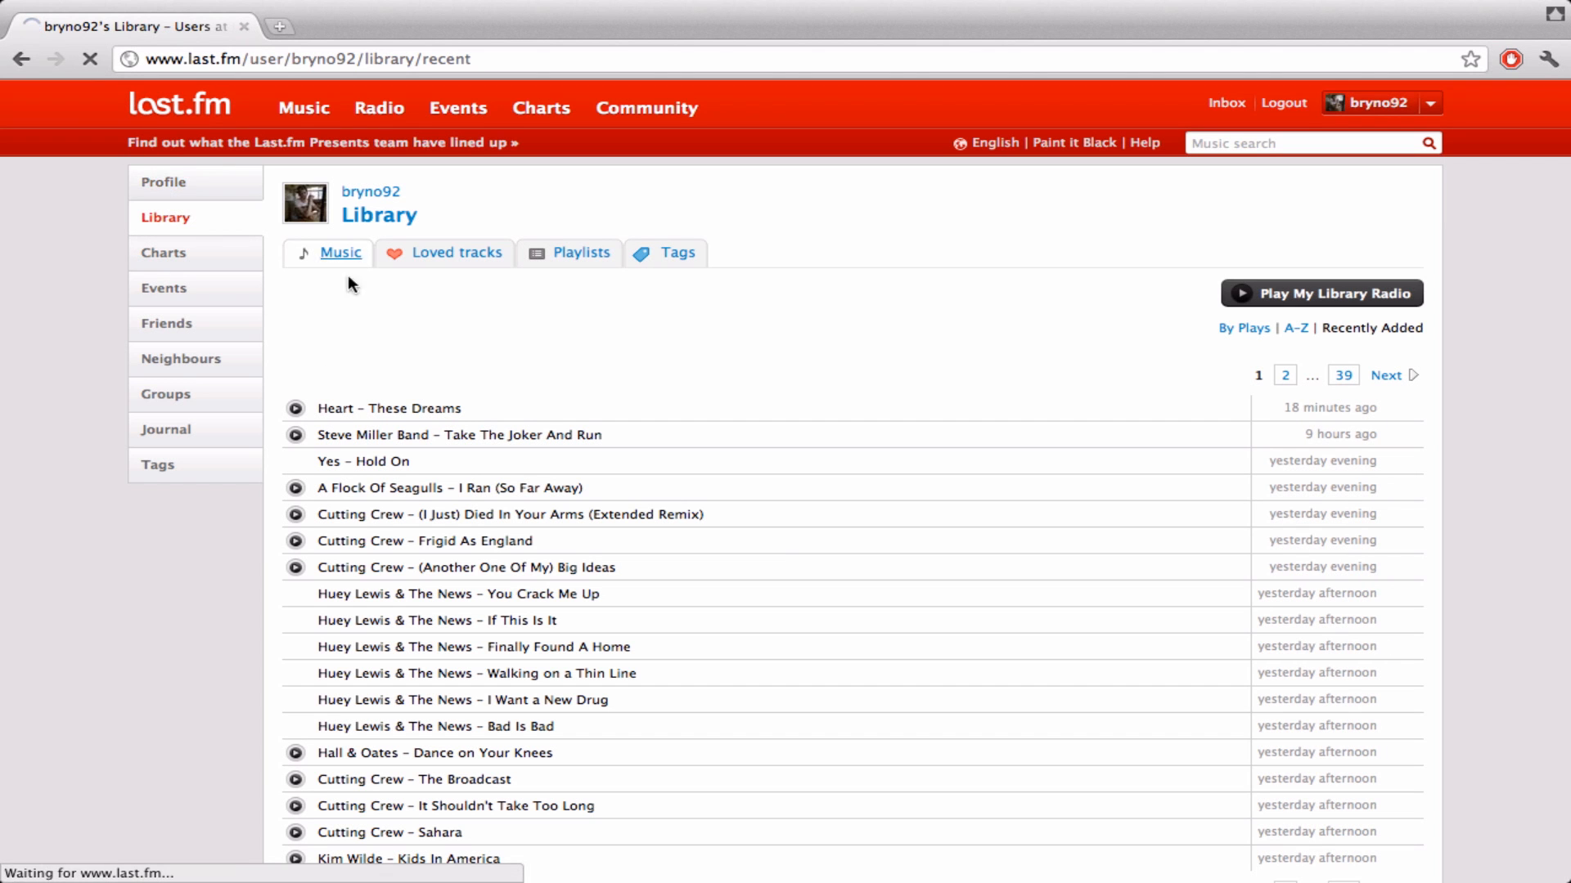
click(163, 182)
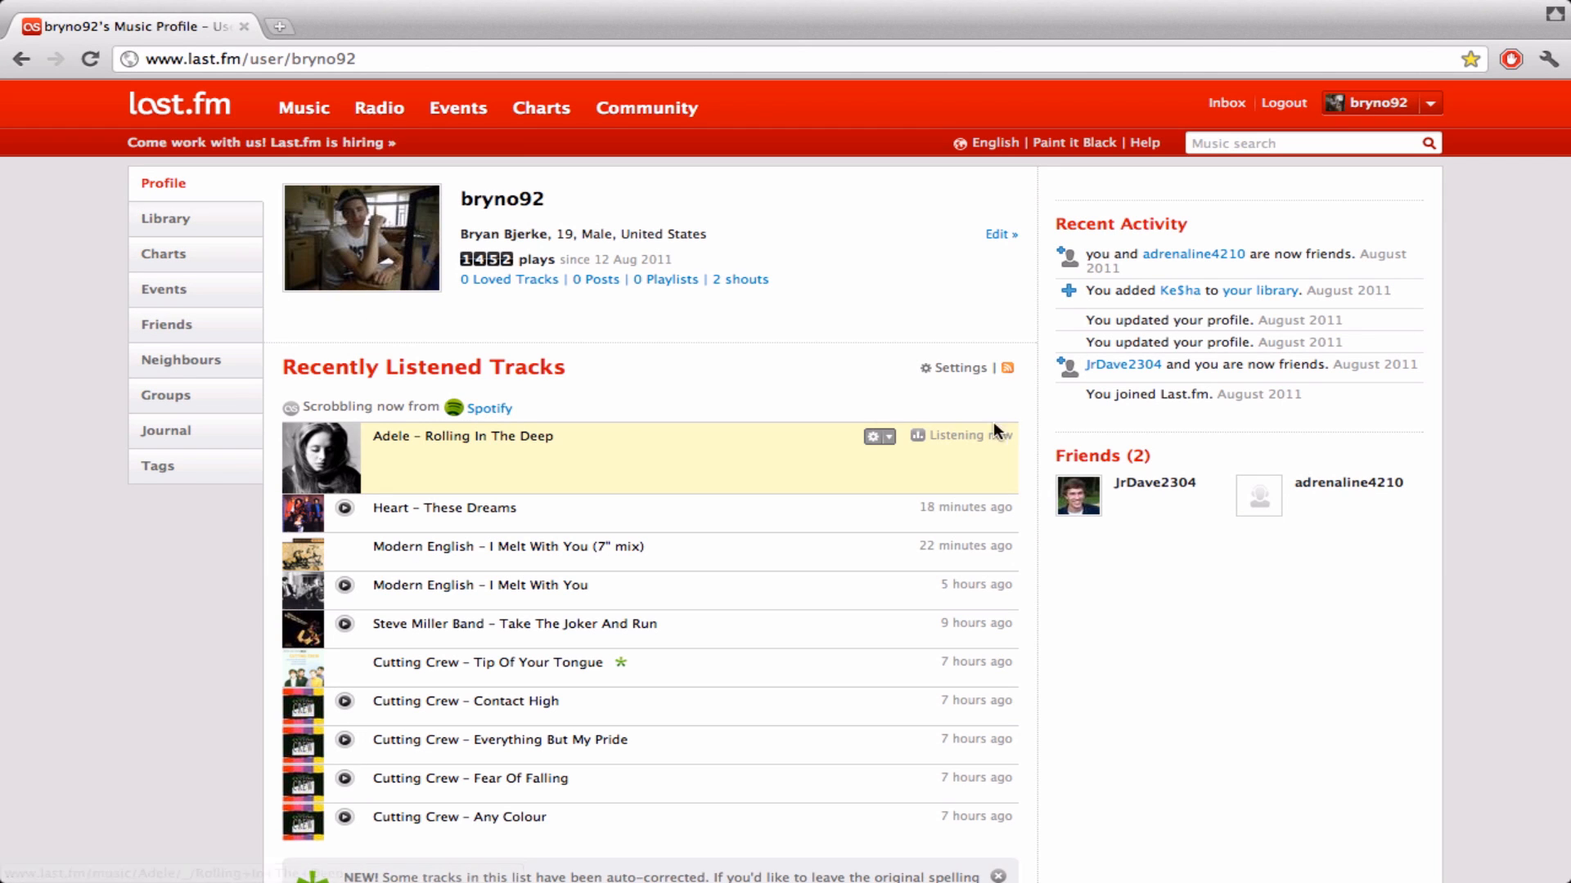
mouse_move(390, 435)
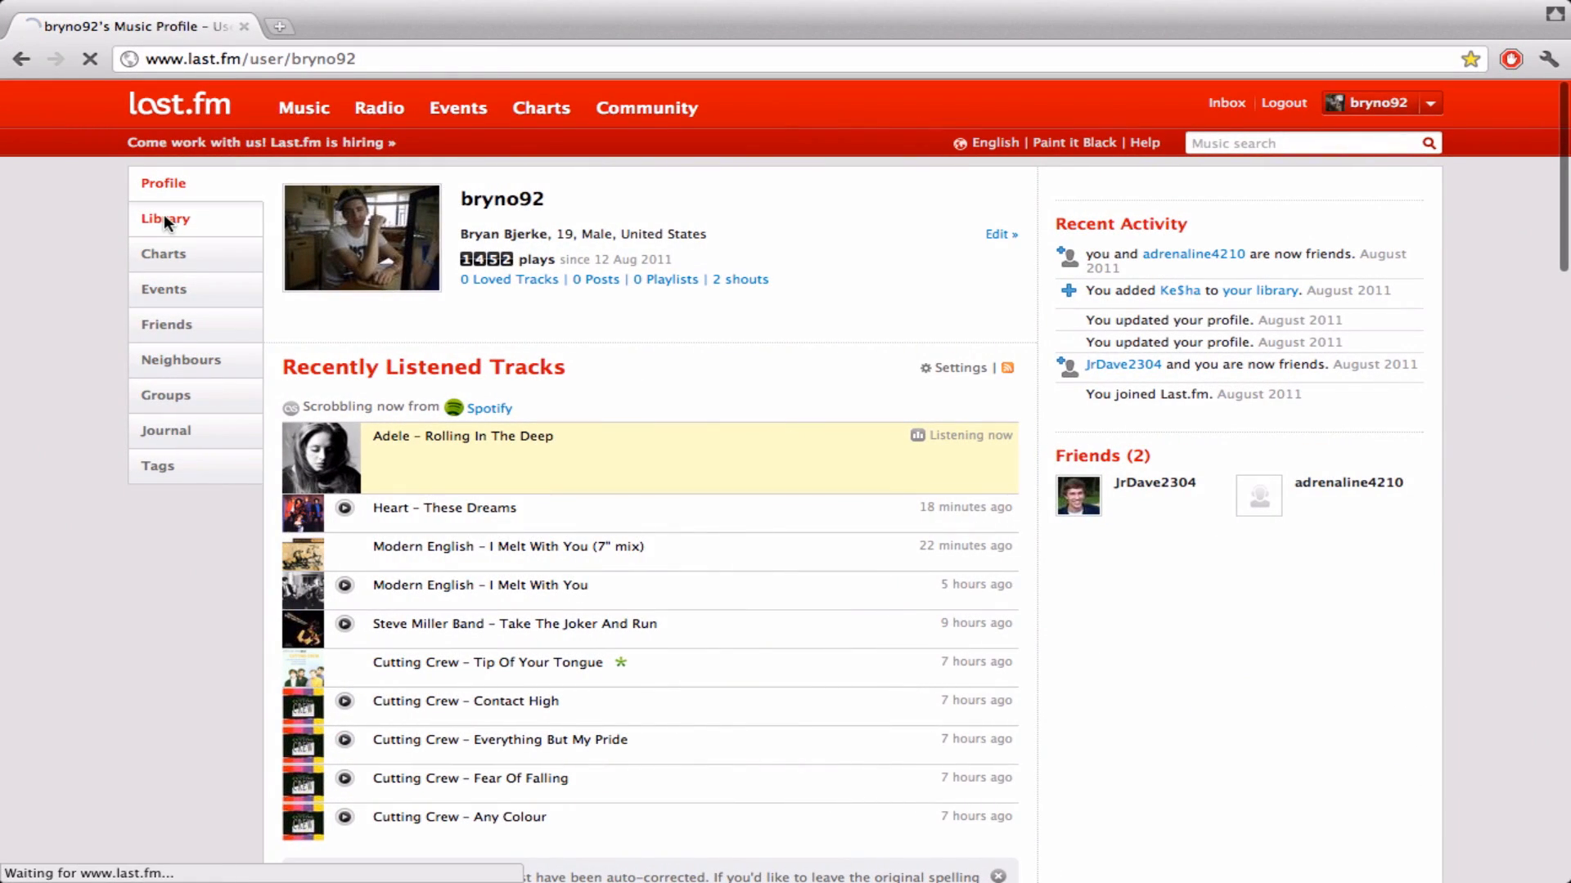
click(163, 218)
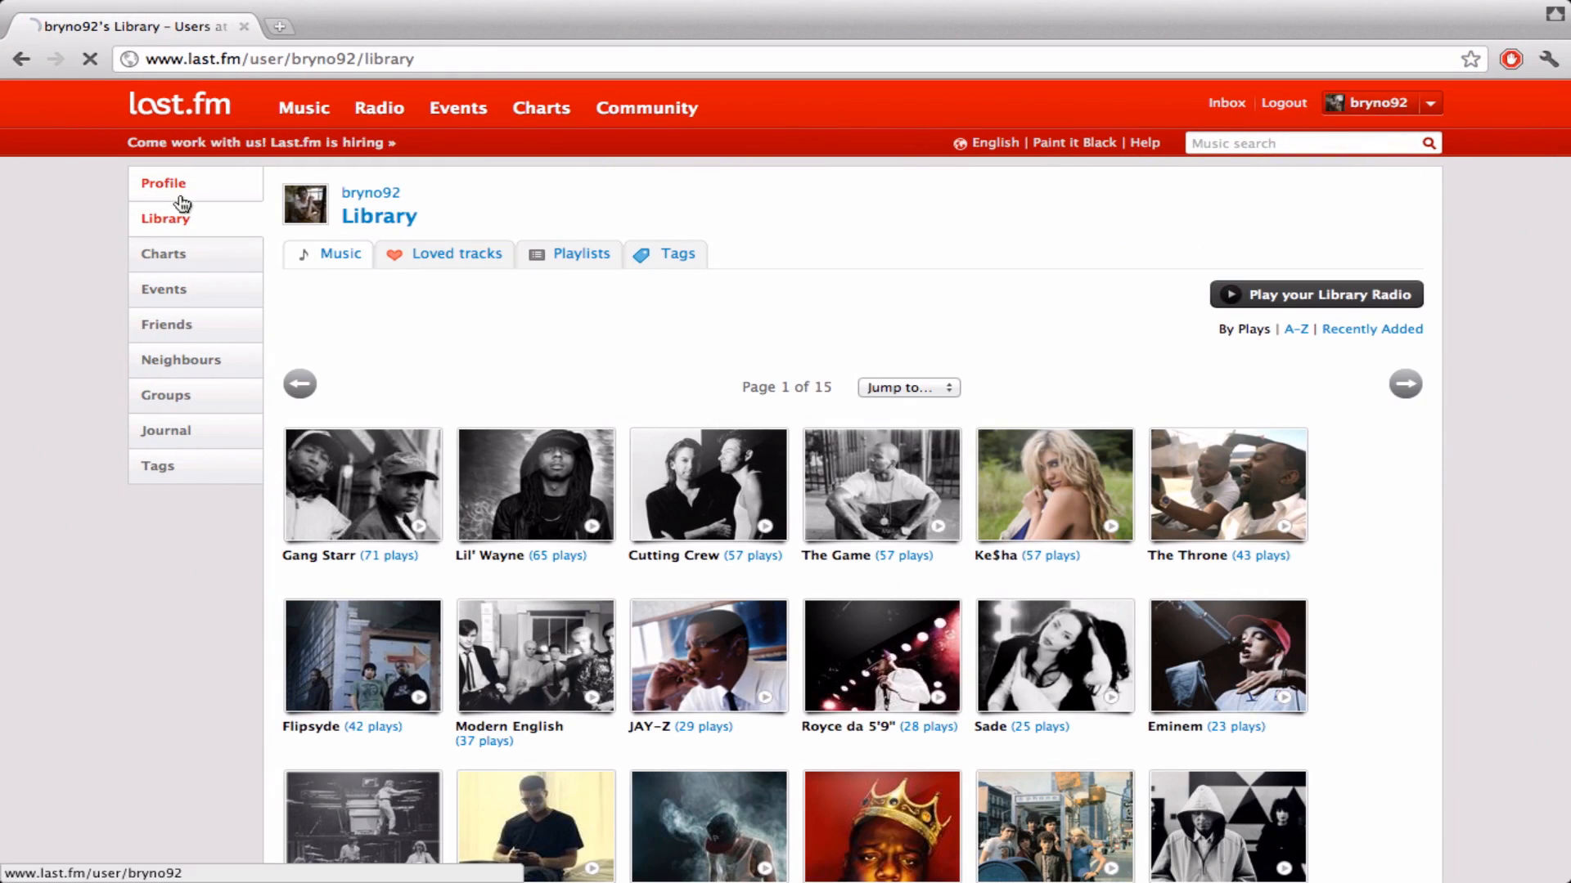
click(162, 184)
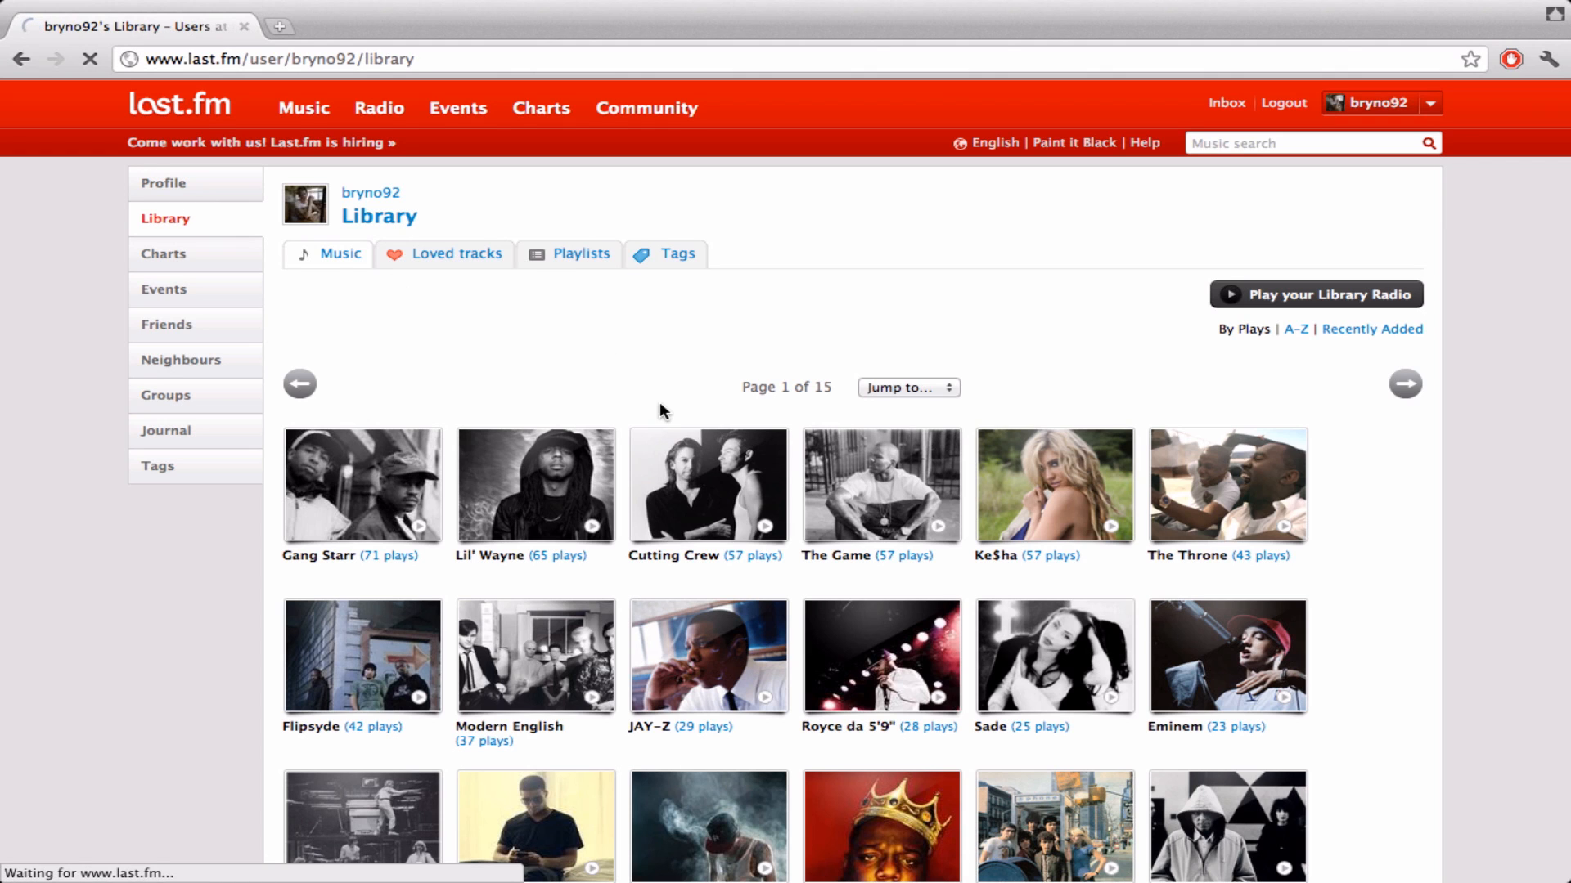
Refresh the profile until Adele – Rolling In The Deep appears as listening now via Spotify.
click(502, 841)
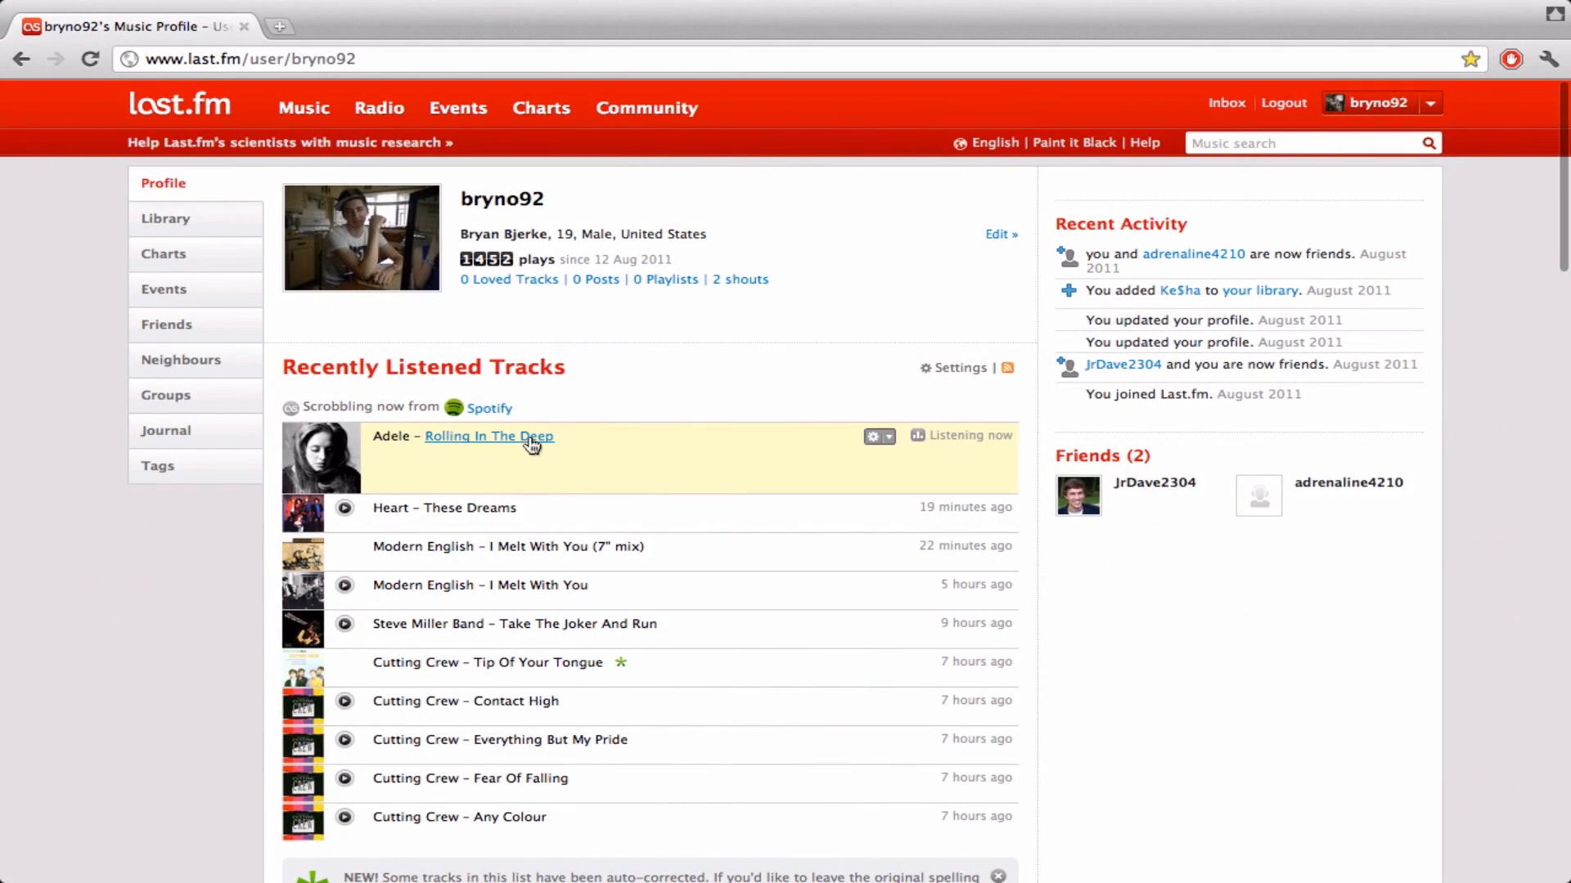
mouse_move(490, 451)
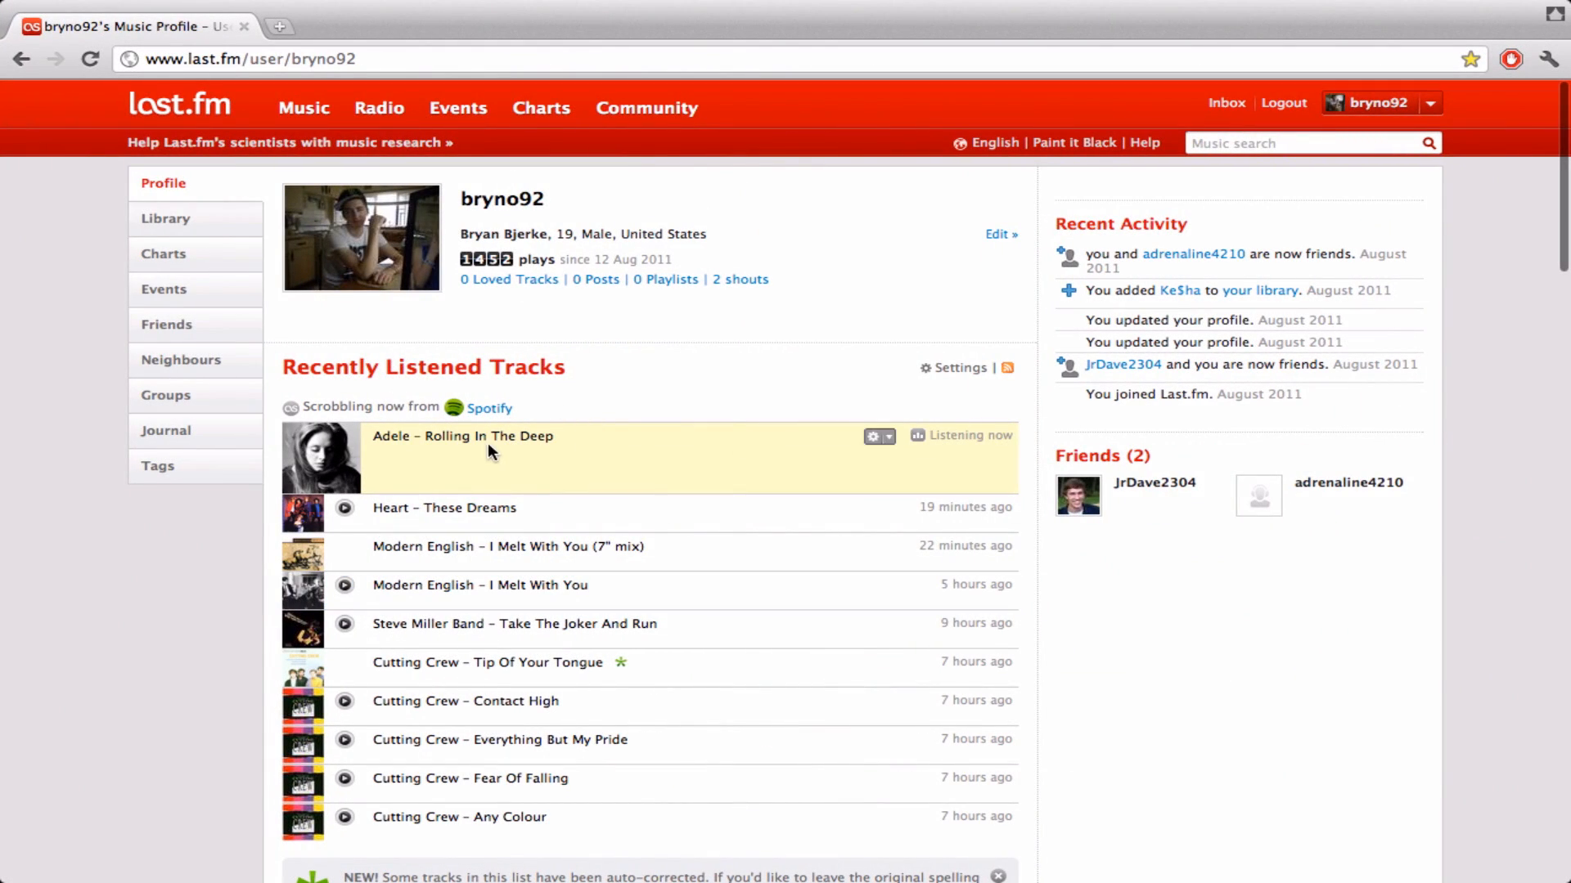
mouse_move(775, 404)
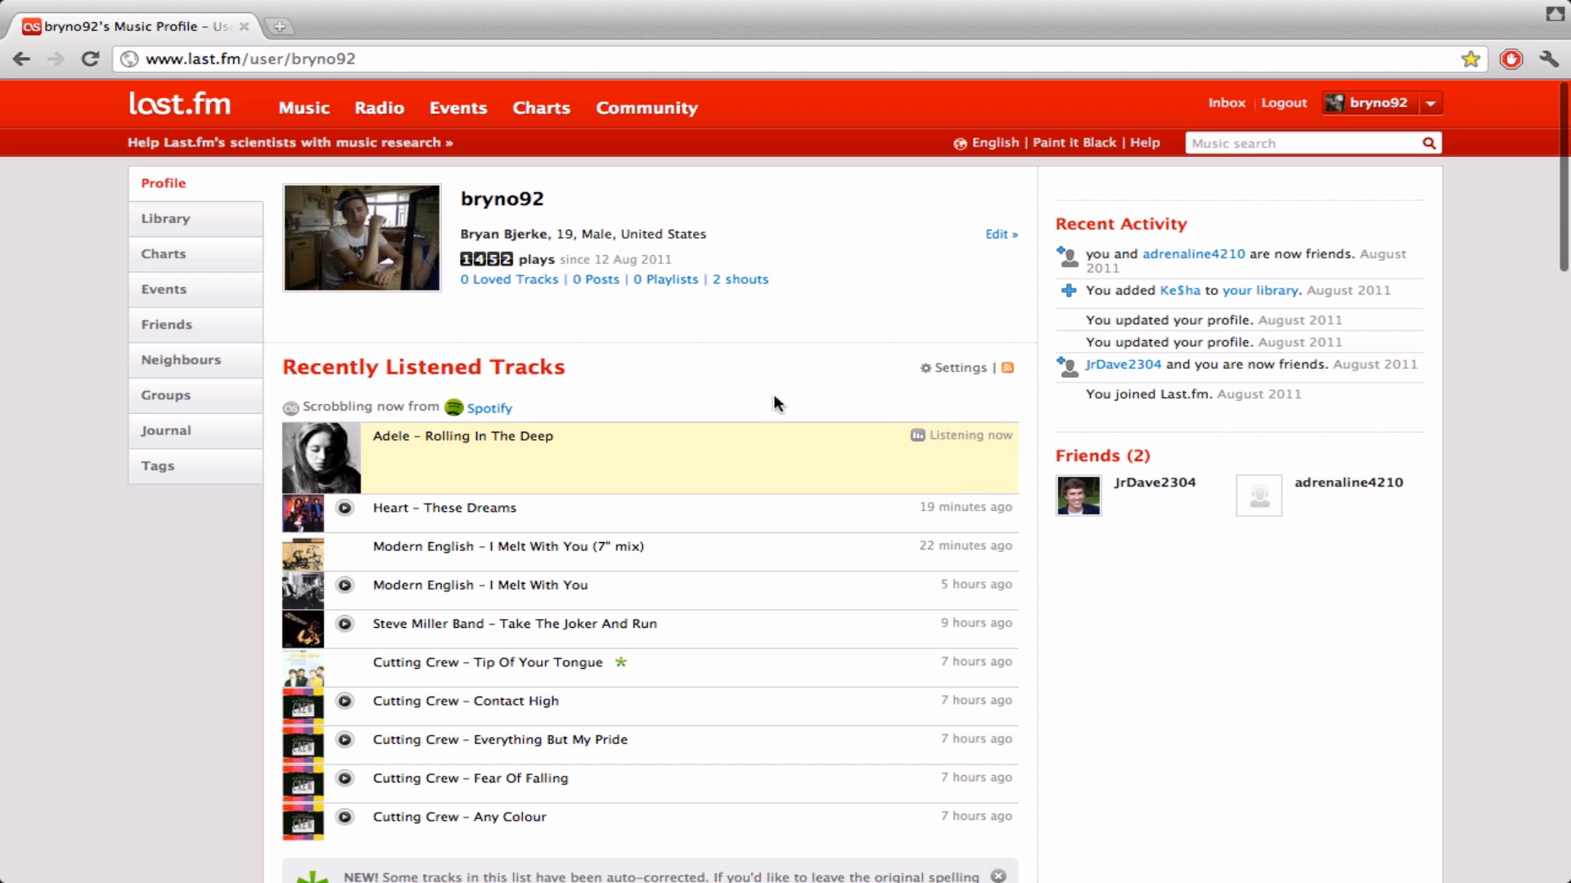
click(88, 59)
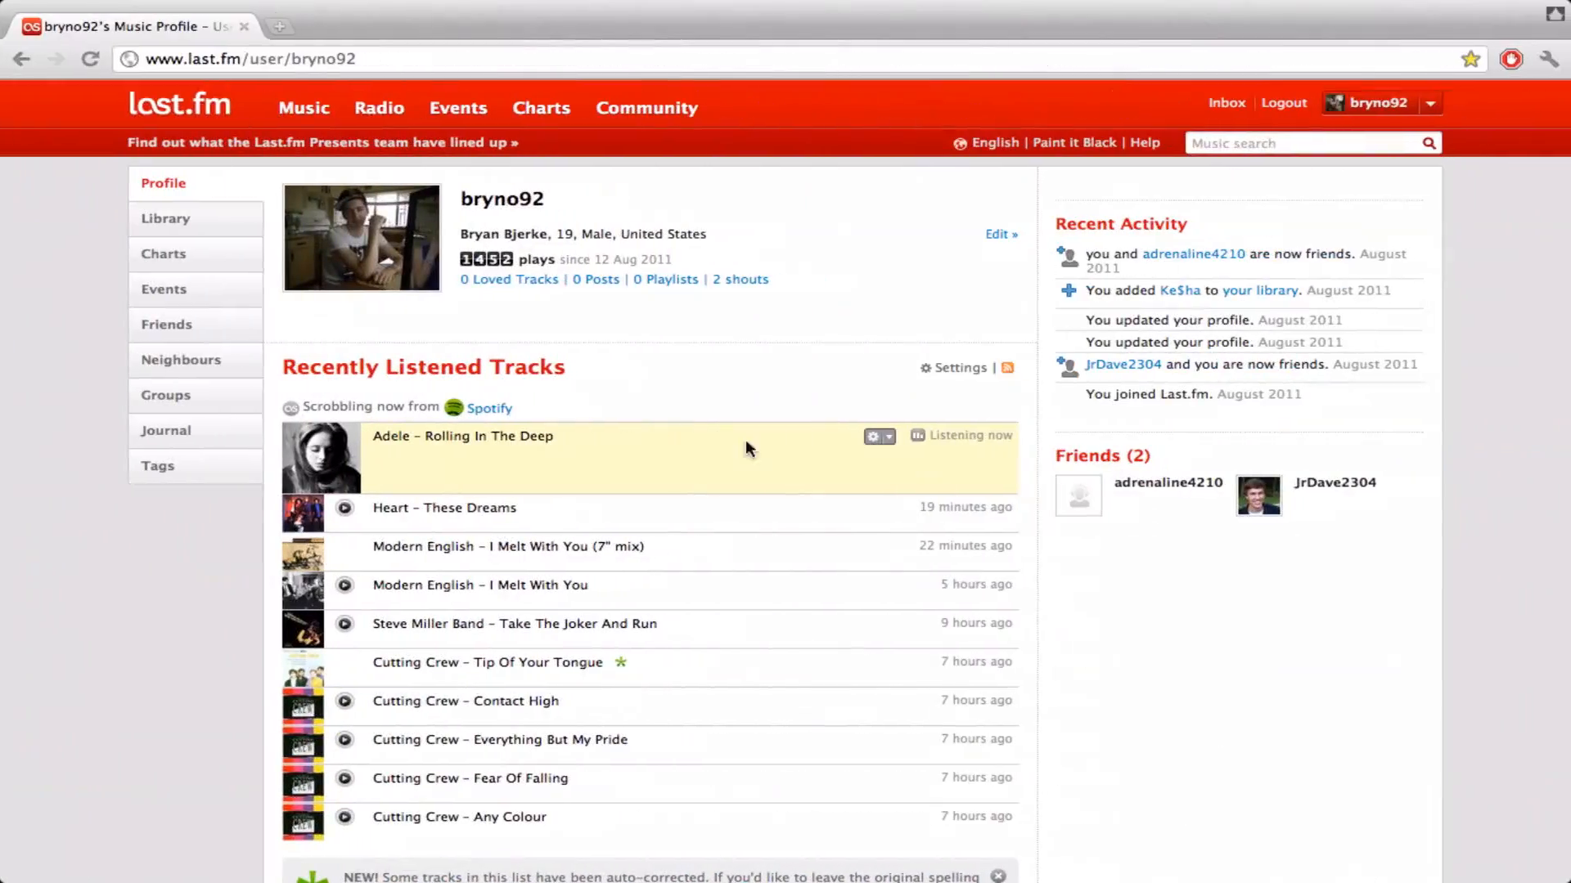
click(503, 841)
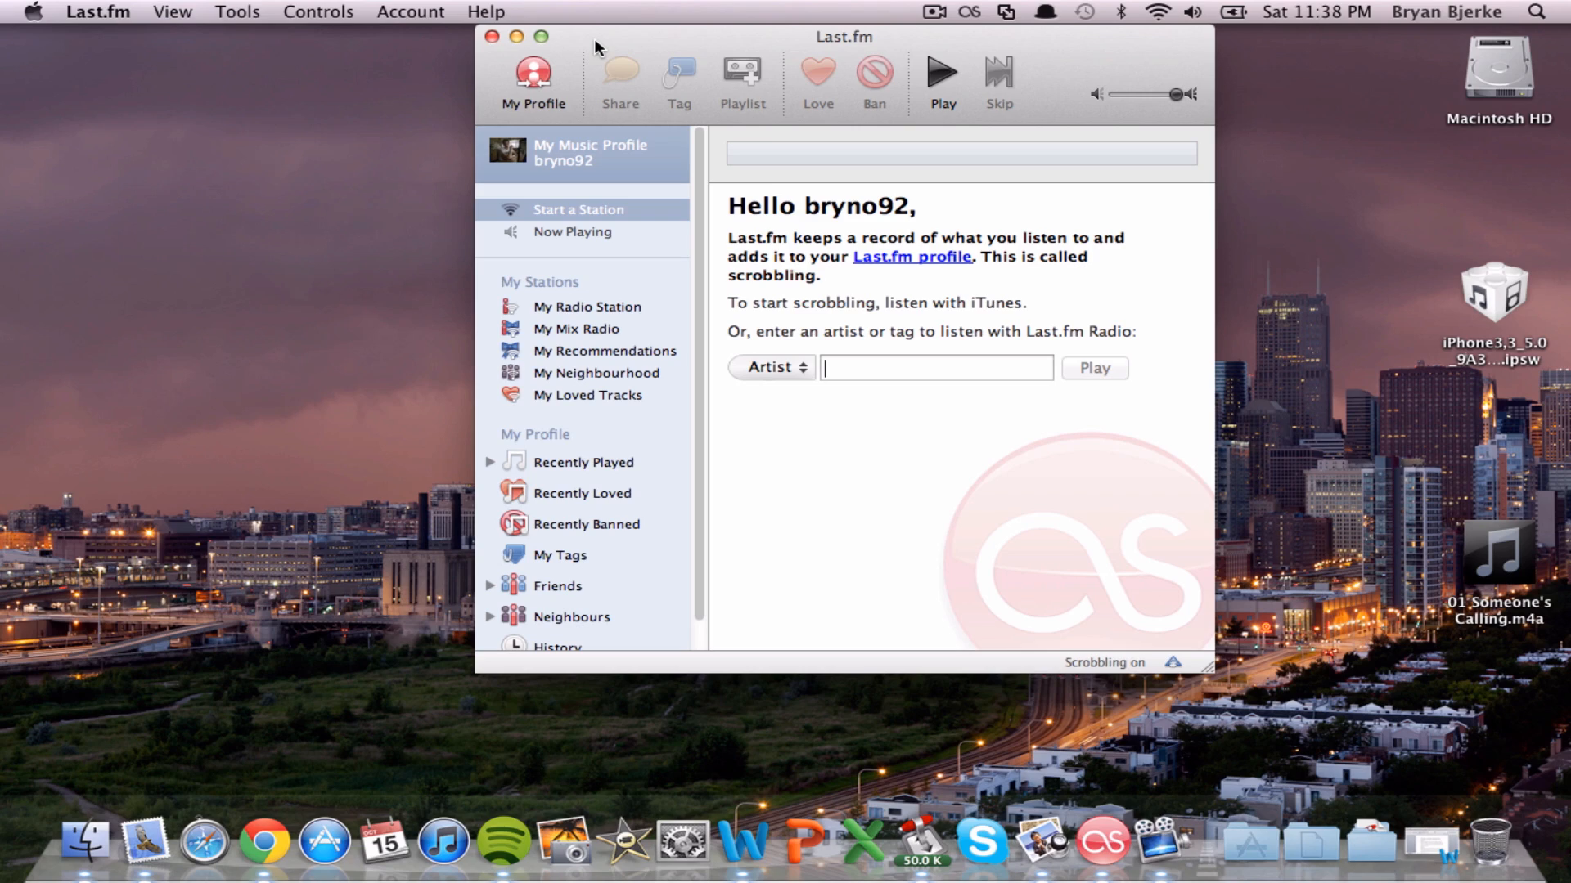
mouse_move(504, 846)
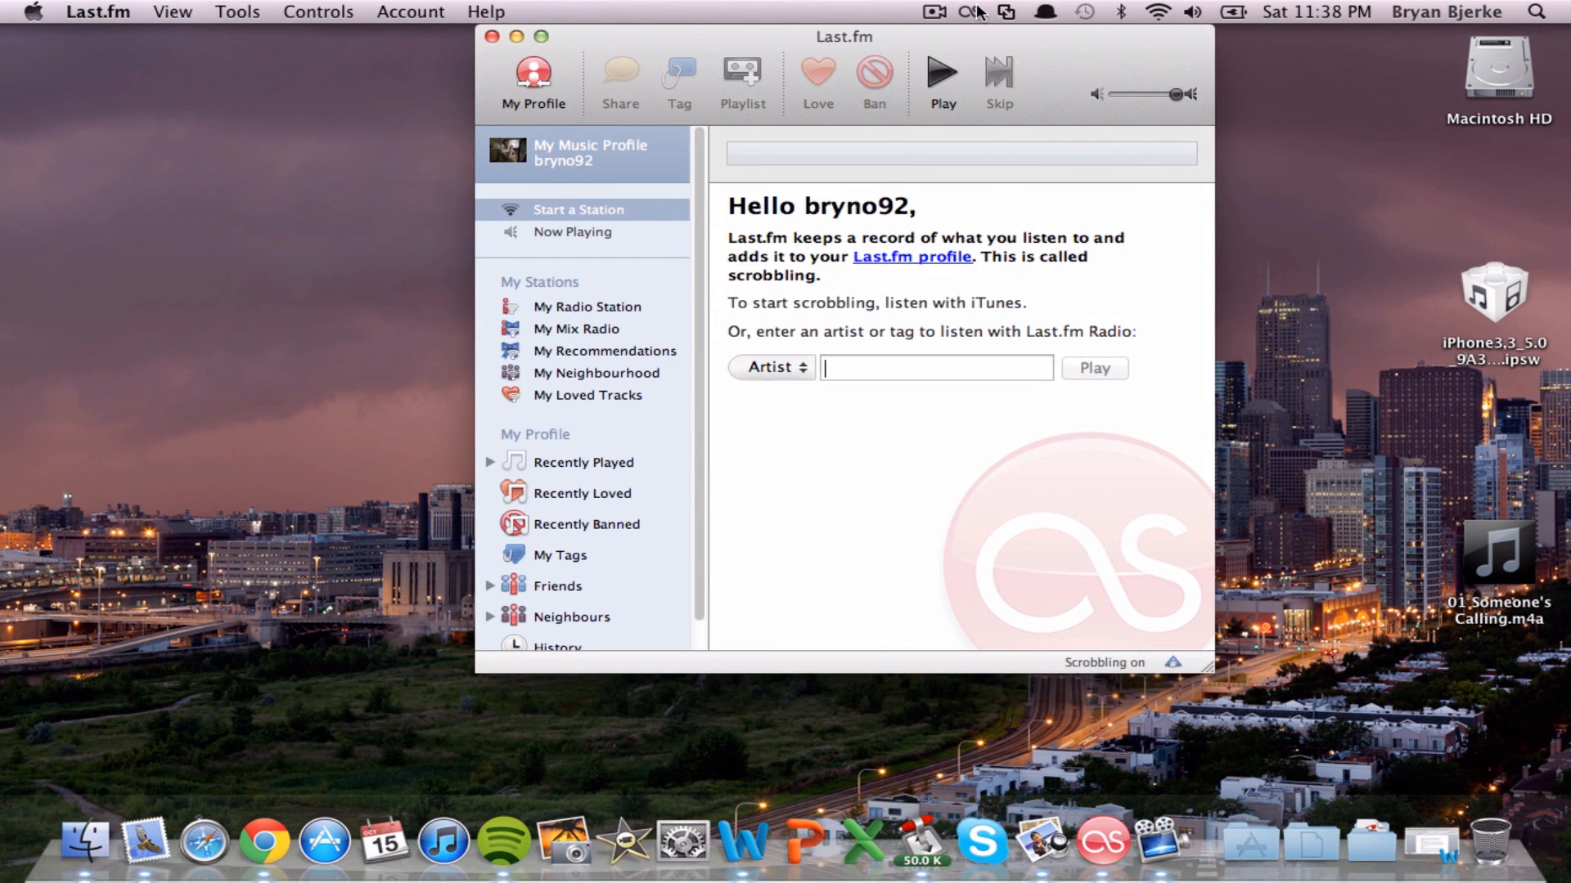
mouse_move(1050, 43)
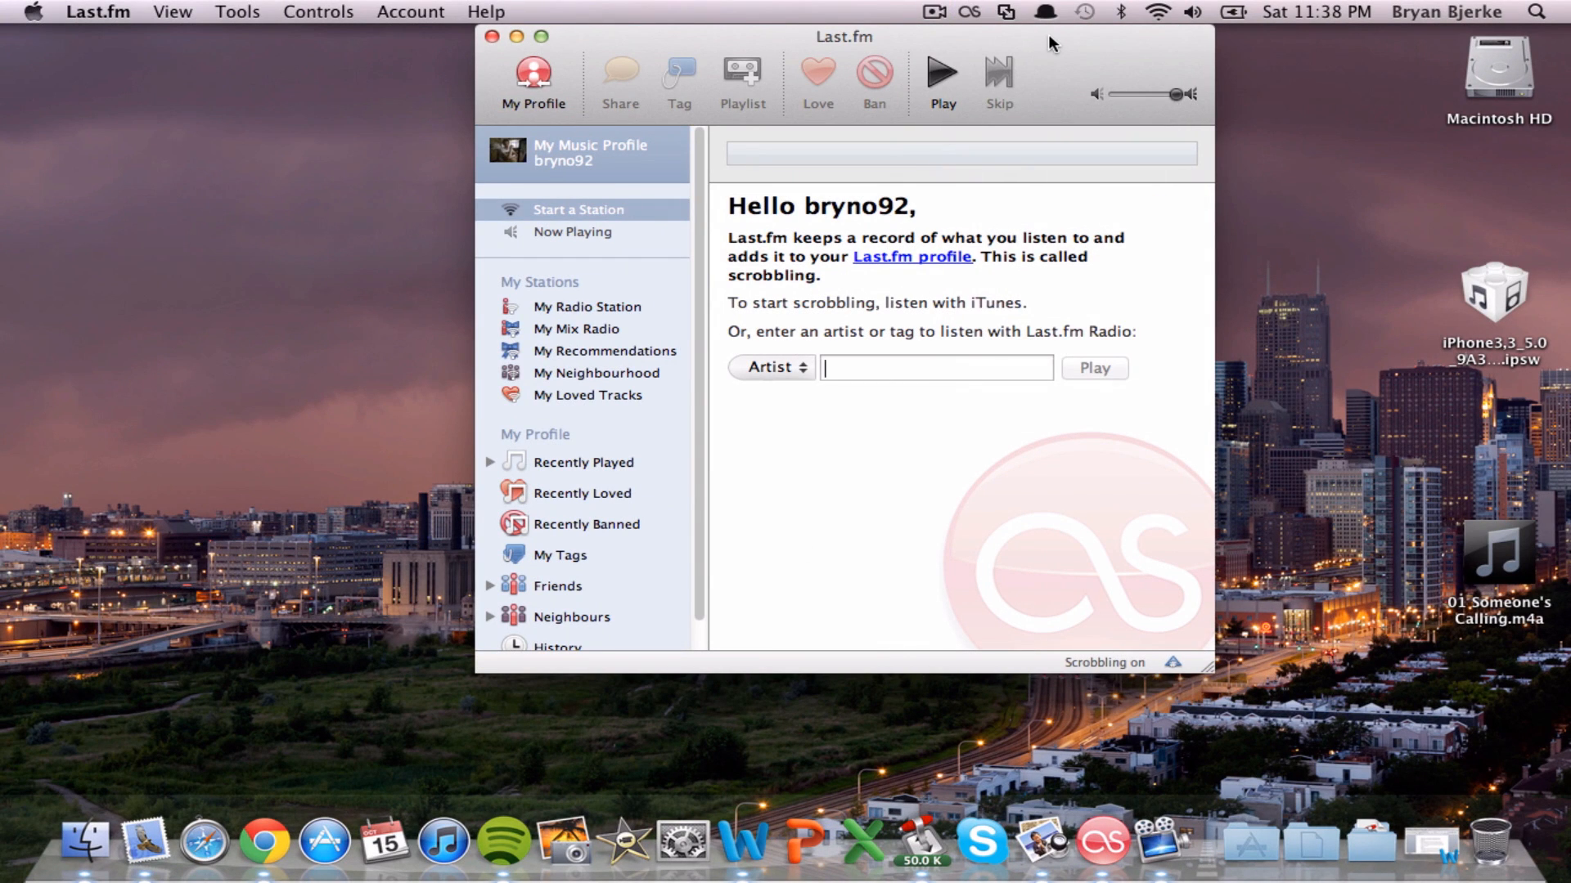
mouse_move(98, 12)
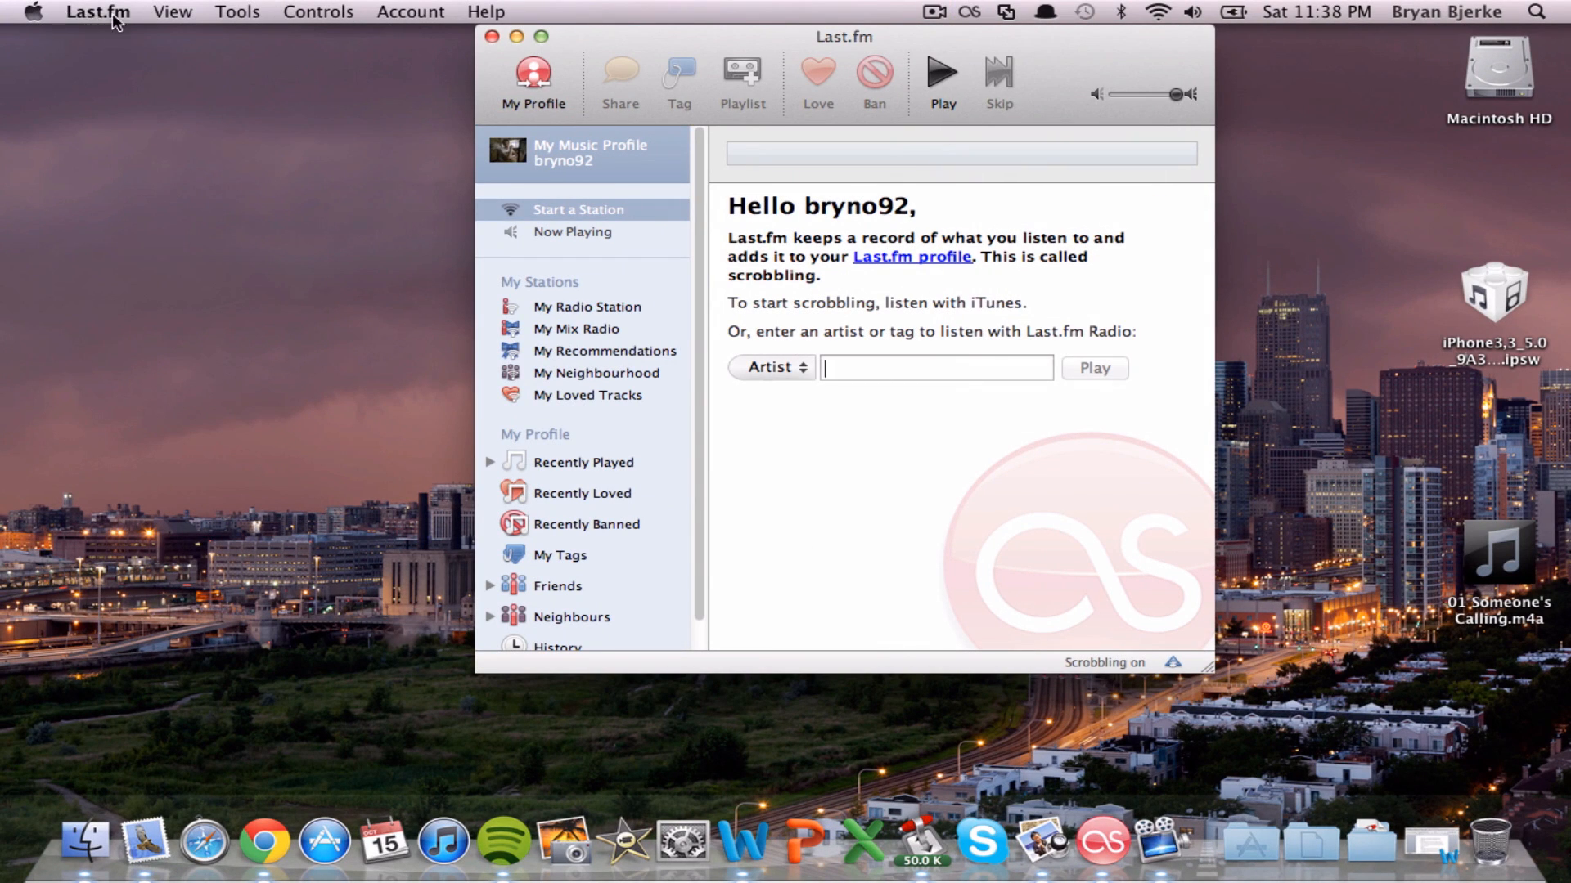
click(96, 11)
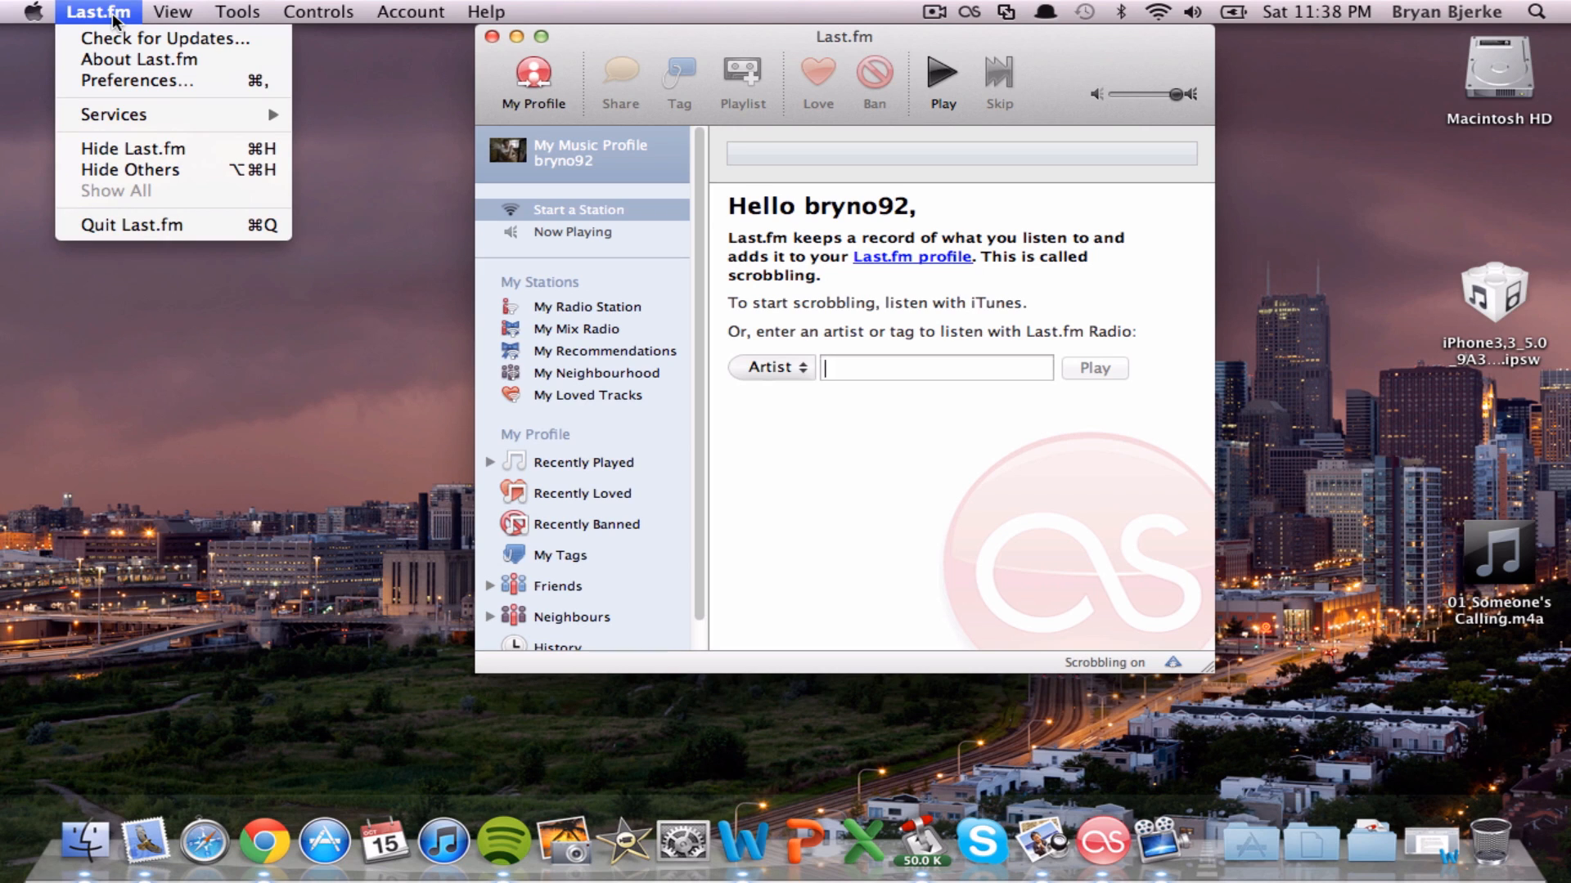
mouse_move(132, 33)
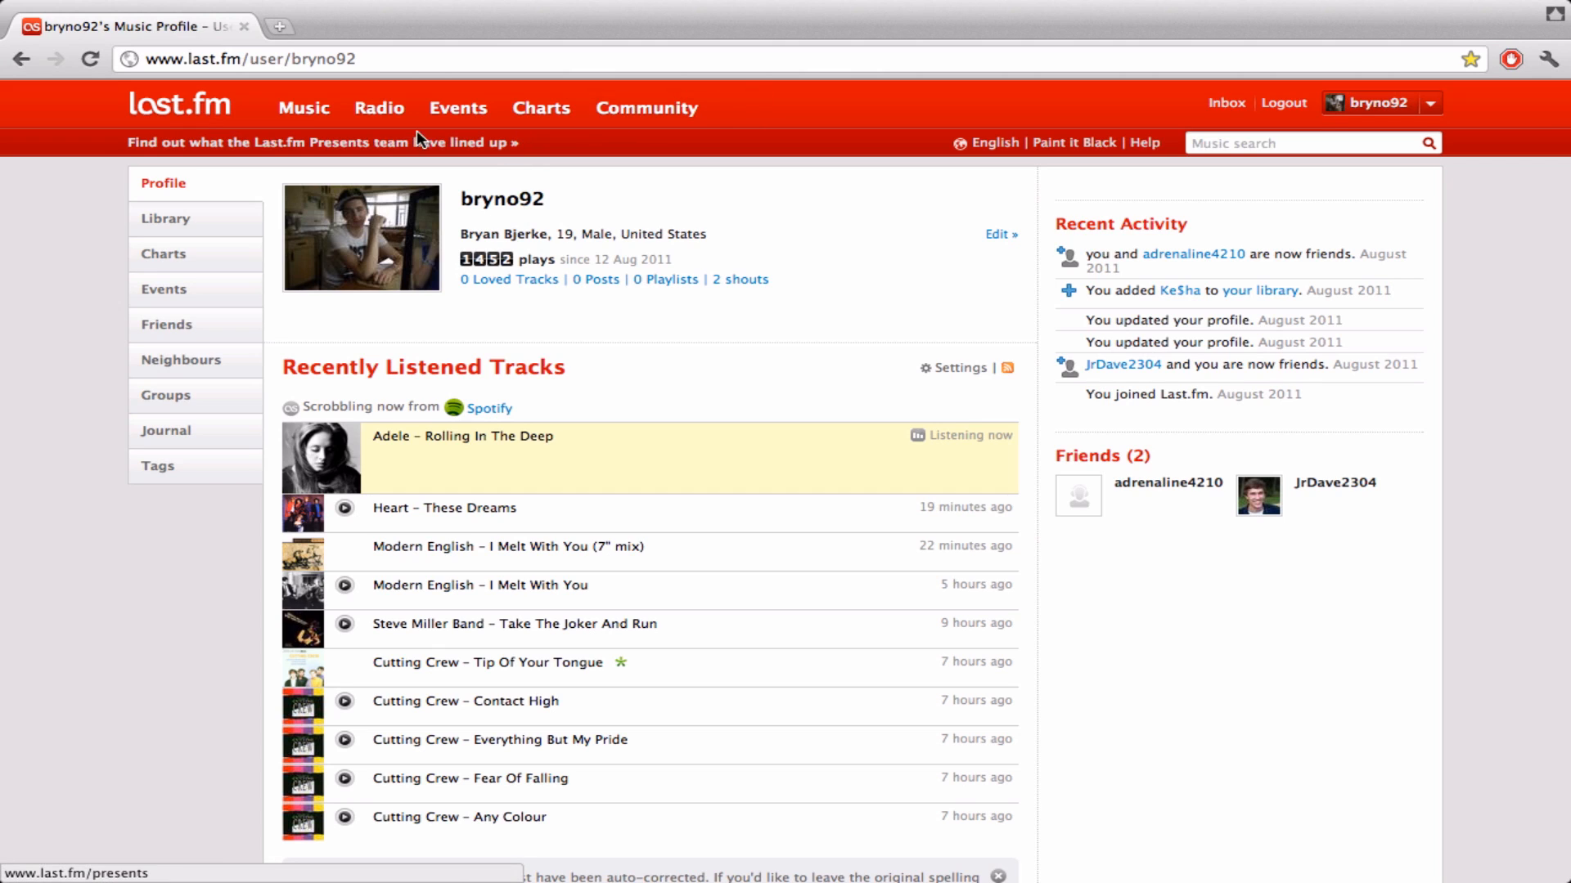
click(1101, 840)
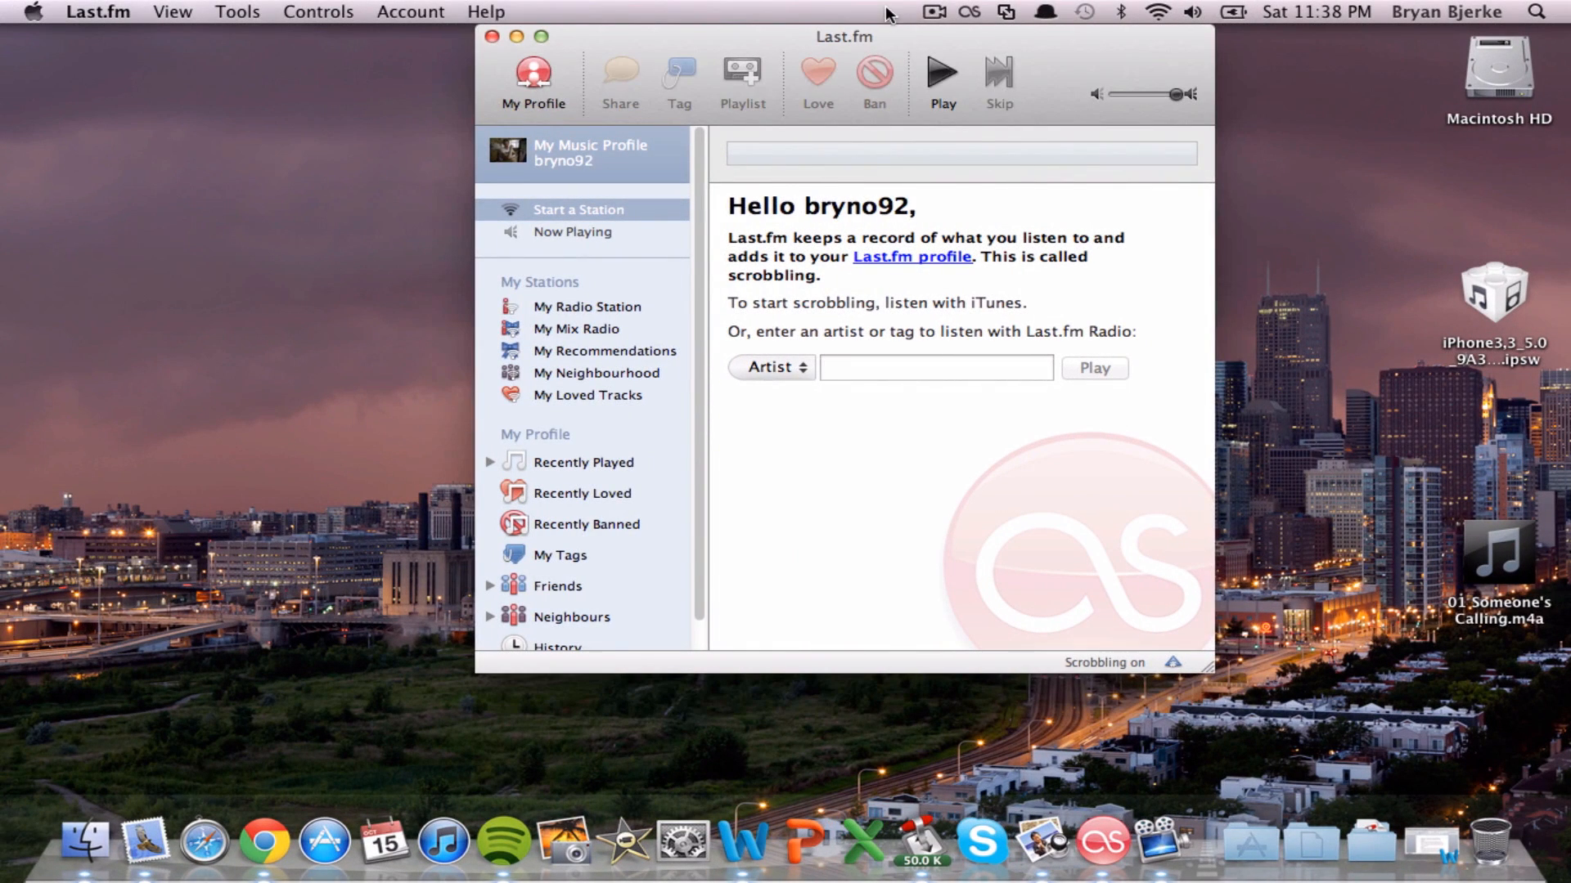